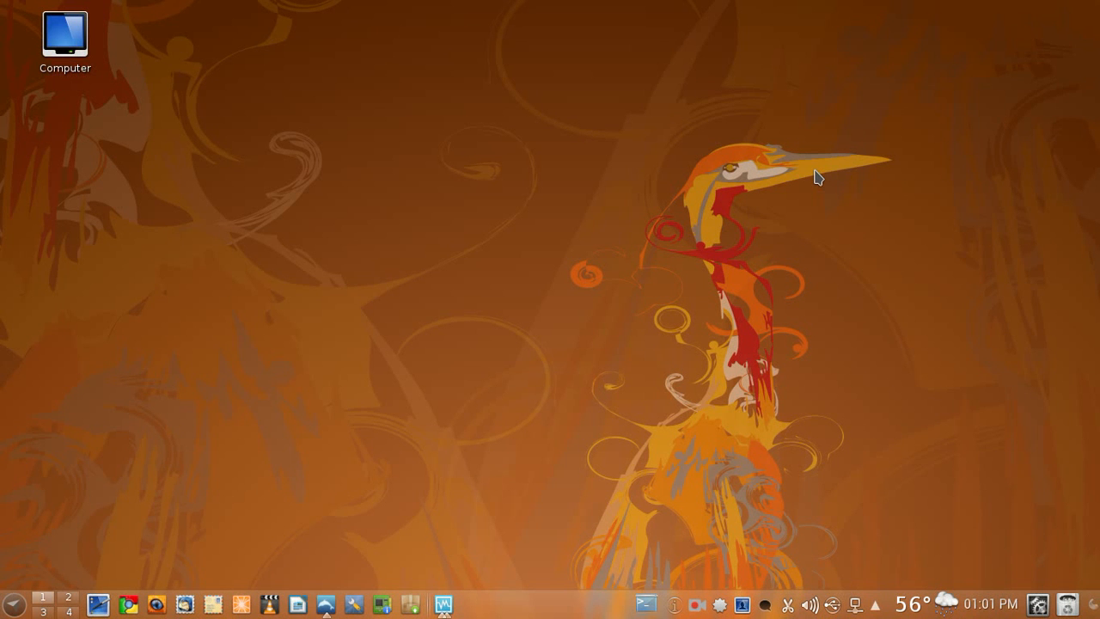
mouse_move(388, 275)
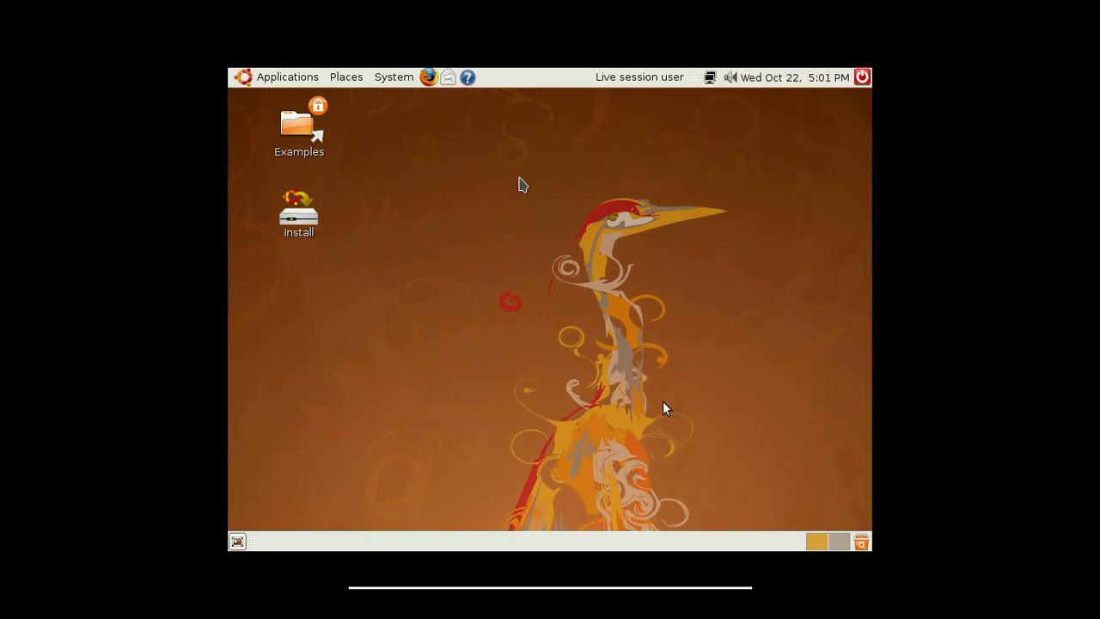
mouse_move(729, 266)
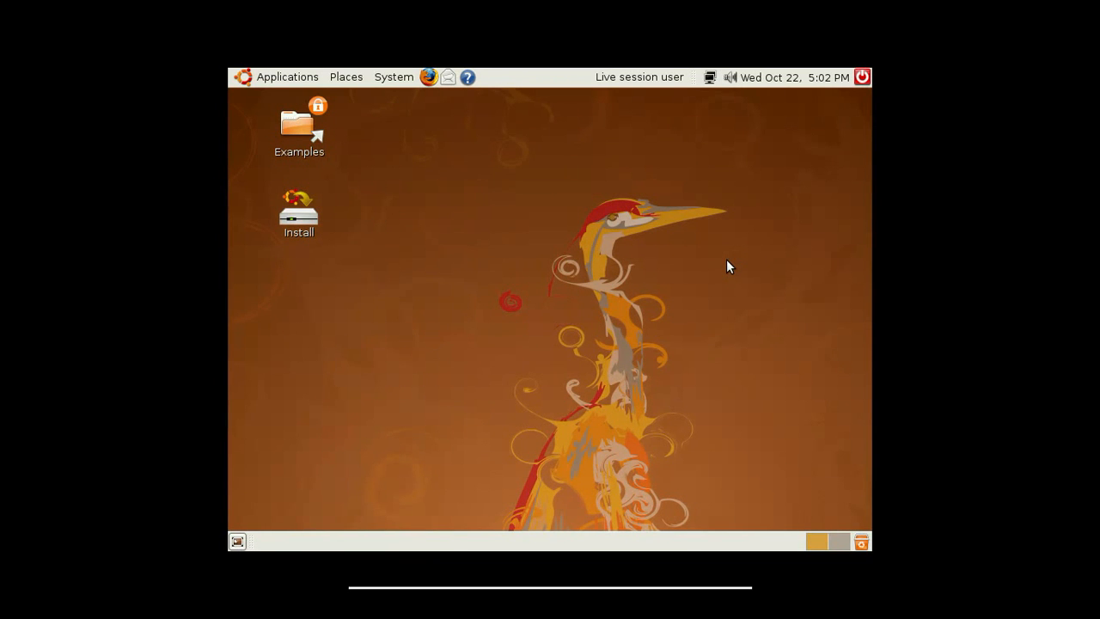
mouse_move(520, 353)
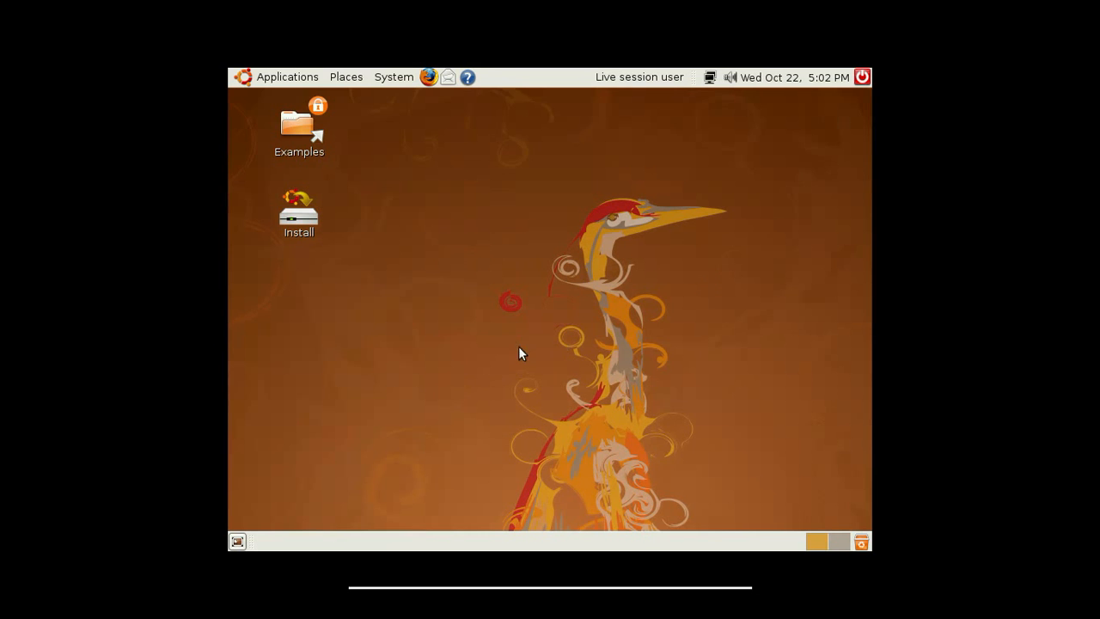
mouse_move(554, 270)
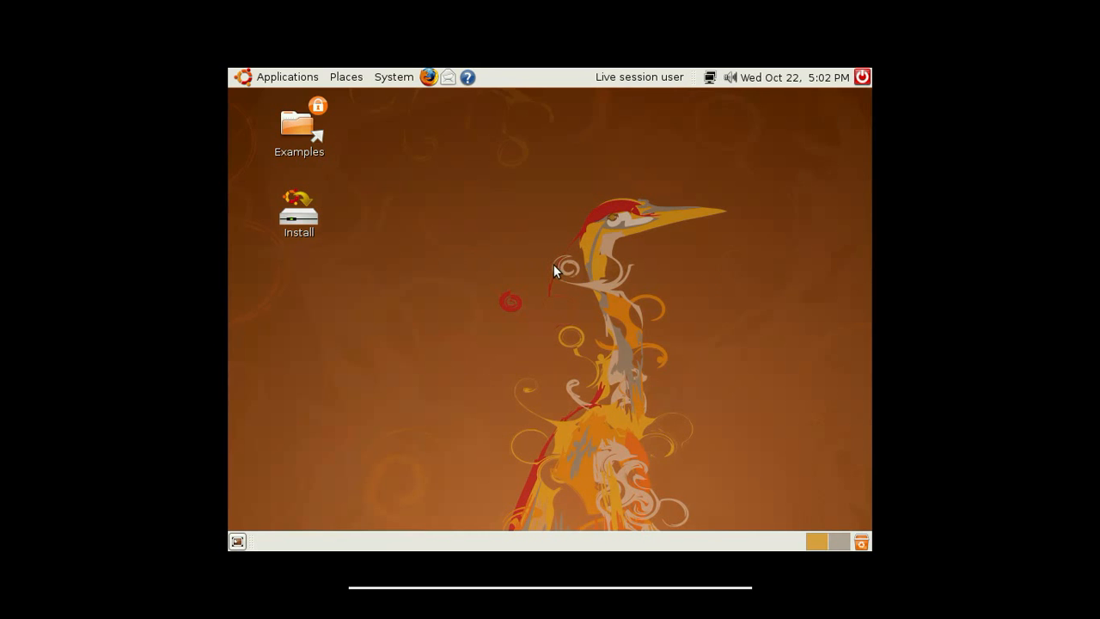
mouse_move(557, 260)
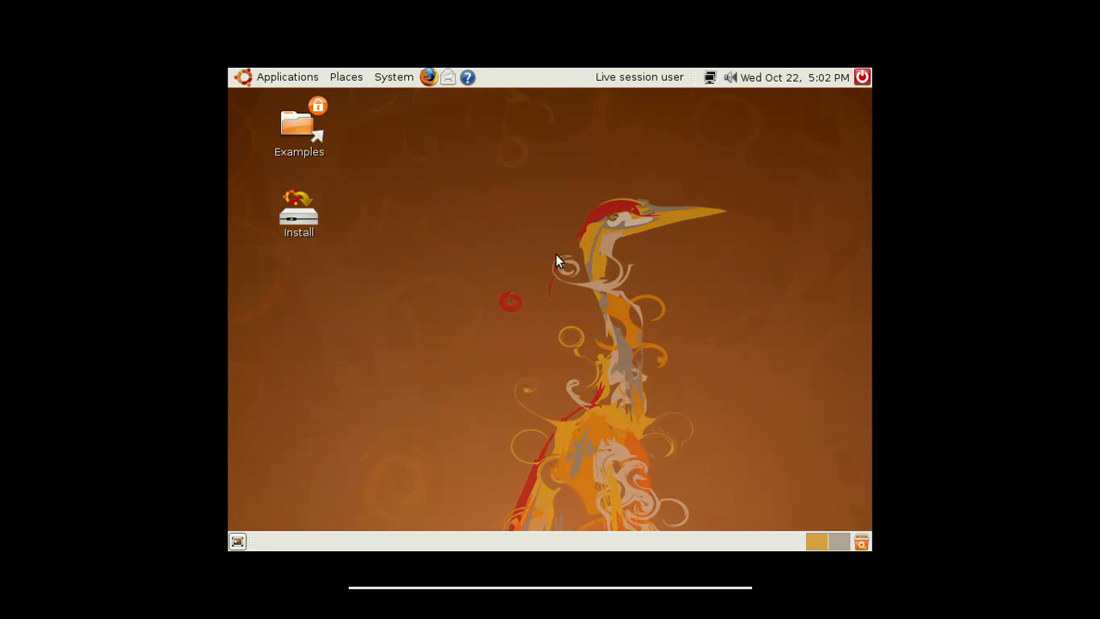
mouse_move(413, 247)
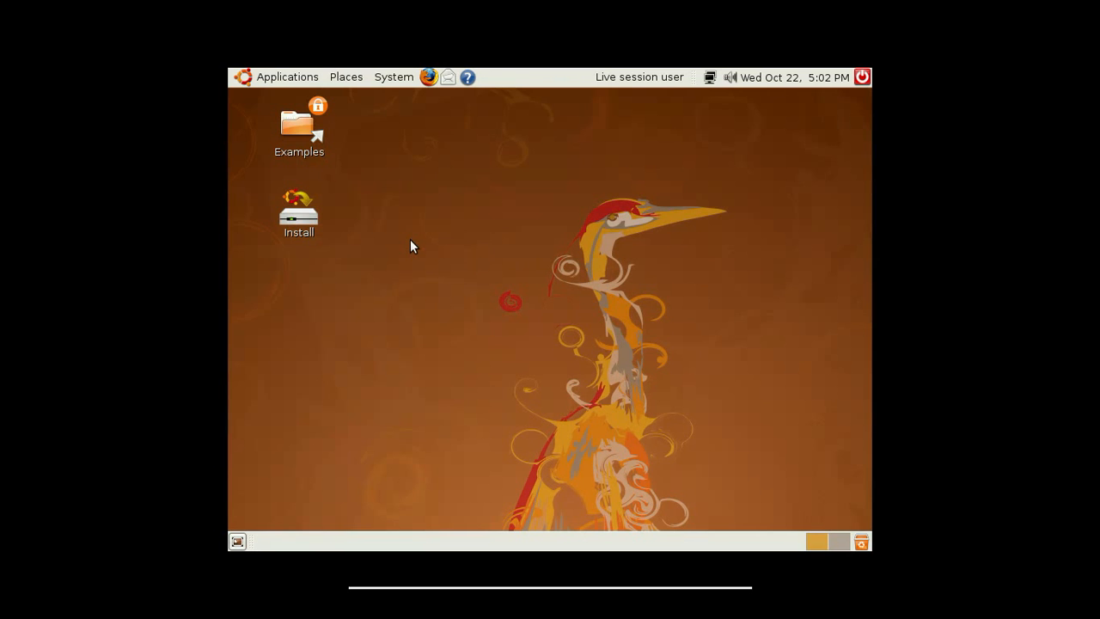
mouse_move(603, 266)
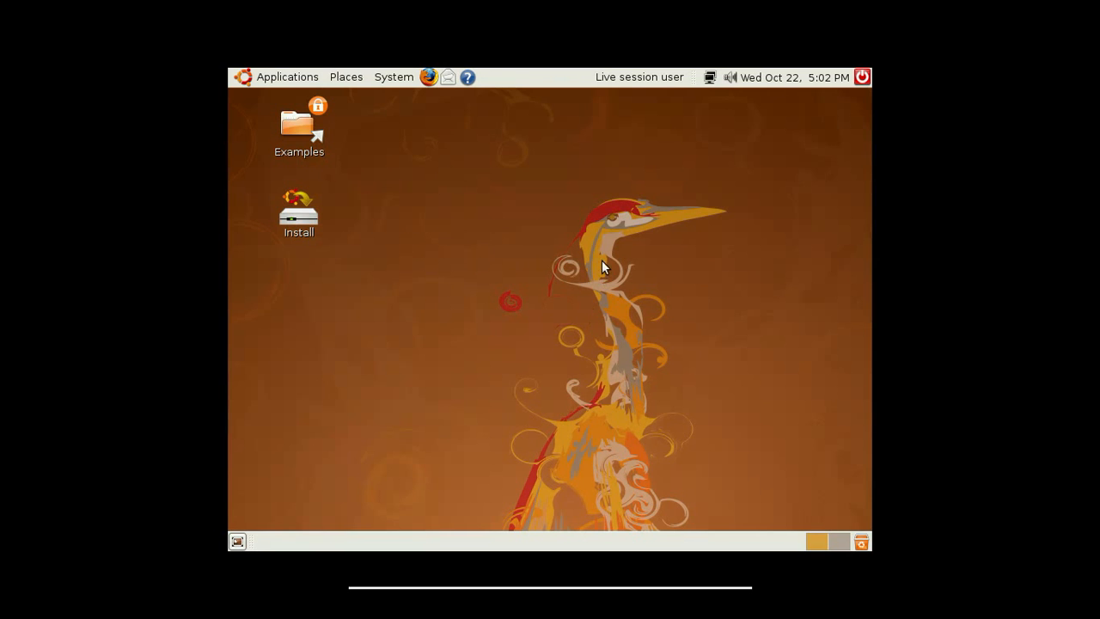
mouse_move(461, 277)
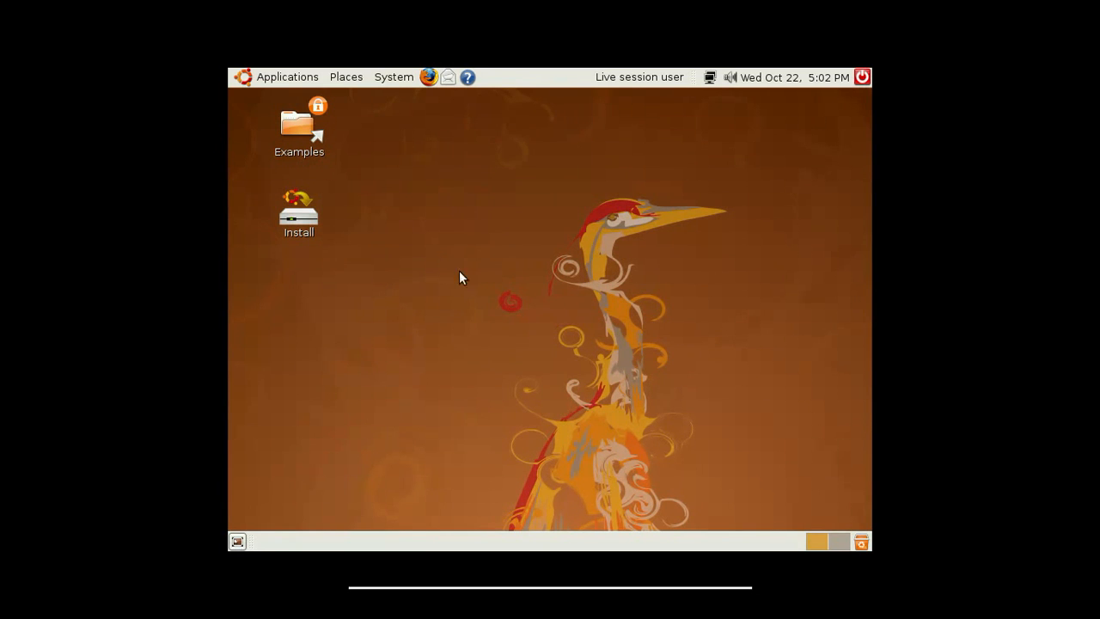
mouse_move(509, 249)
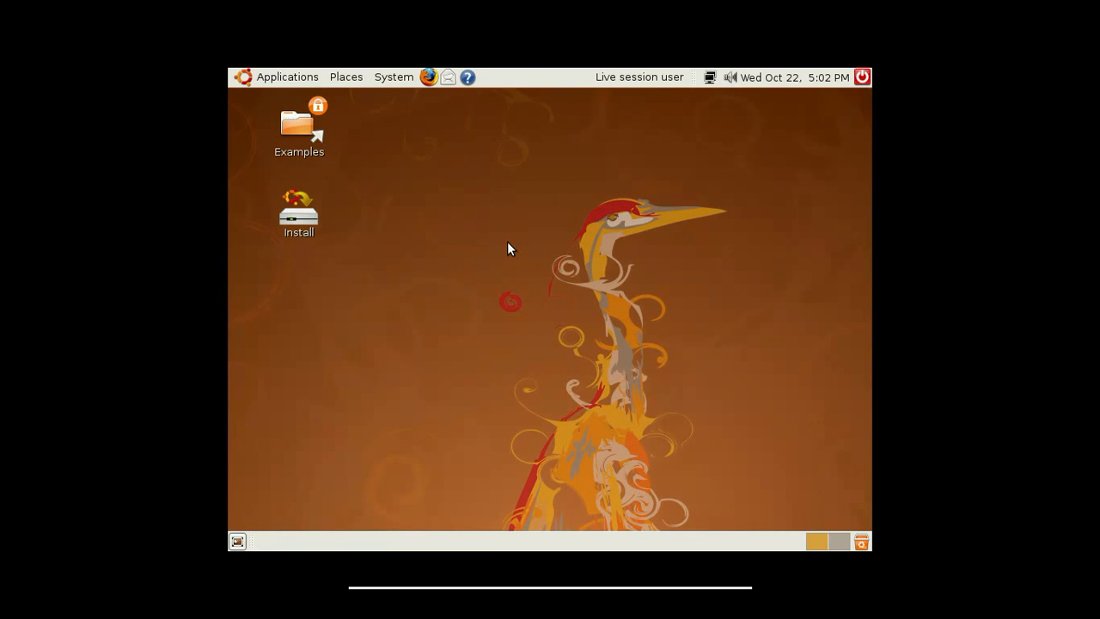
mouse_move(538, 138)
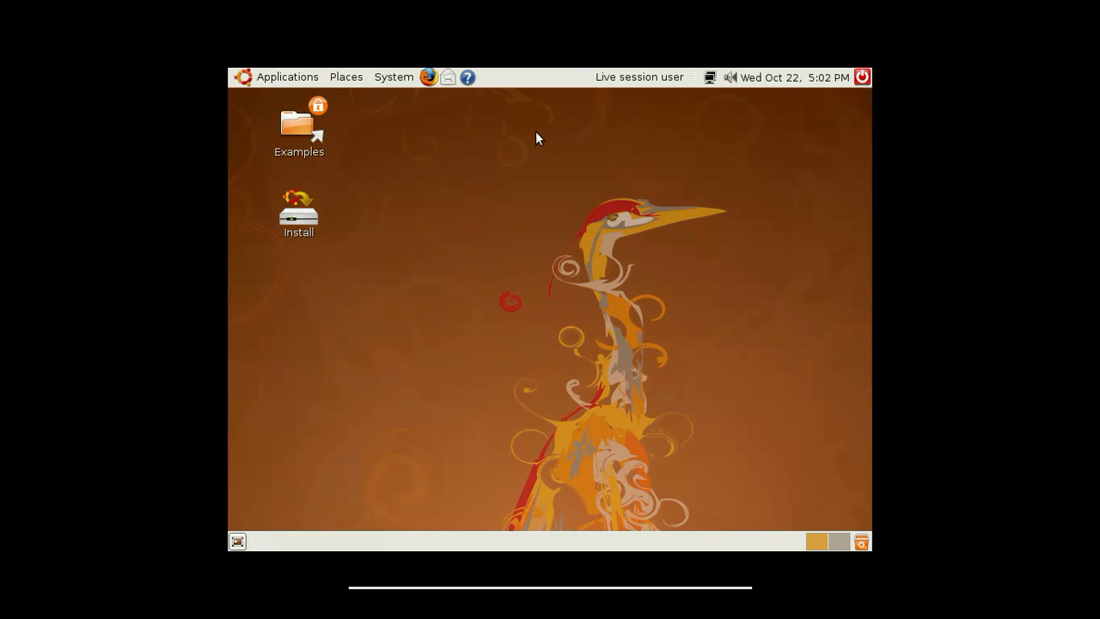
mouse_move(415, 472)
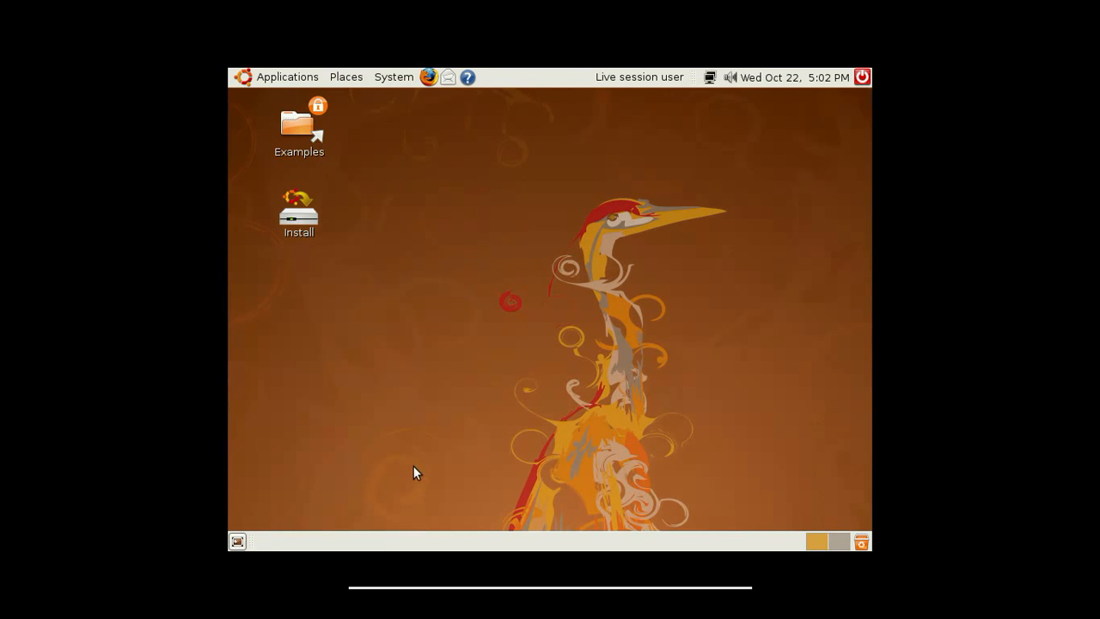
mouse_move(646, 73)
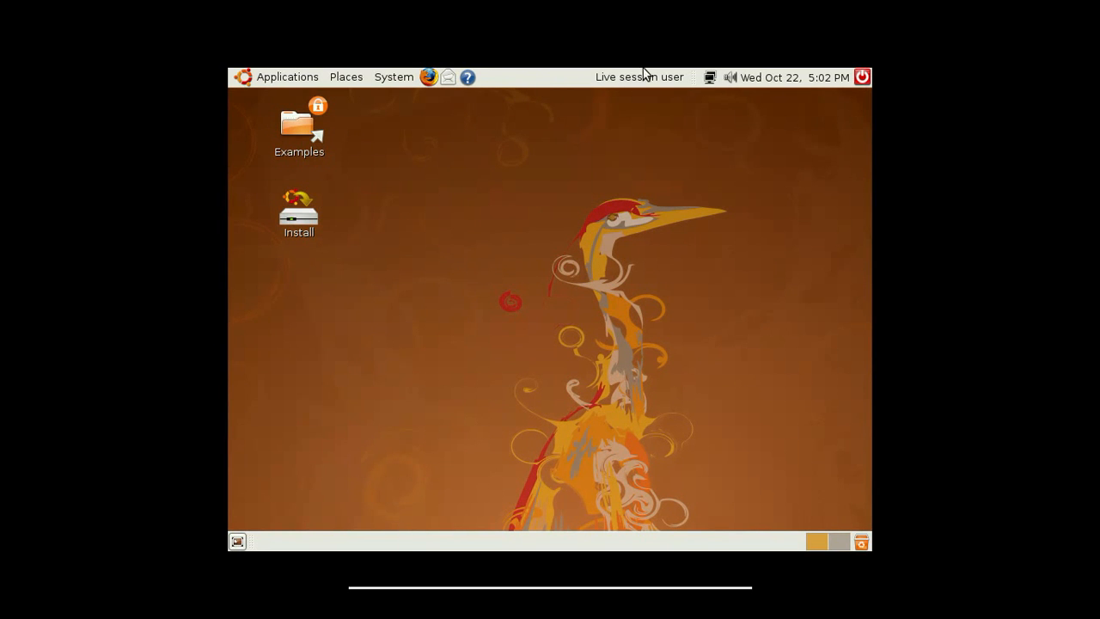
mouse_move(494, 157)
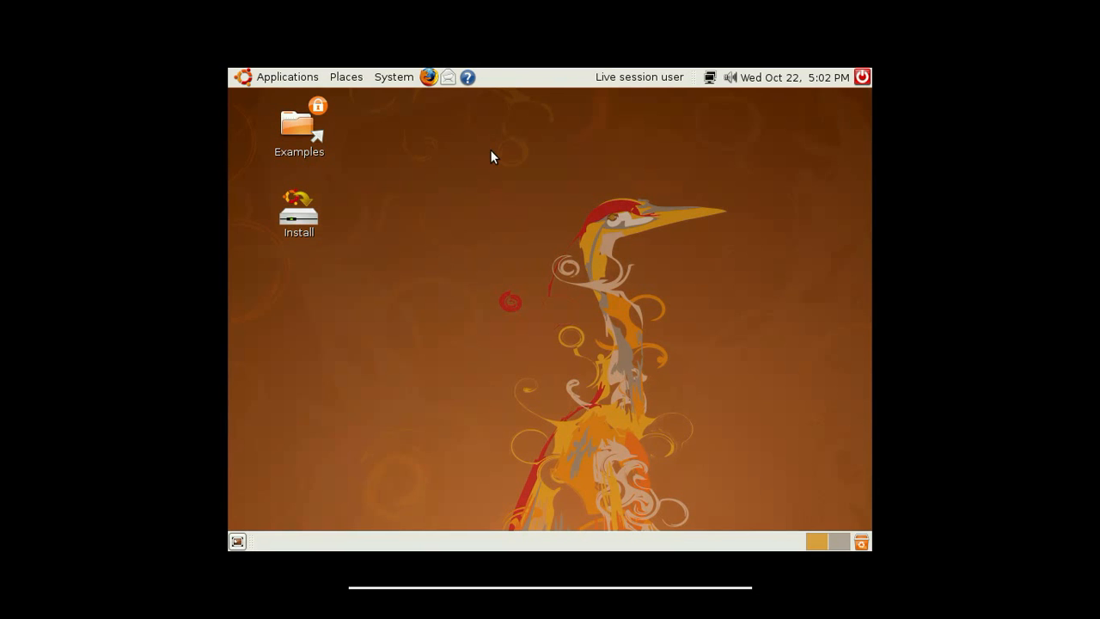
Browse the Accessories submenu: Calculator, Terminal, Tomboy Notes and Tracker Search Tool.
click(287, 76)
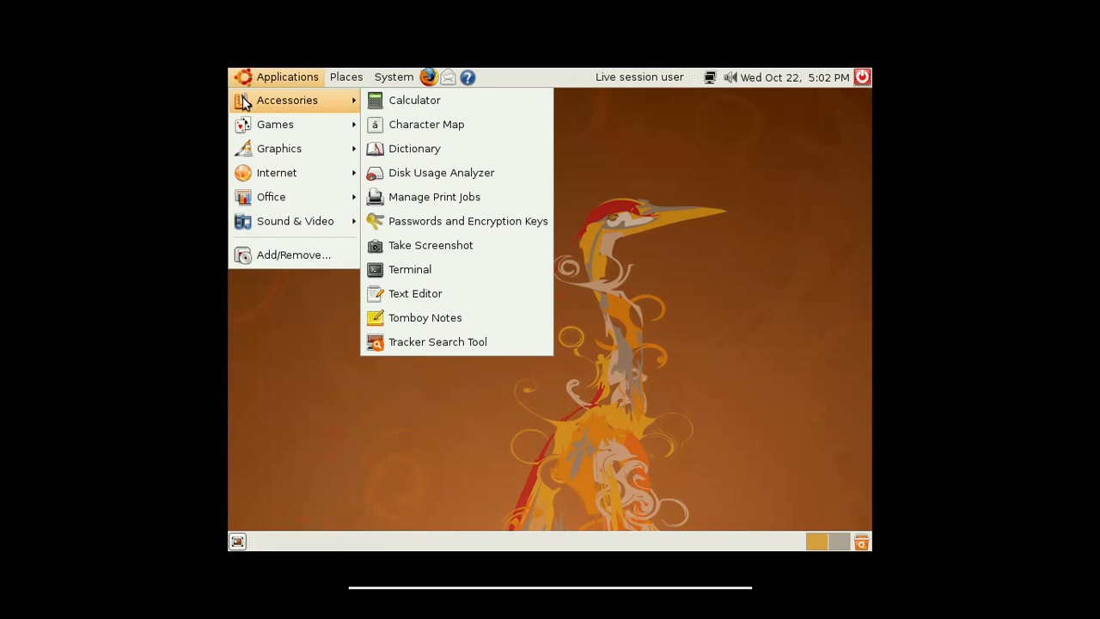
mouse_move(415, 100)
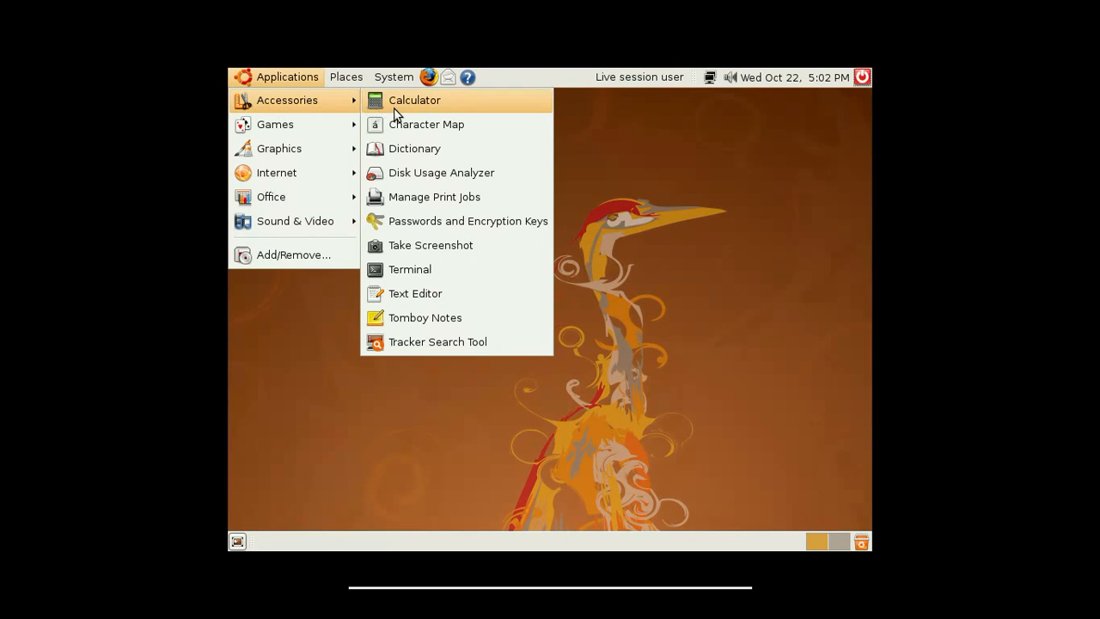
mouse_move(400, 148)
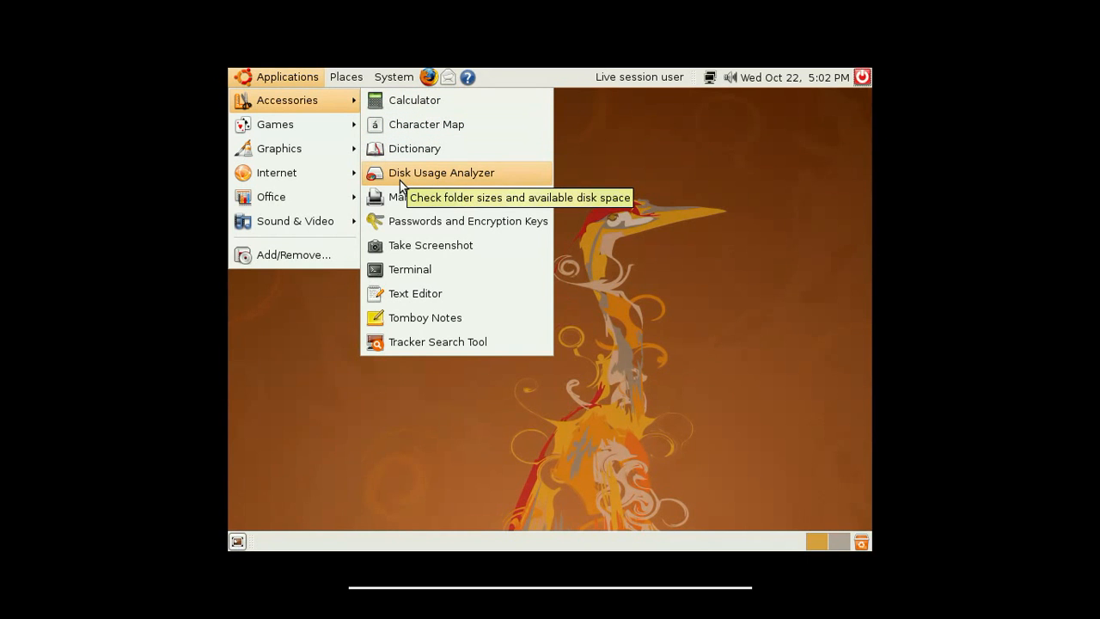
mouse_move(413, 189)
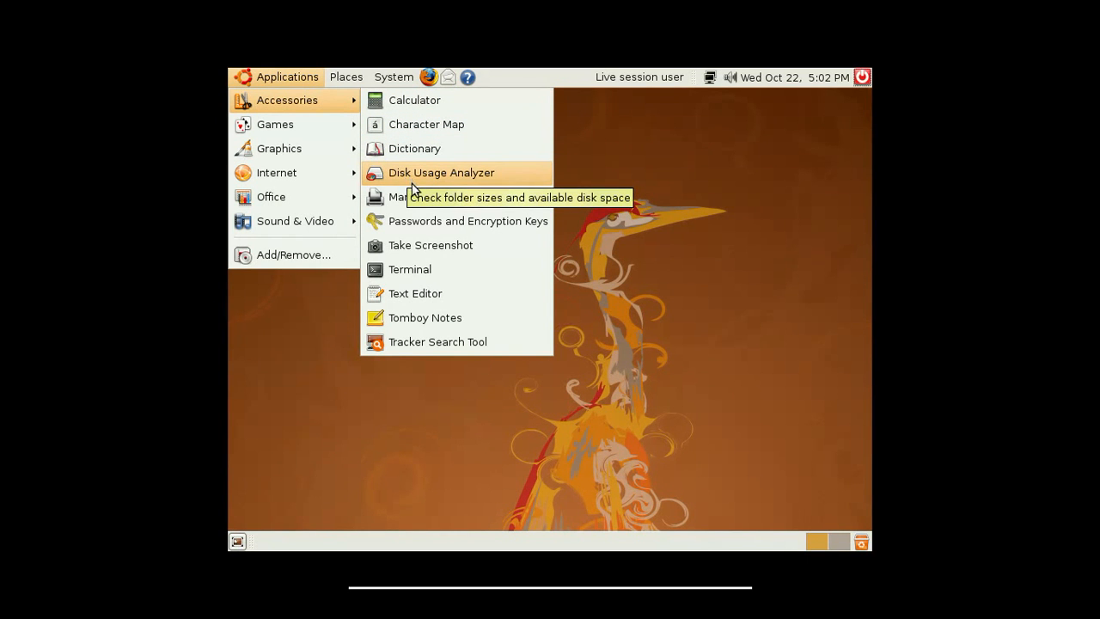
mouse_move(415, 221)
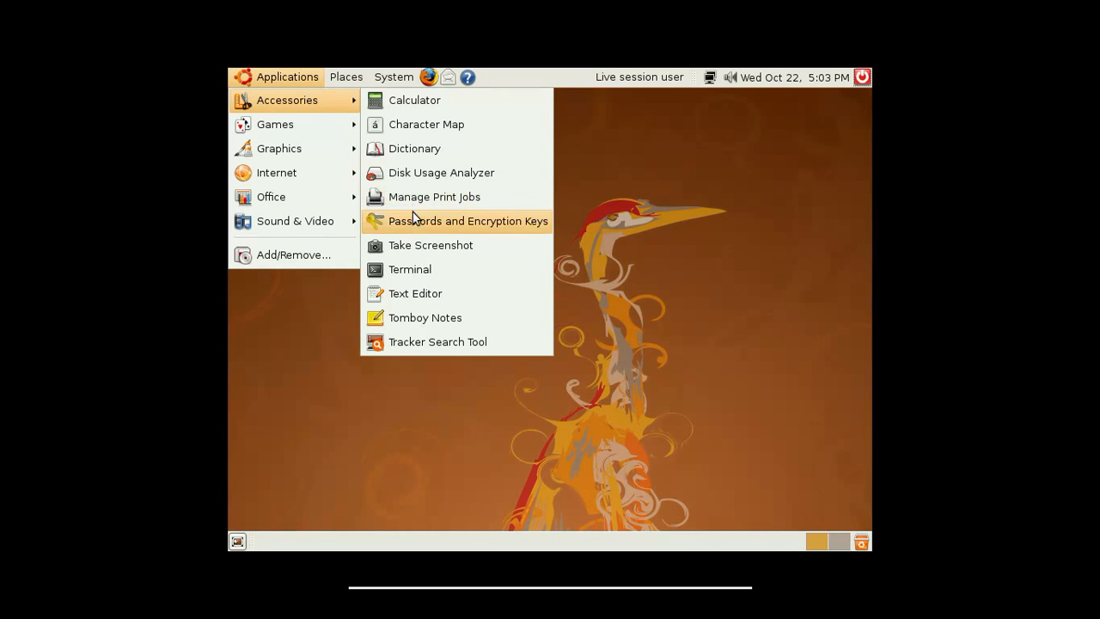
mouse_move(415, 225)
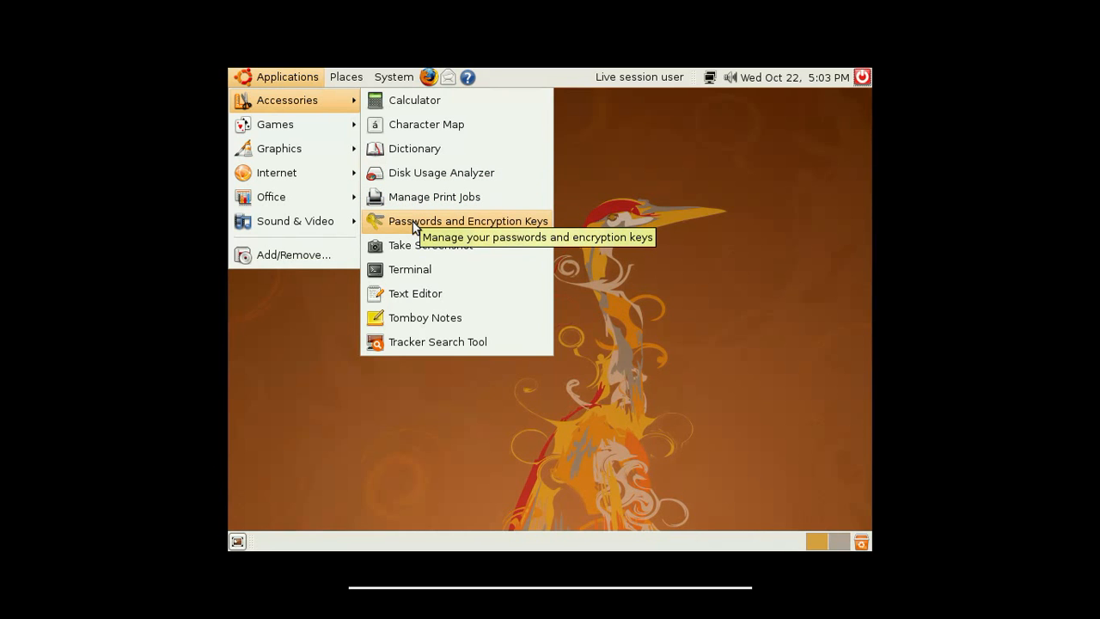
mouse_move(416, 244)
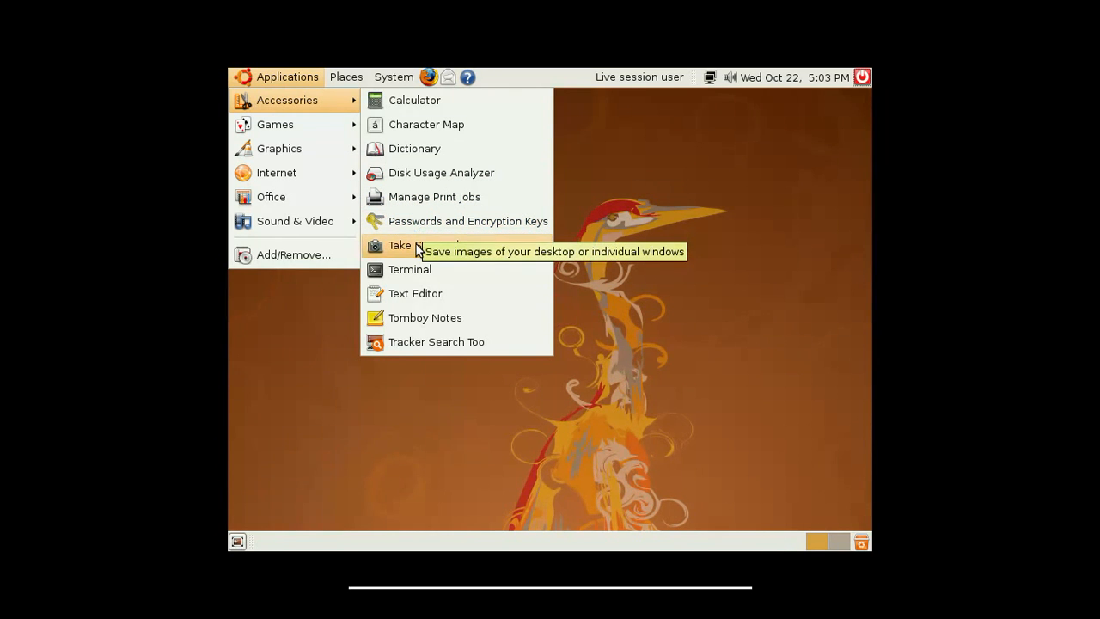
mouse_move(410, 269)
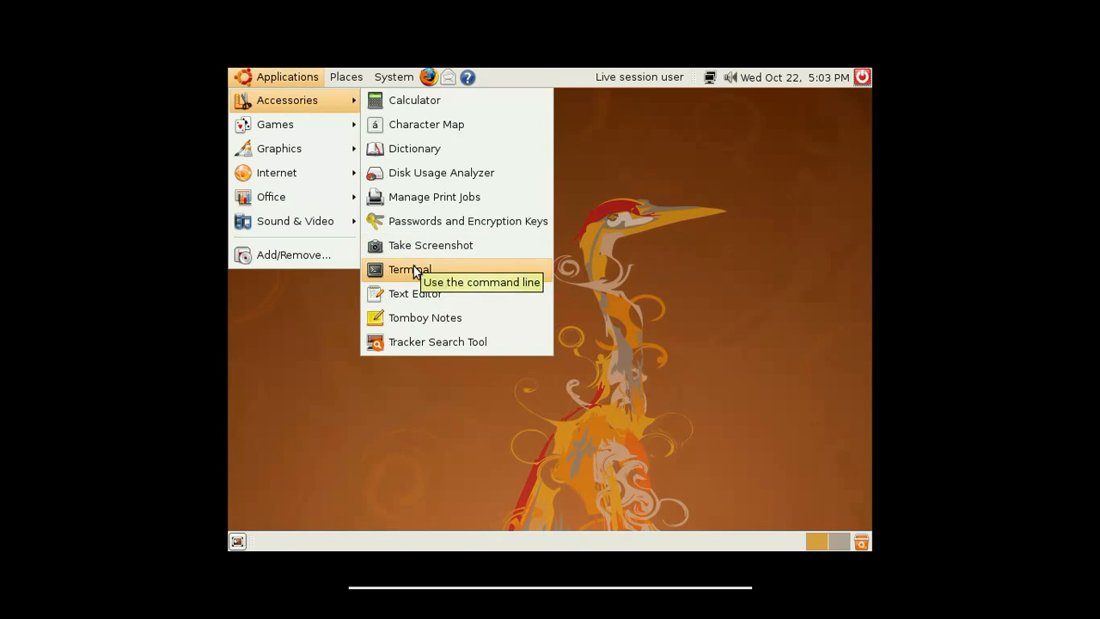
mouse_move(440, 281)
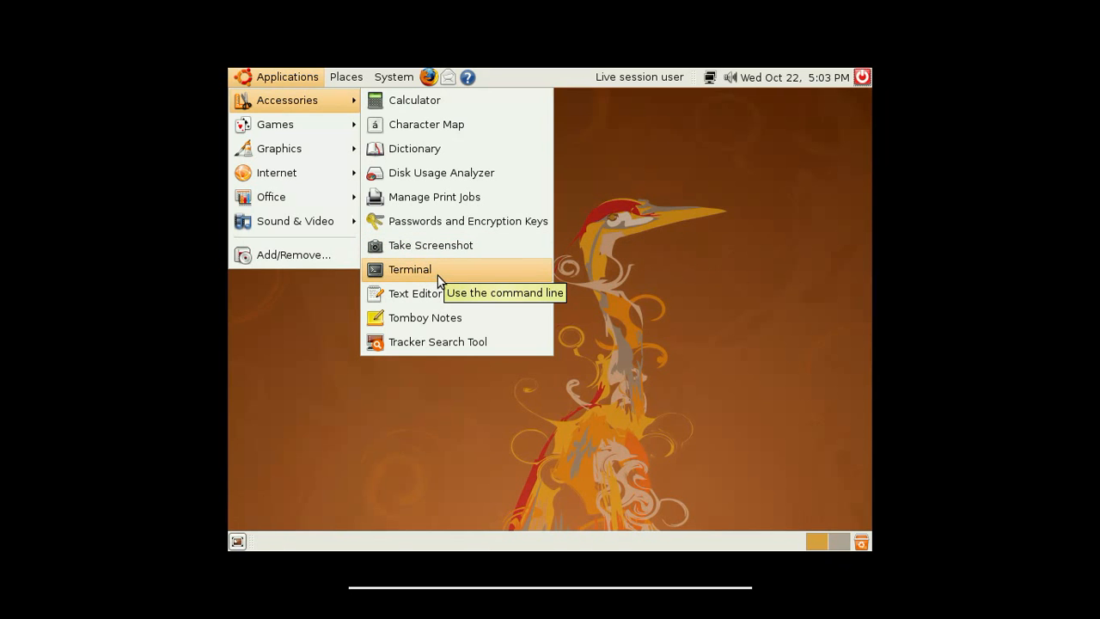
mouse_move(424, 317)
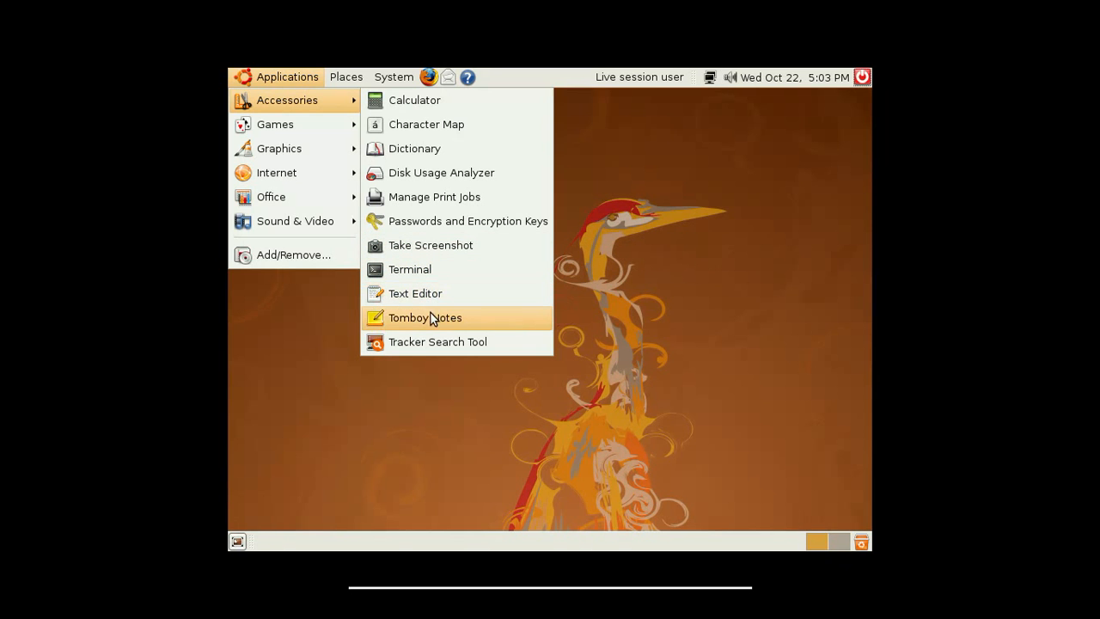
mouse_move(425, 317)
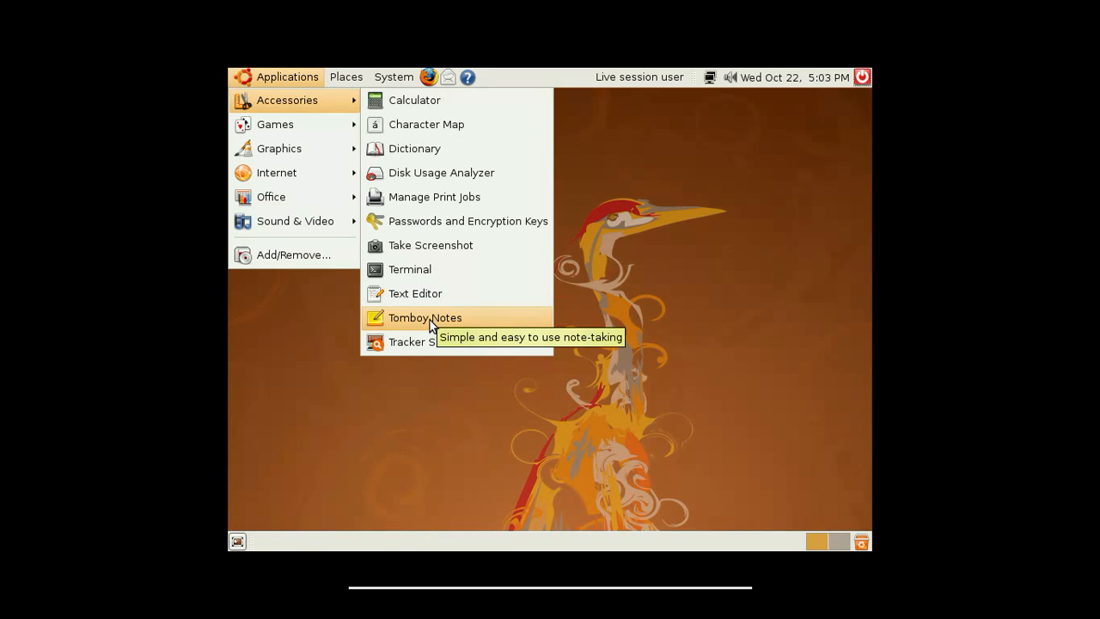
mouse_move(436, 341)
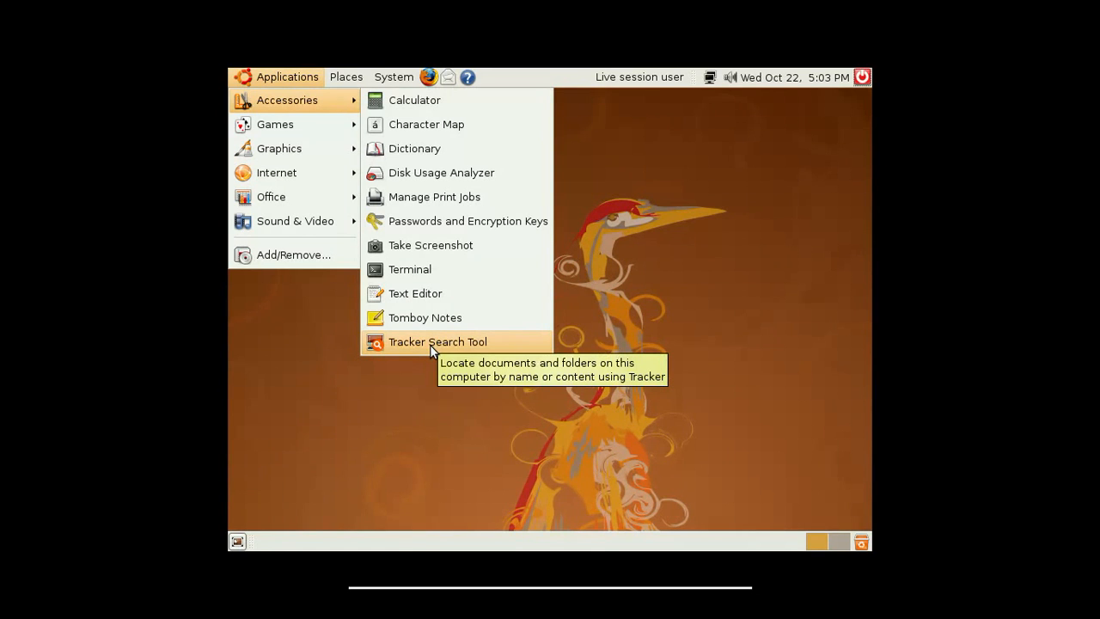
mouse_move(443, 350)
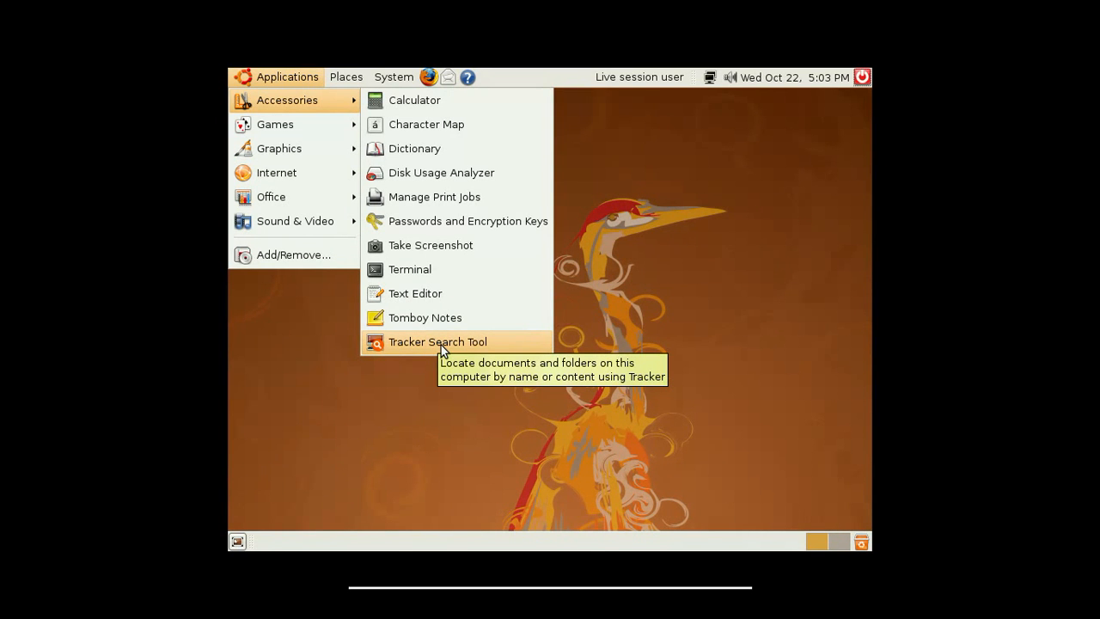
mouse_move(286, 99)
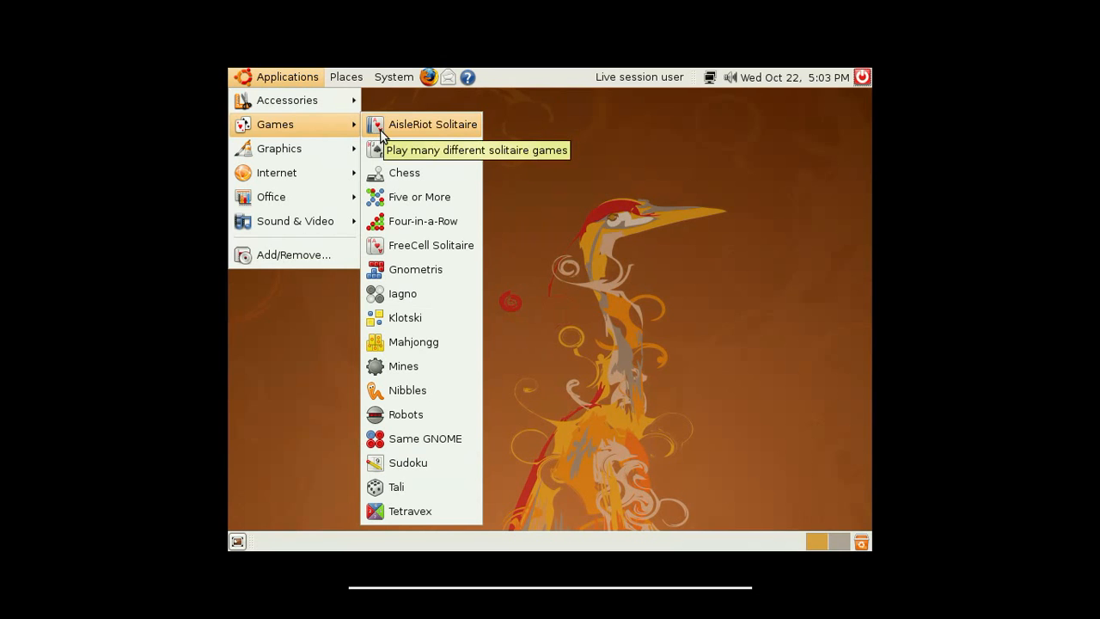
mouse_move(403, 173)
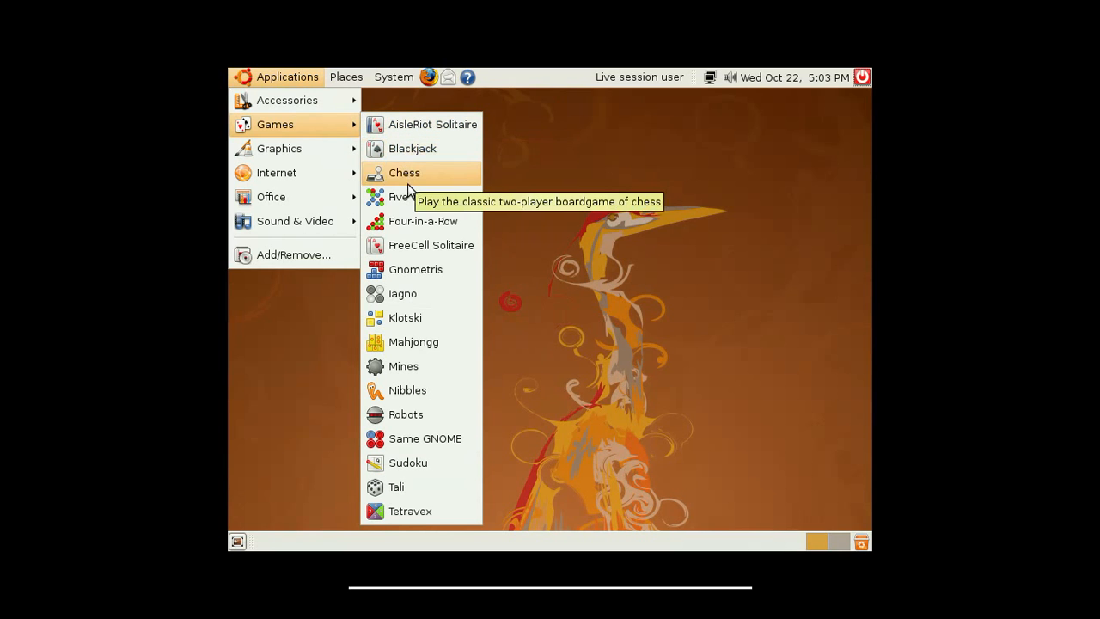
mouse_move(423, 221)
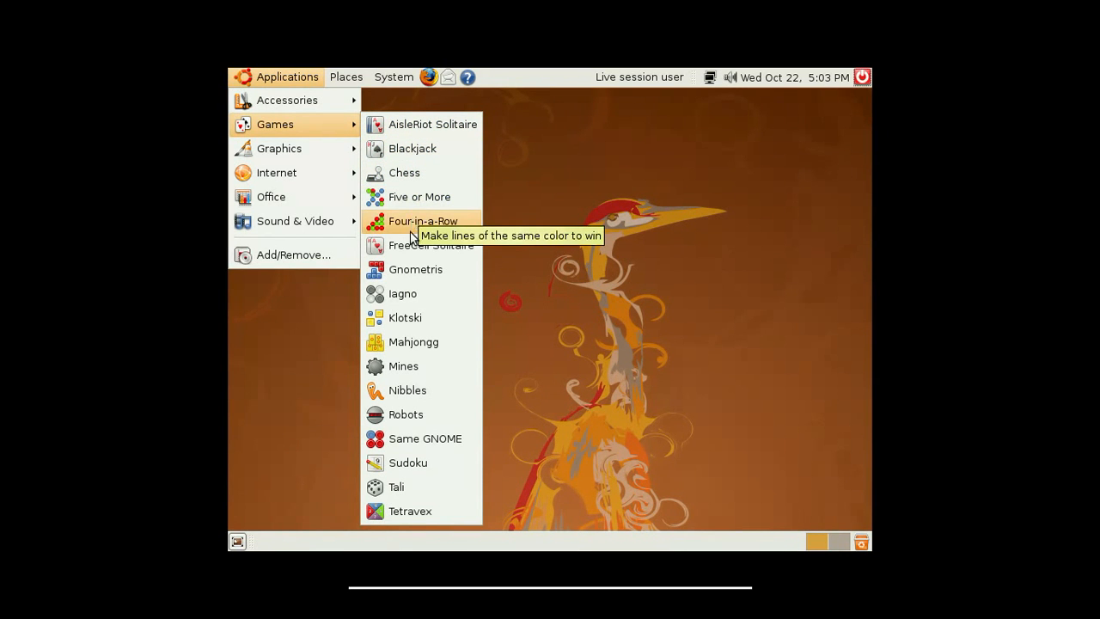
mouse_move(402, 293)
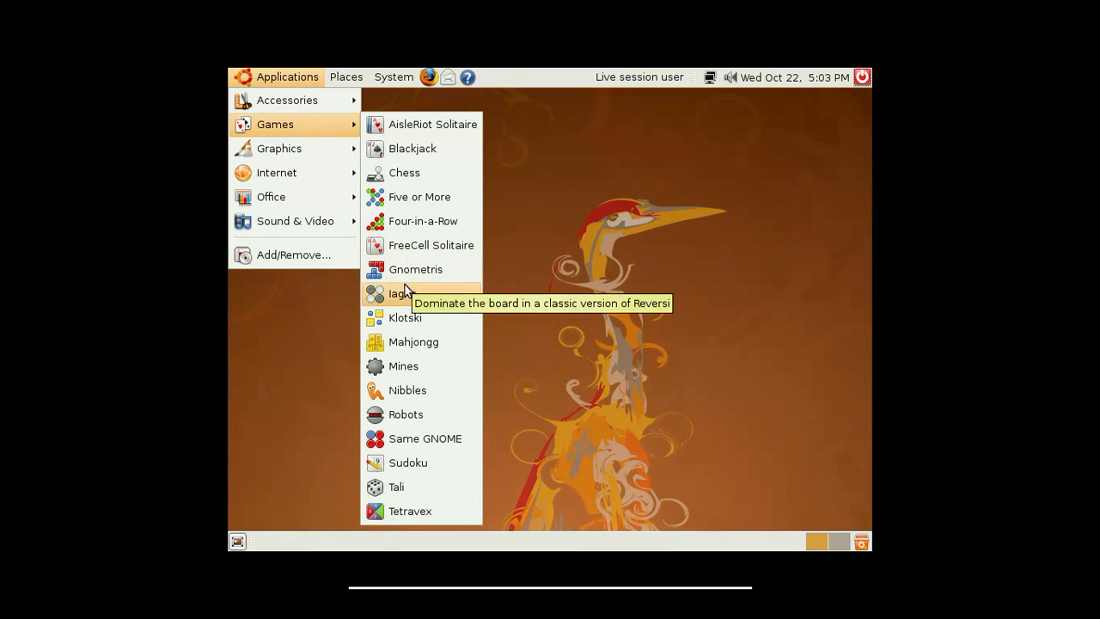
mouse_move(399, 341)
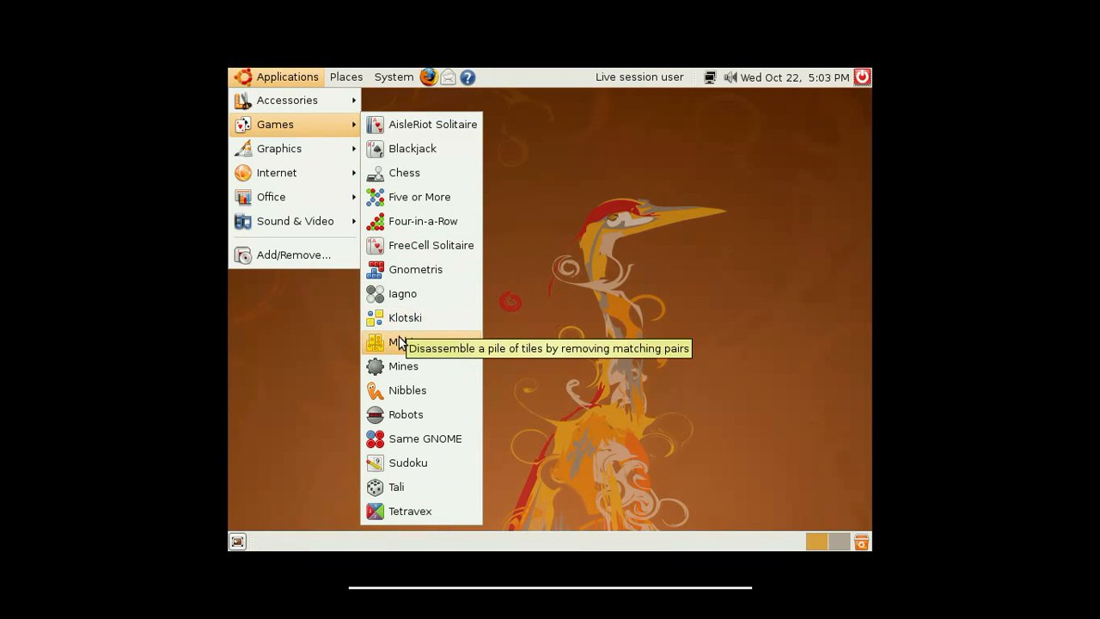
mouse_move(407, 390)
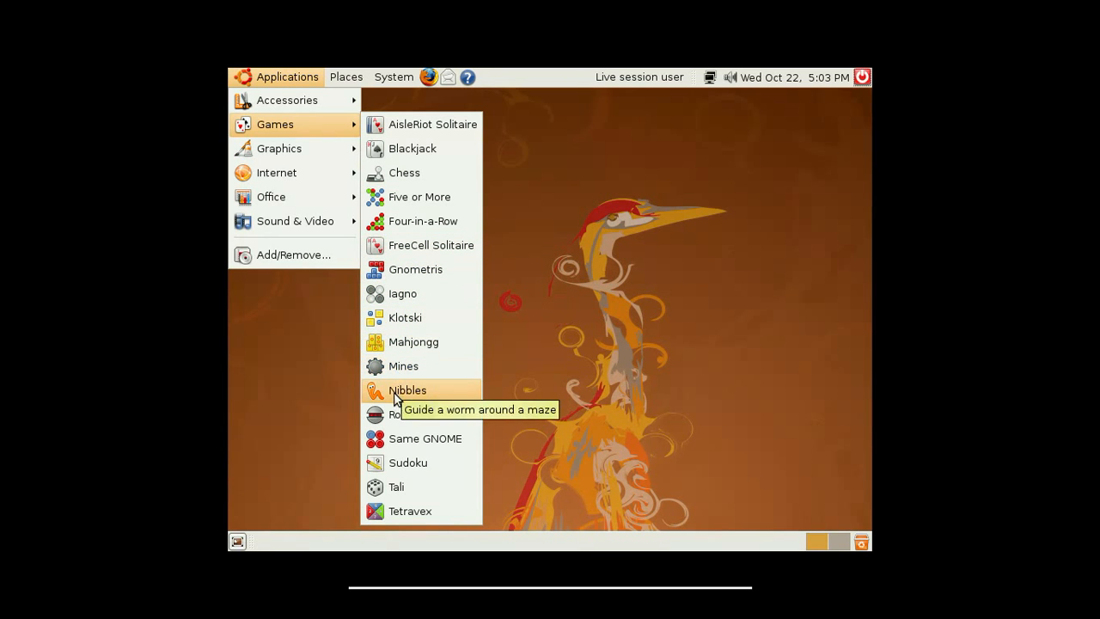
mouse_move(409, 438)
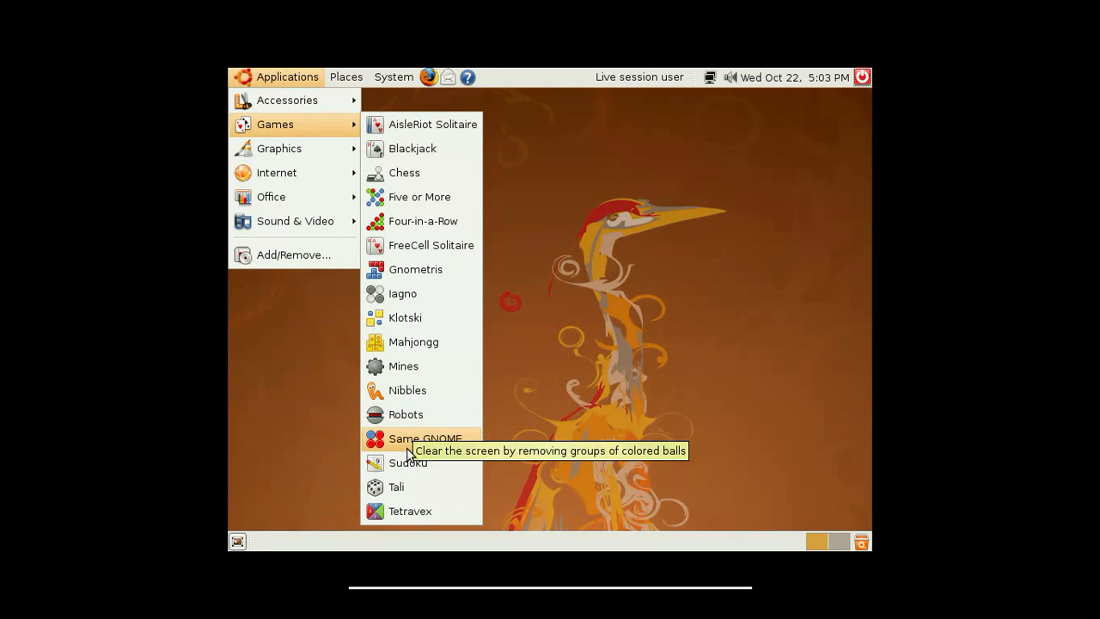
mouse_move(406, 463)
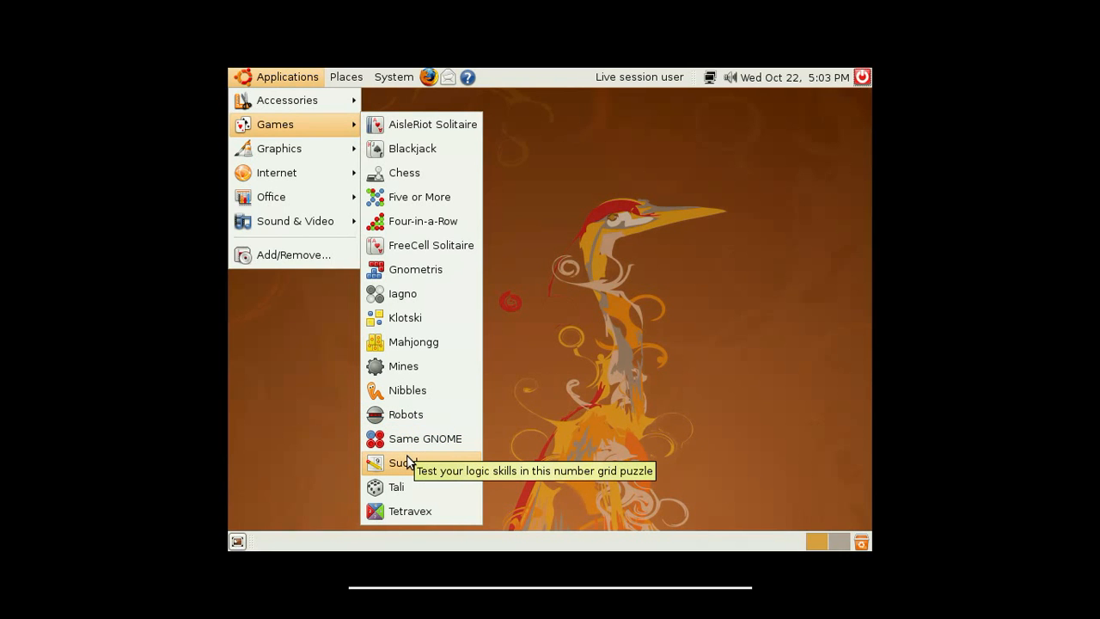
mouse_move(410, 510)
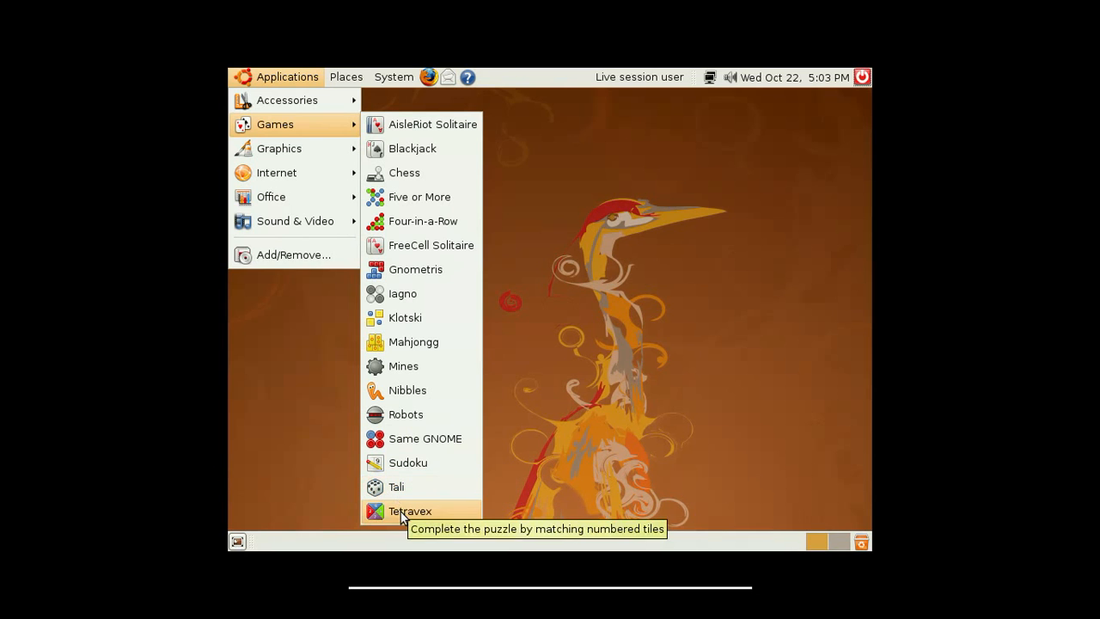
mouse_move(287, 100)
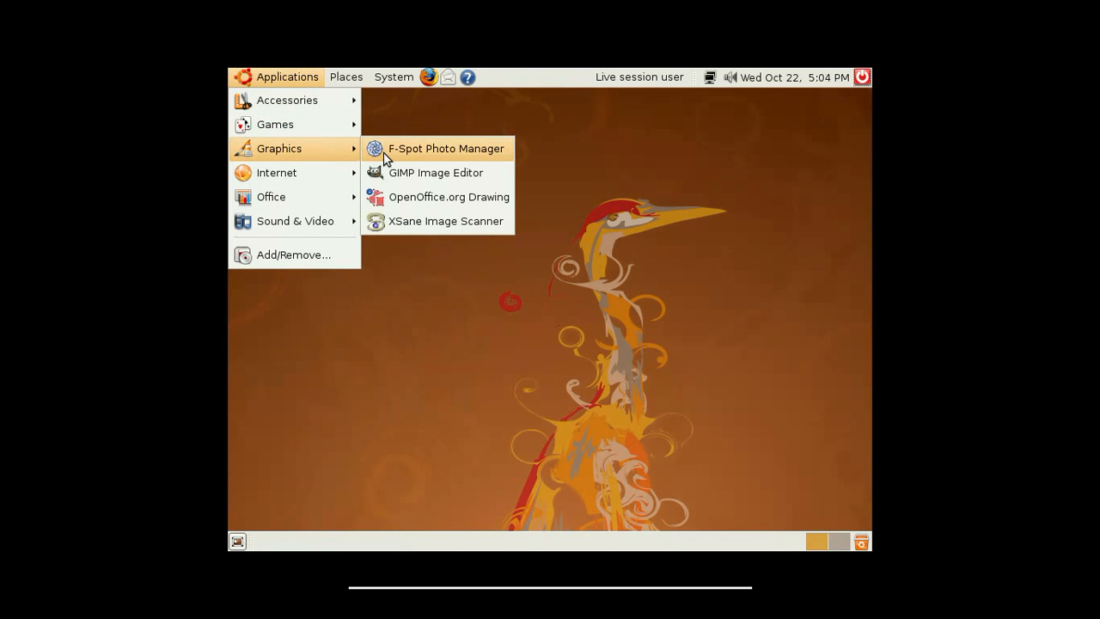
mouse_move(400, 159)
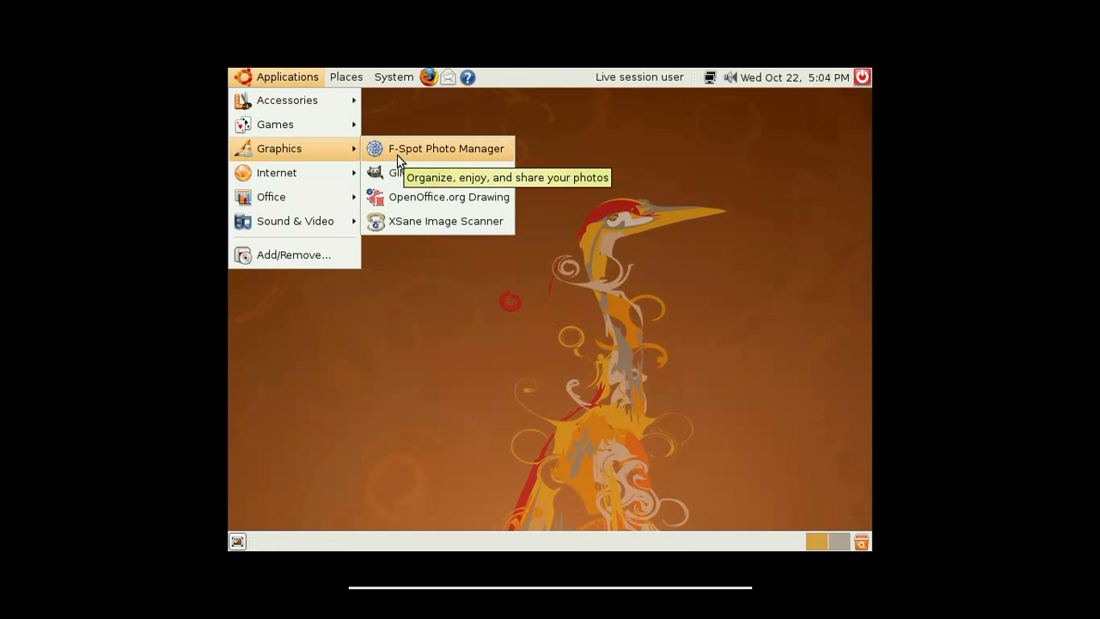
mouse_move(411, 173)
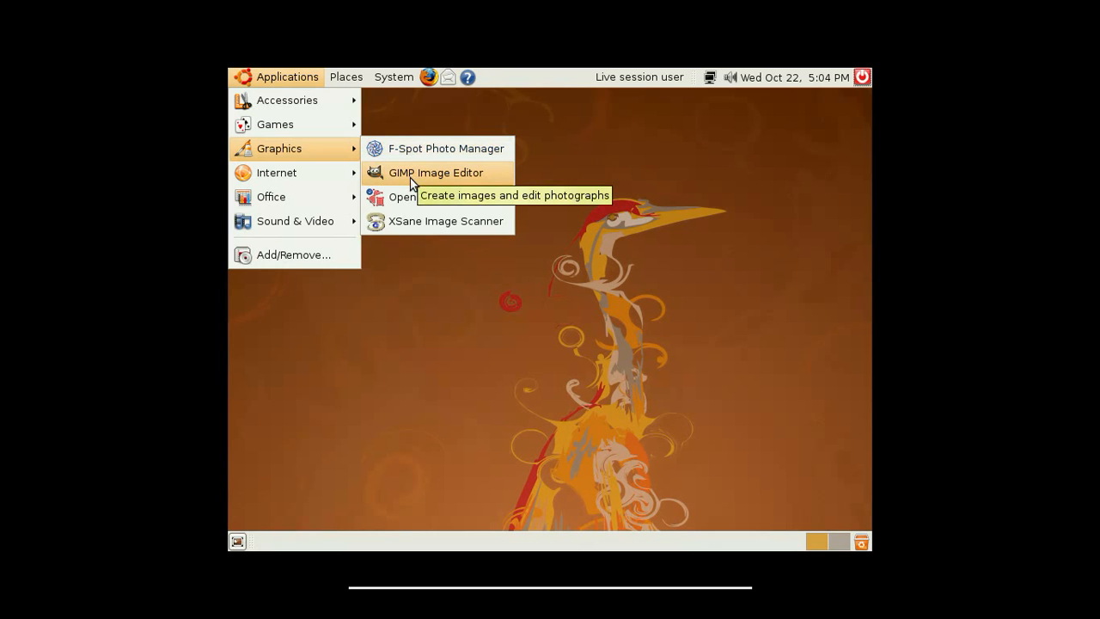
Launch GIMP, dismiss the Tip of the Day, and confirm version 2.4.5 in About.
click(435, 172)
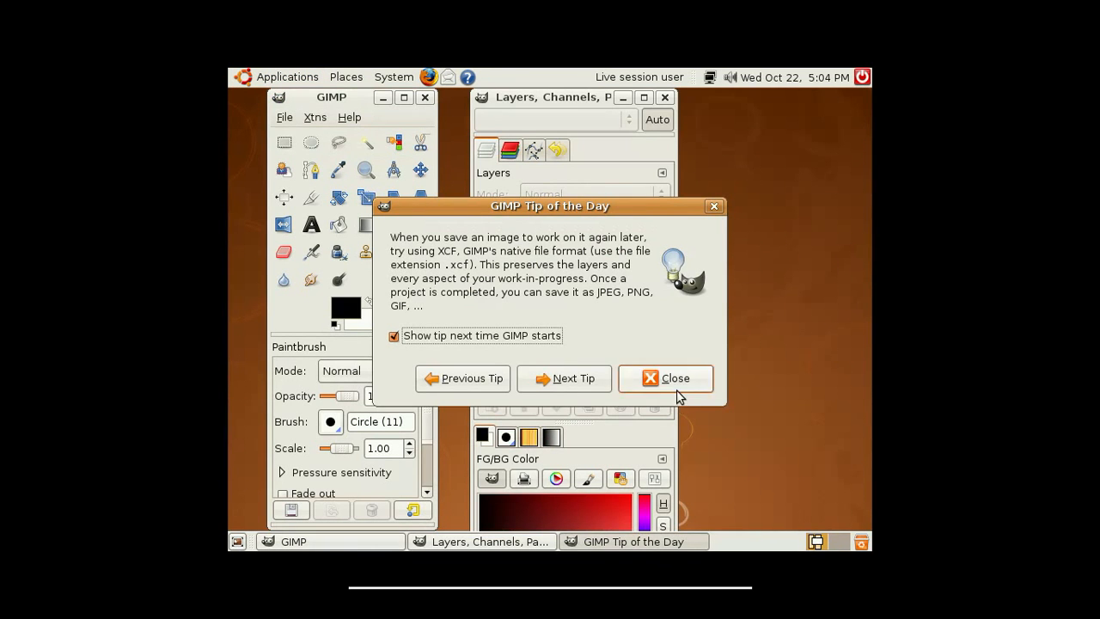
click(666, 378)
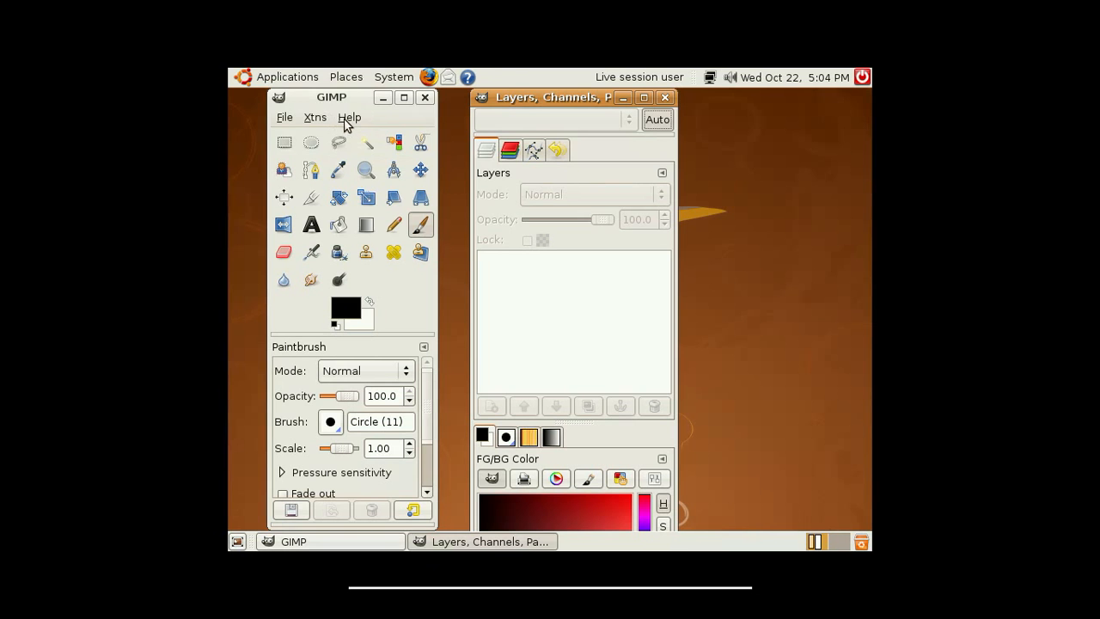
click(350, 117)
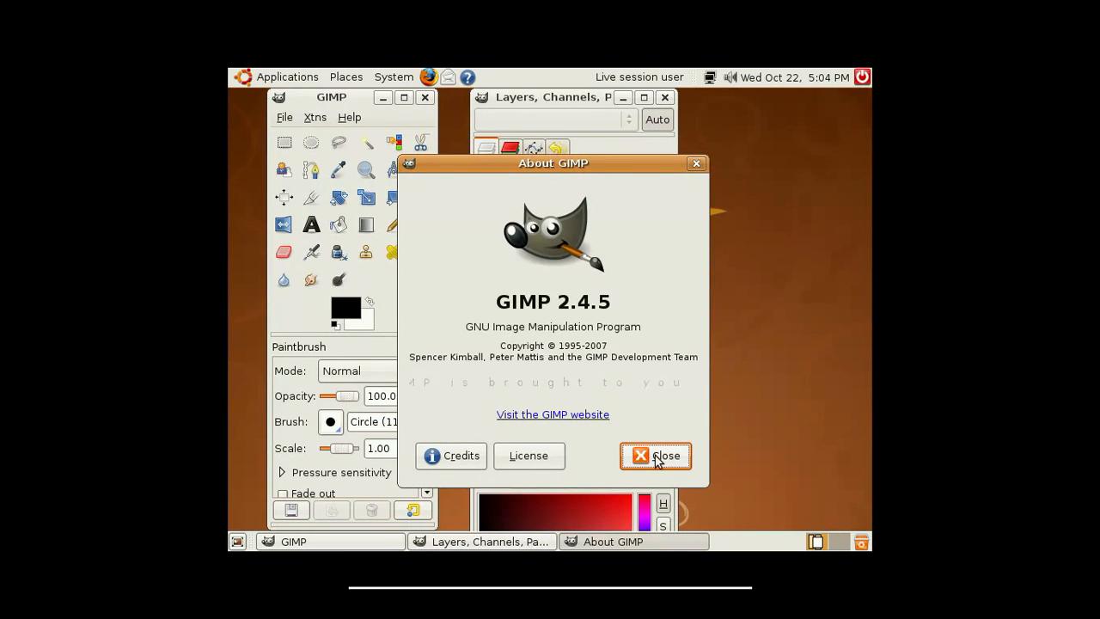
click(655, 456)
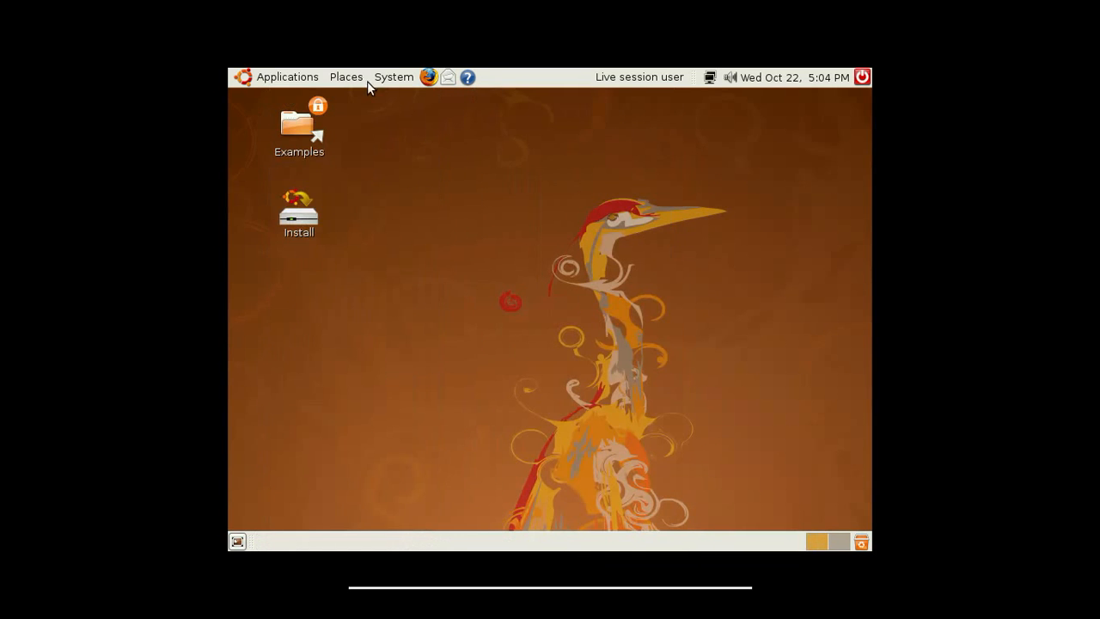
Show the Internet submenu listing Ekiga, Evolution Mail, Firefox and Pidgin.
click(287, 77)
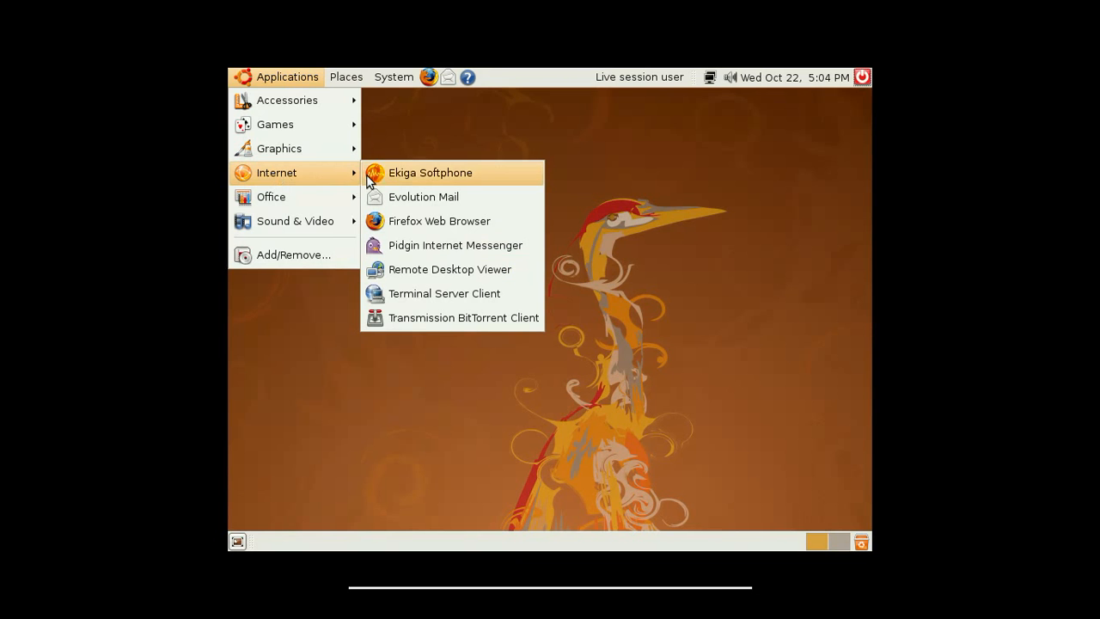
mouse_move(442, 183)
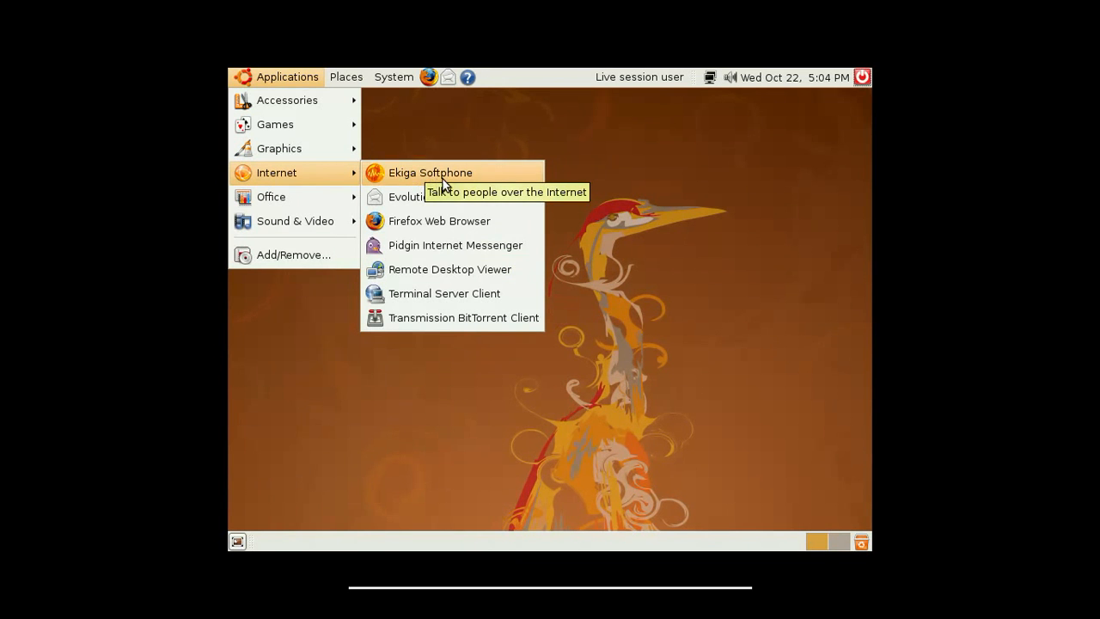
mouse_move(456, 221)
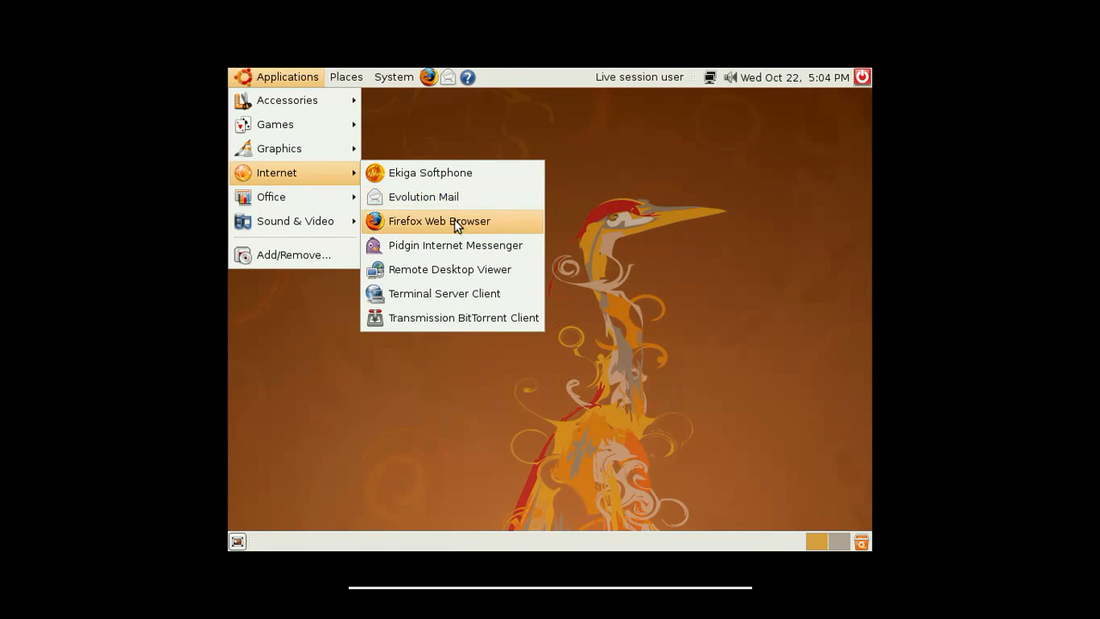
Launch Firefox, confirm version 3.0.17 in its About dialog, then close the browser.
click(439, 221)
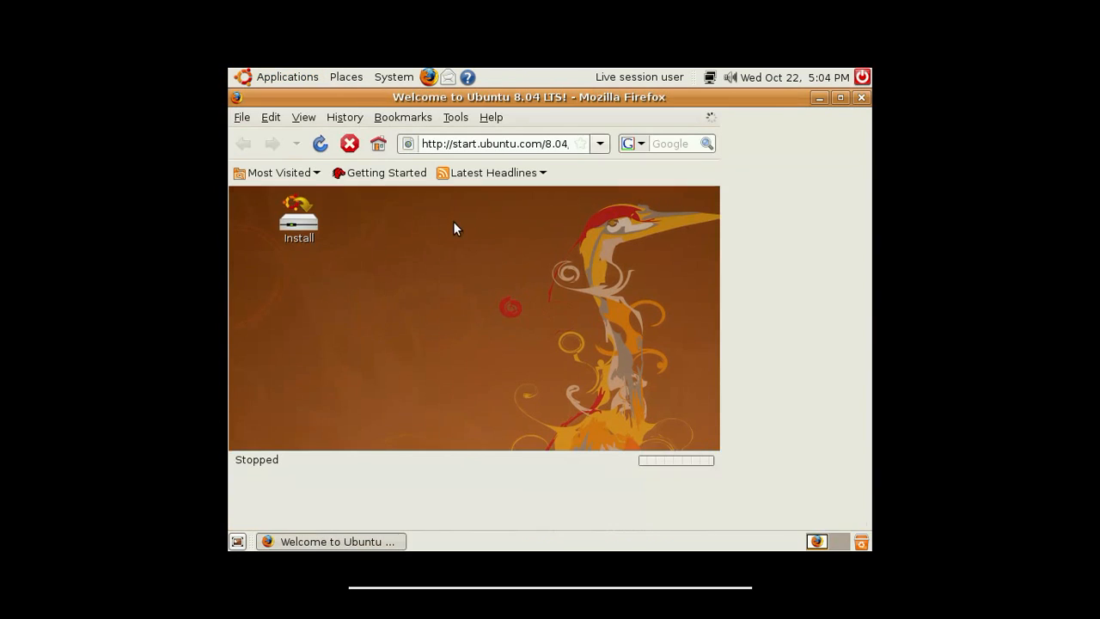
click(489, 116)
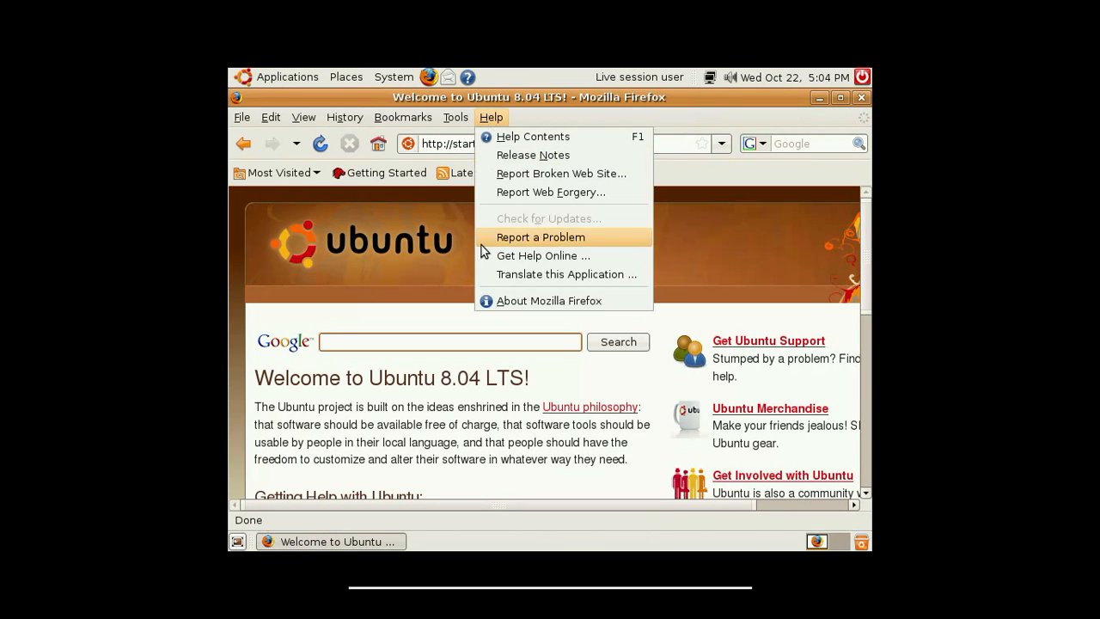
click(548, 300)
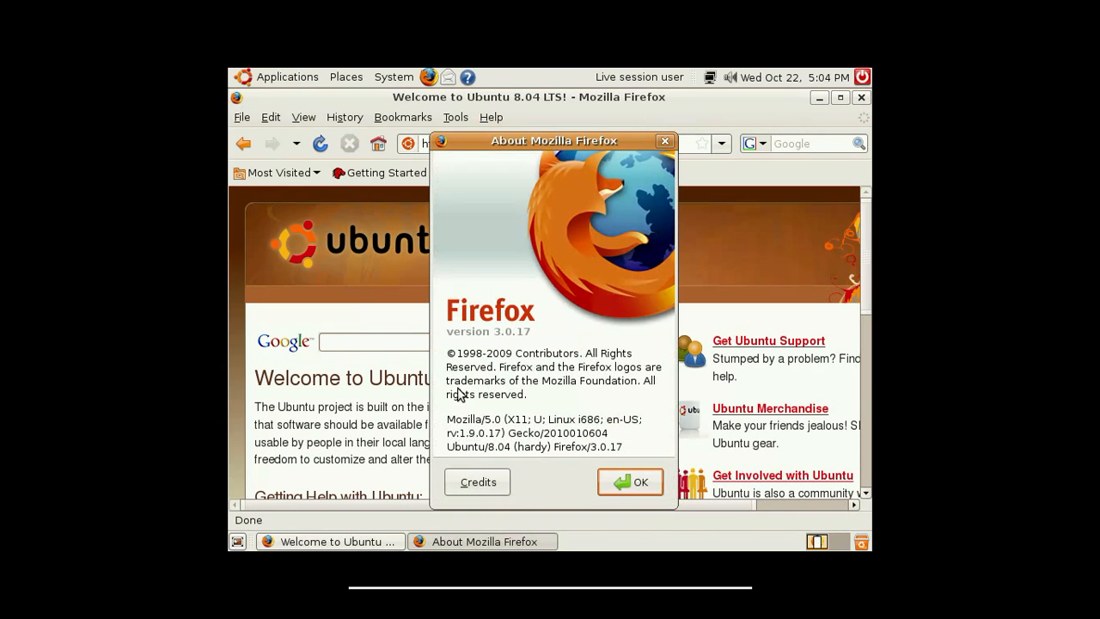
mouse_move(480, 367)
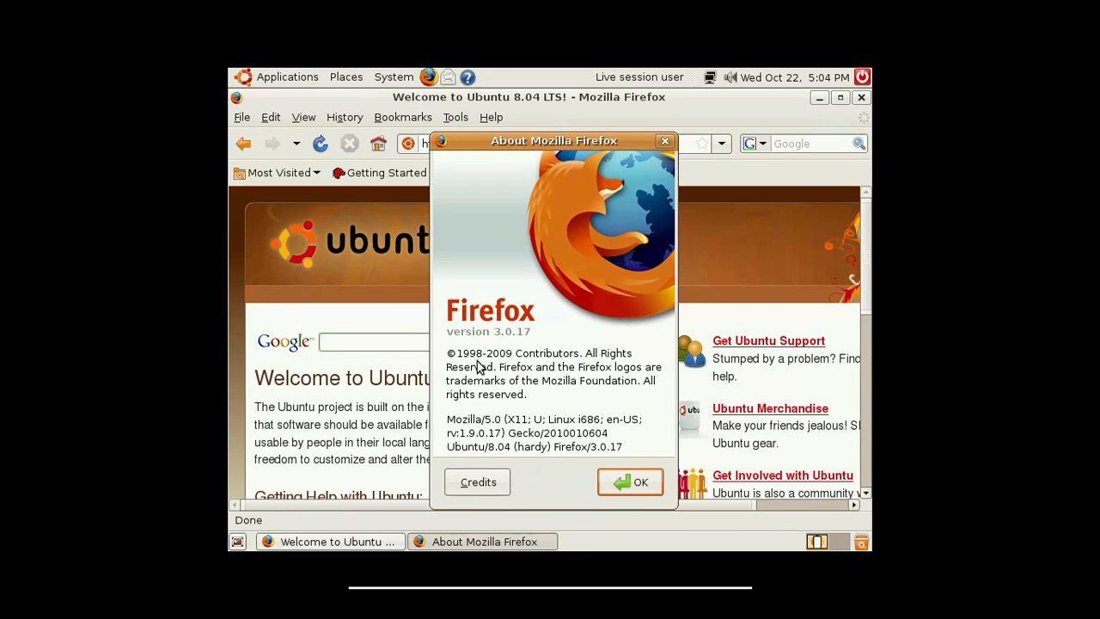
mouse_move(607, 482)
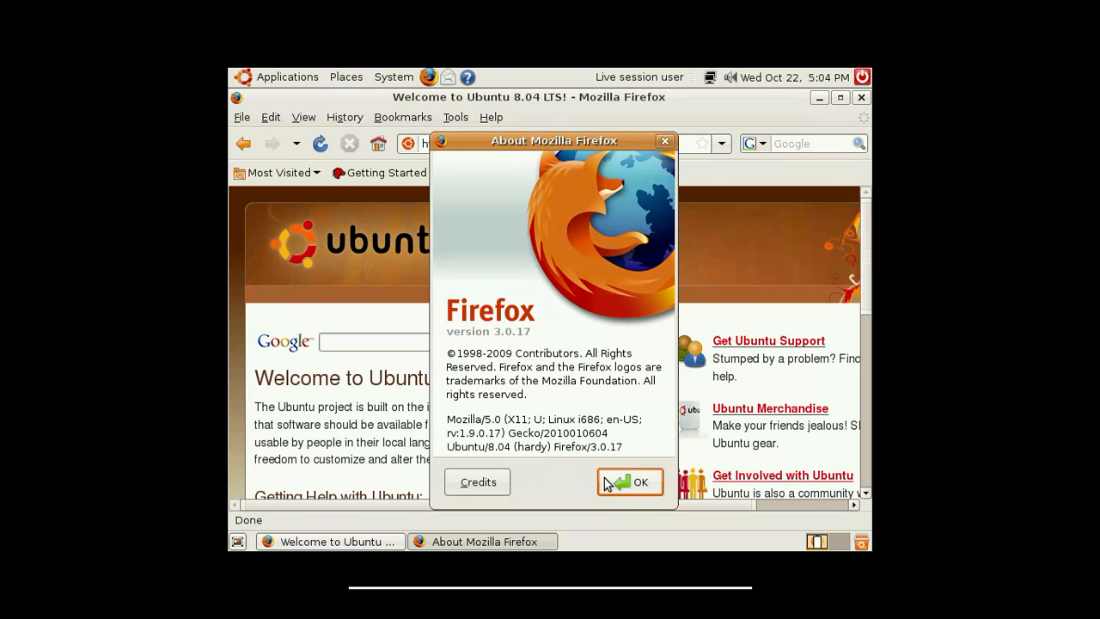
click(630, 481)
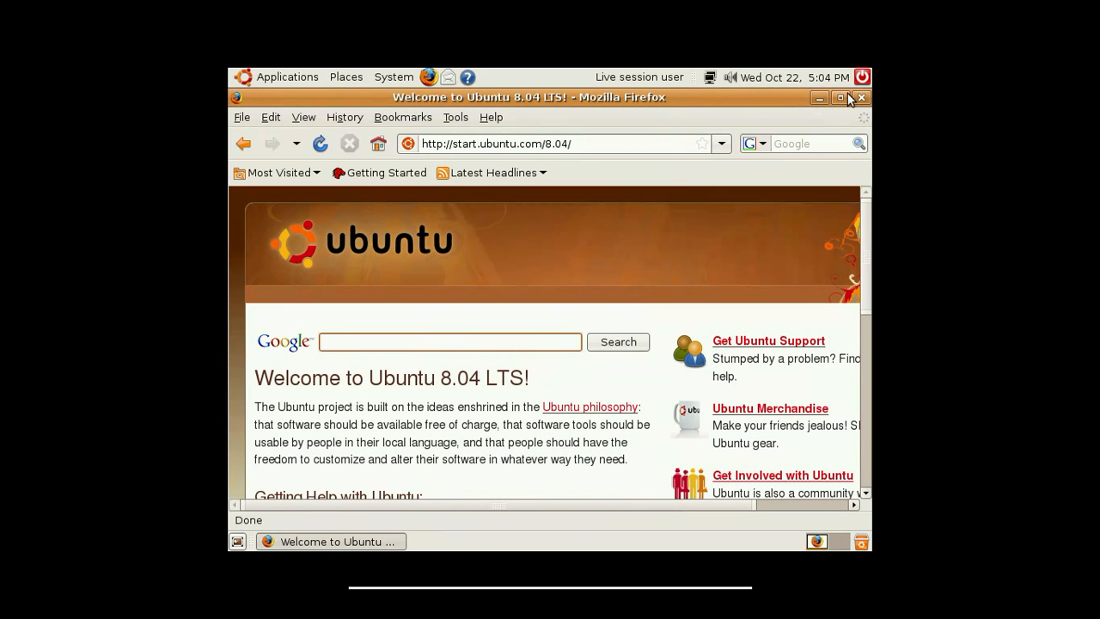
click(288, 76)
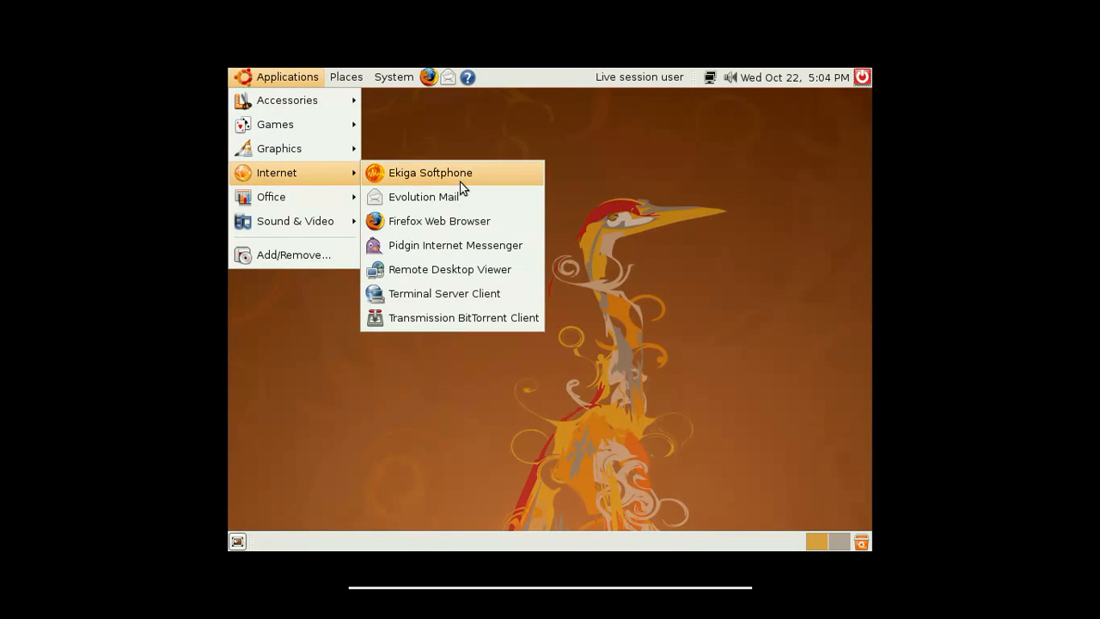
mouse_move(421, 249)
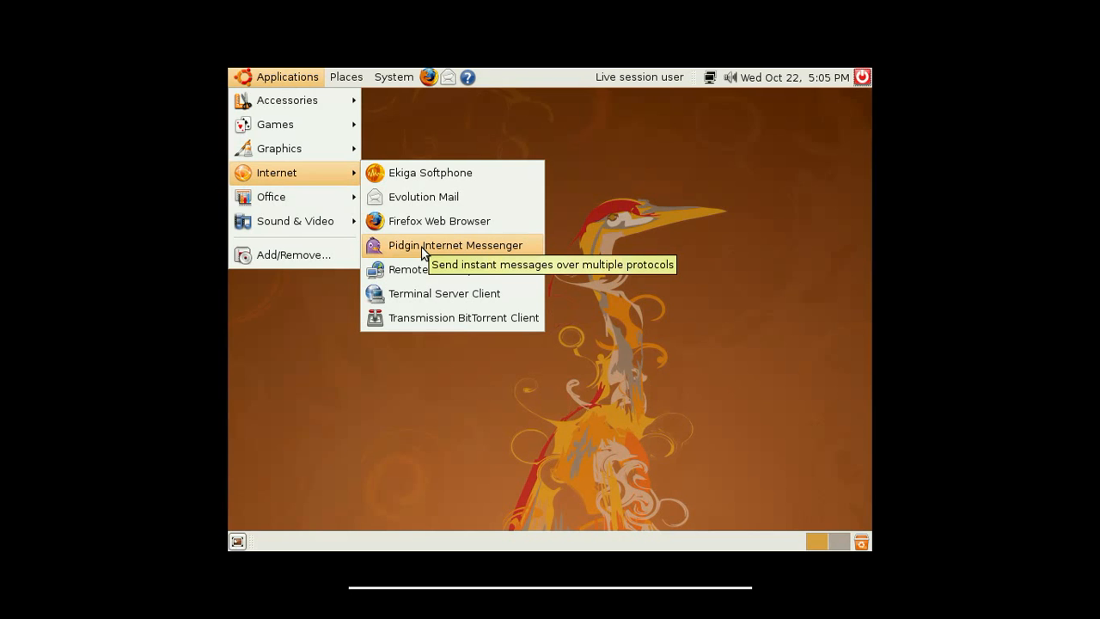
mouse_move(419, 273)
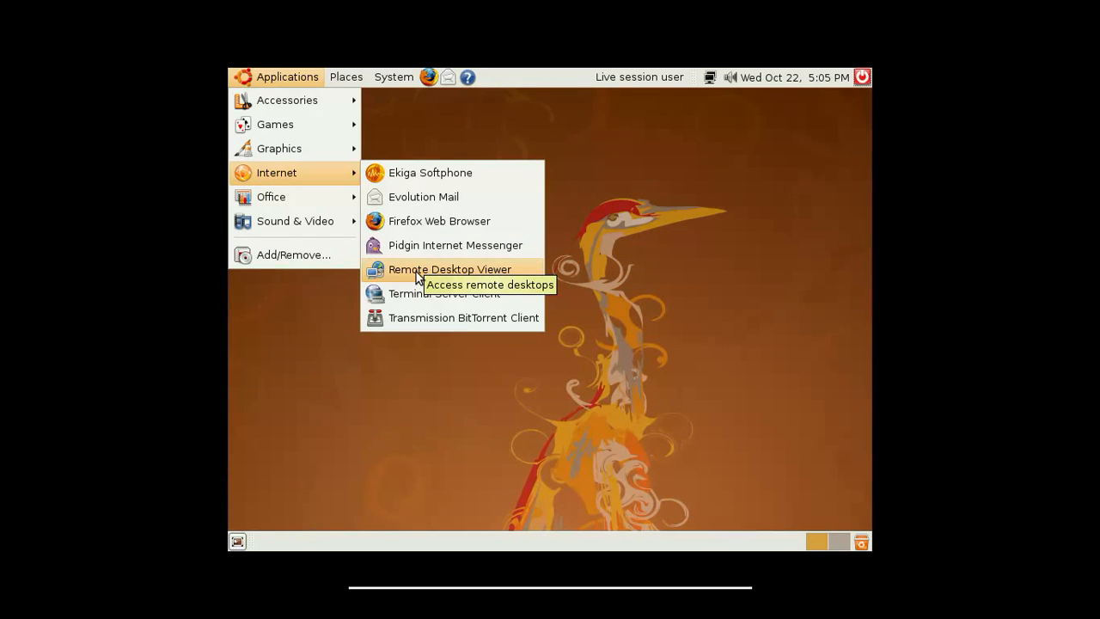
mouse_move(445, 293)
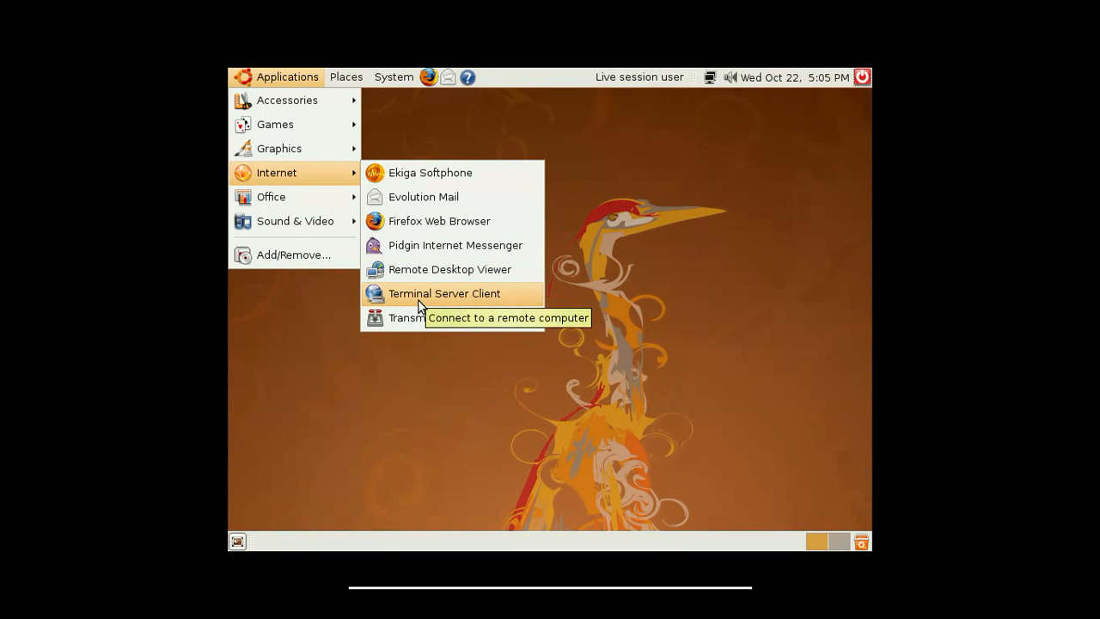
mouse_move(429, 317)
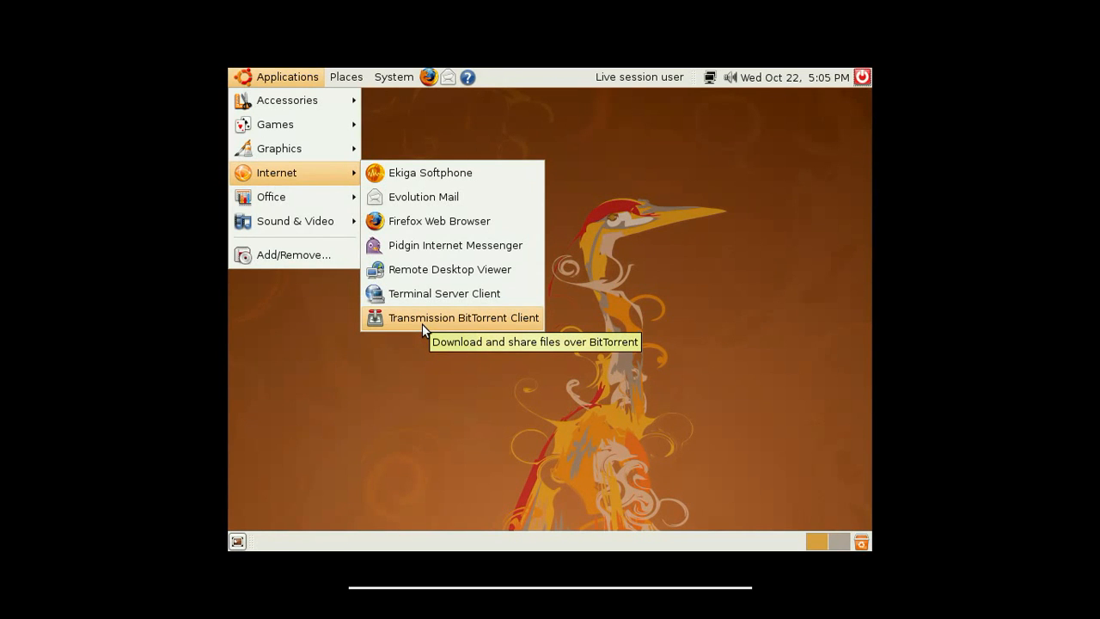
mouse_move(342, 293)
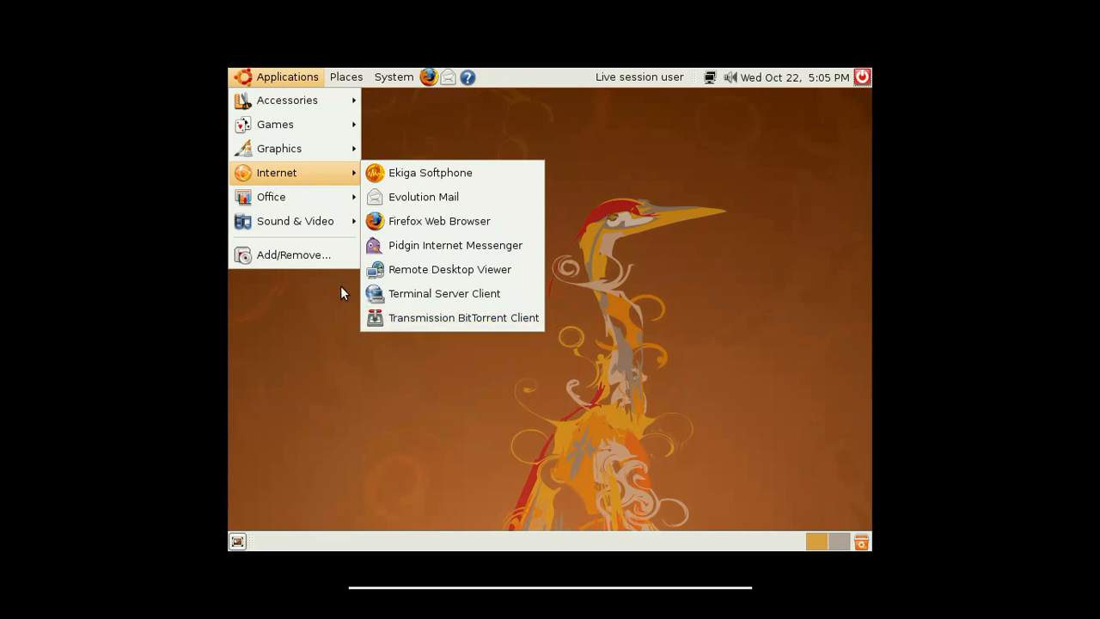
mouse_move(271, 196)
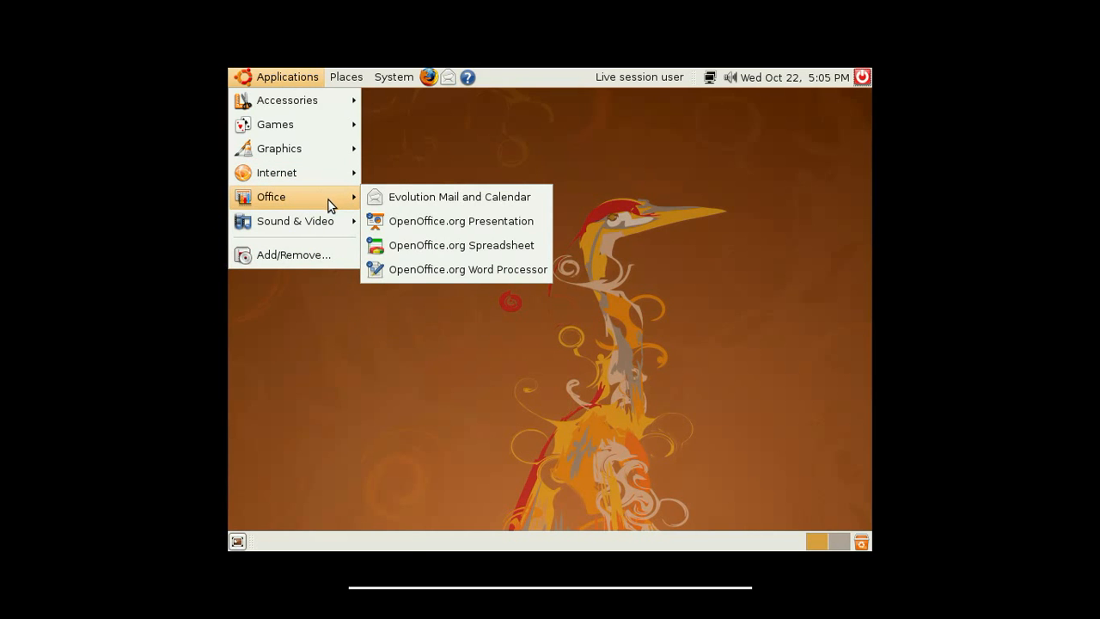
mouse_move(459, 196)
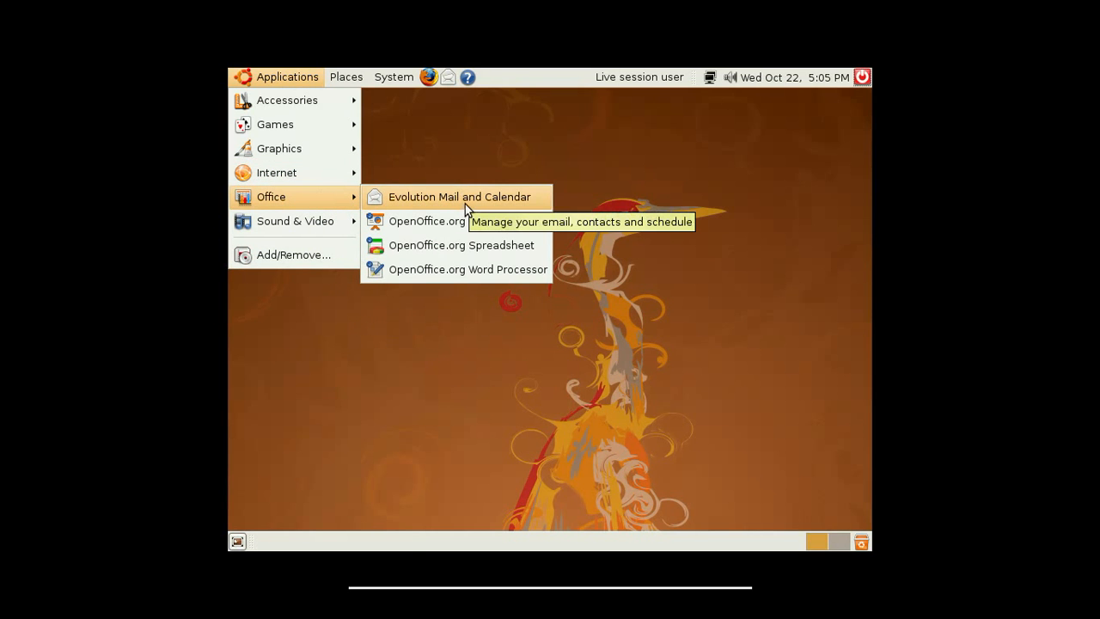
mouse_move(461, 221)
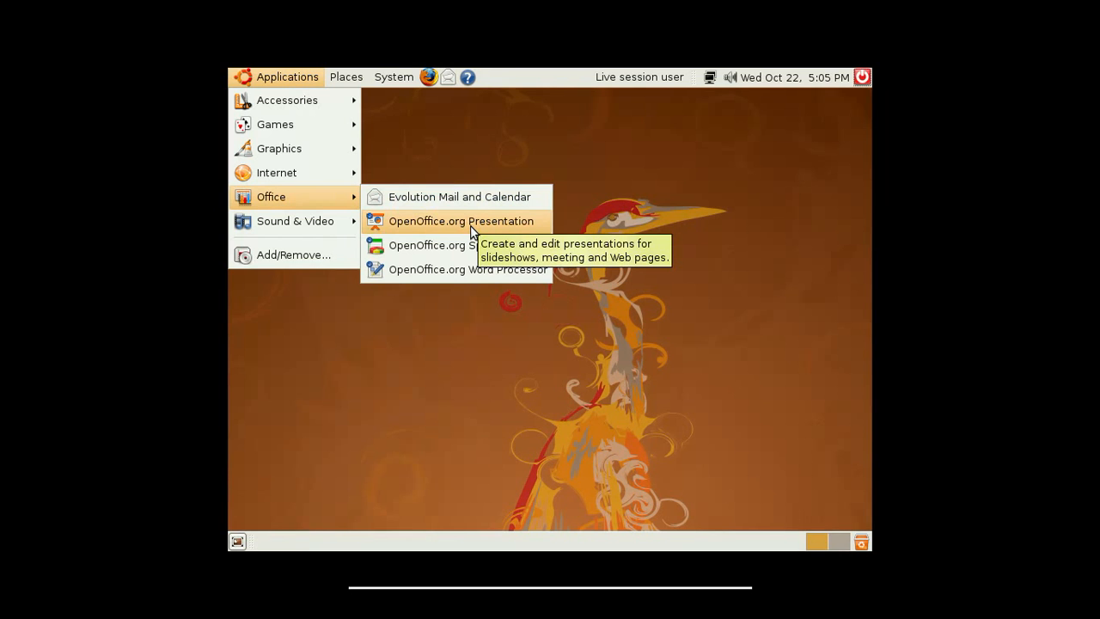
mouse_move(457, 234)
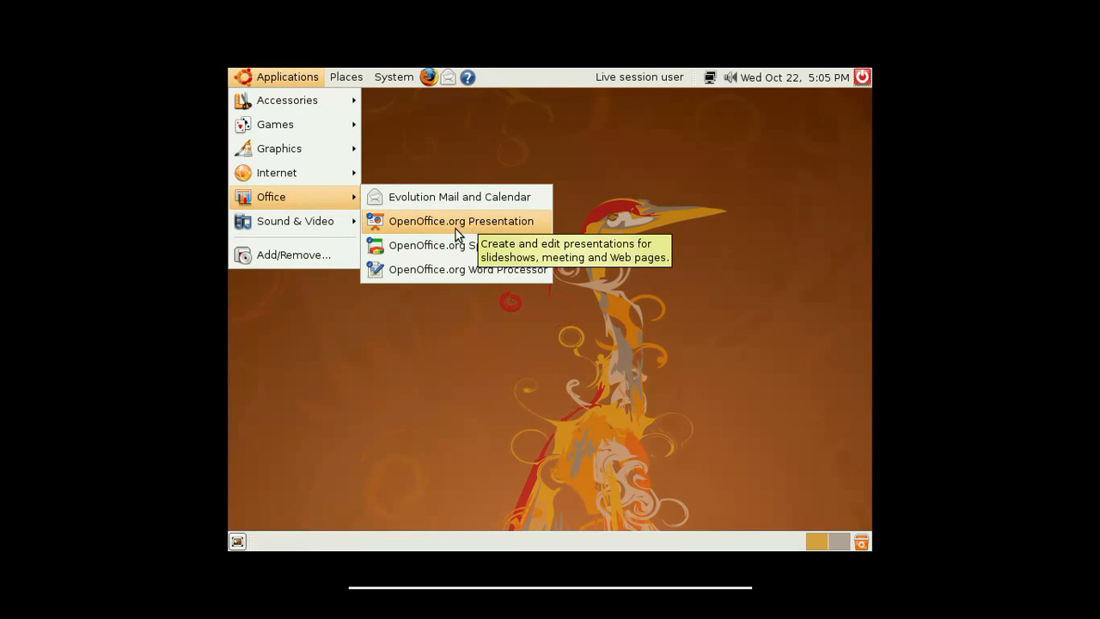
mouse_move(467, 269)
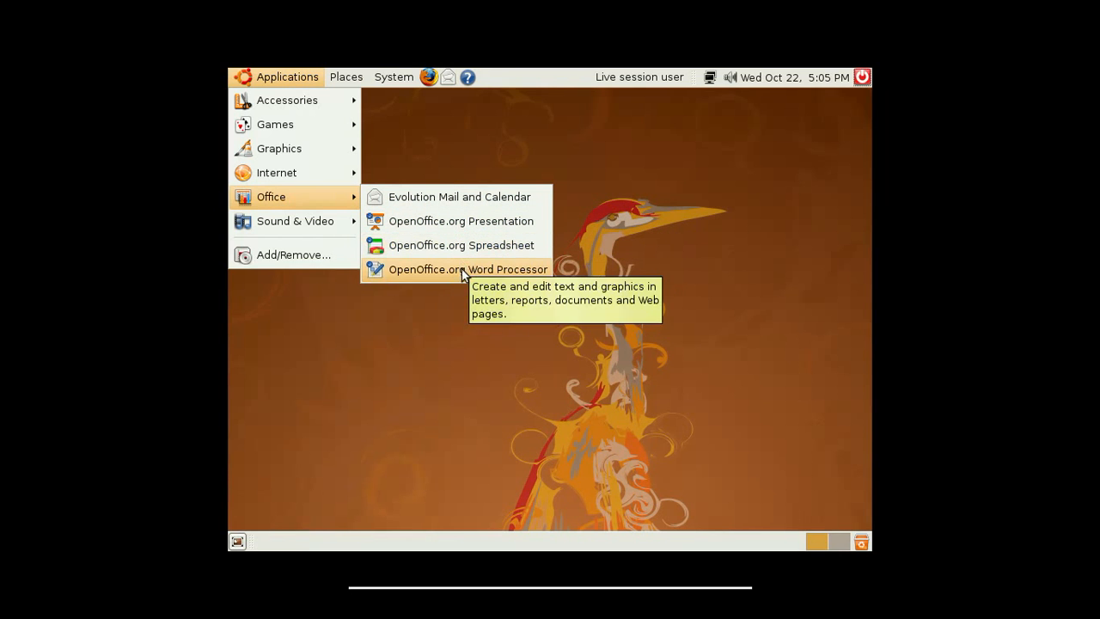
Launch OpenOffice.org Writer, confirm version 2.4.1 in About, then close the empty document.
click(468, 269)
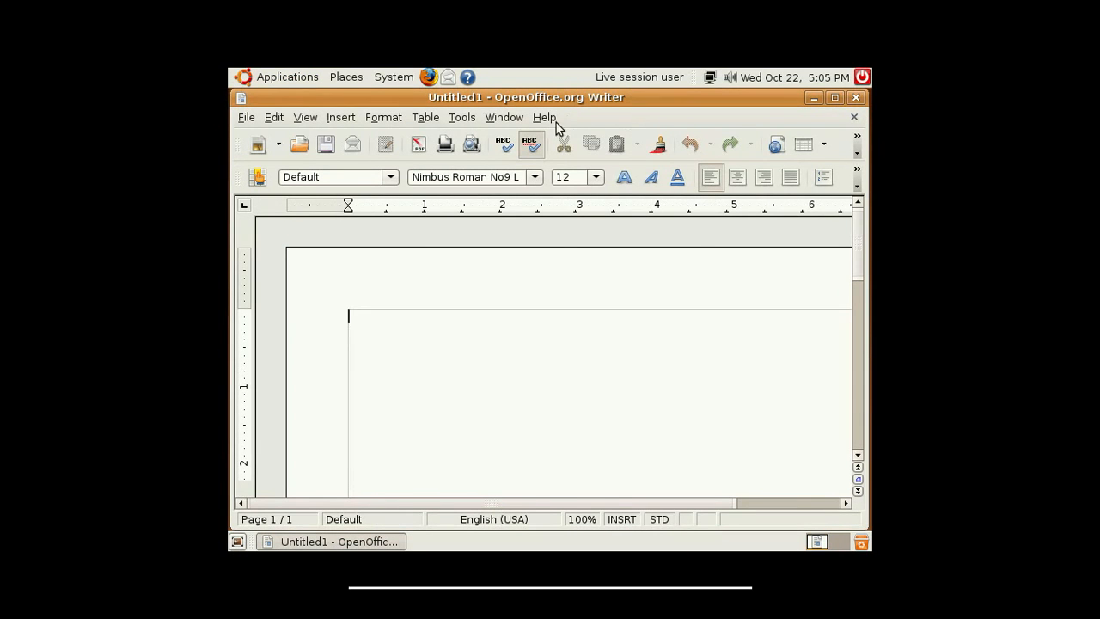
click(543, 117)
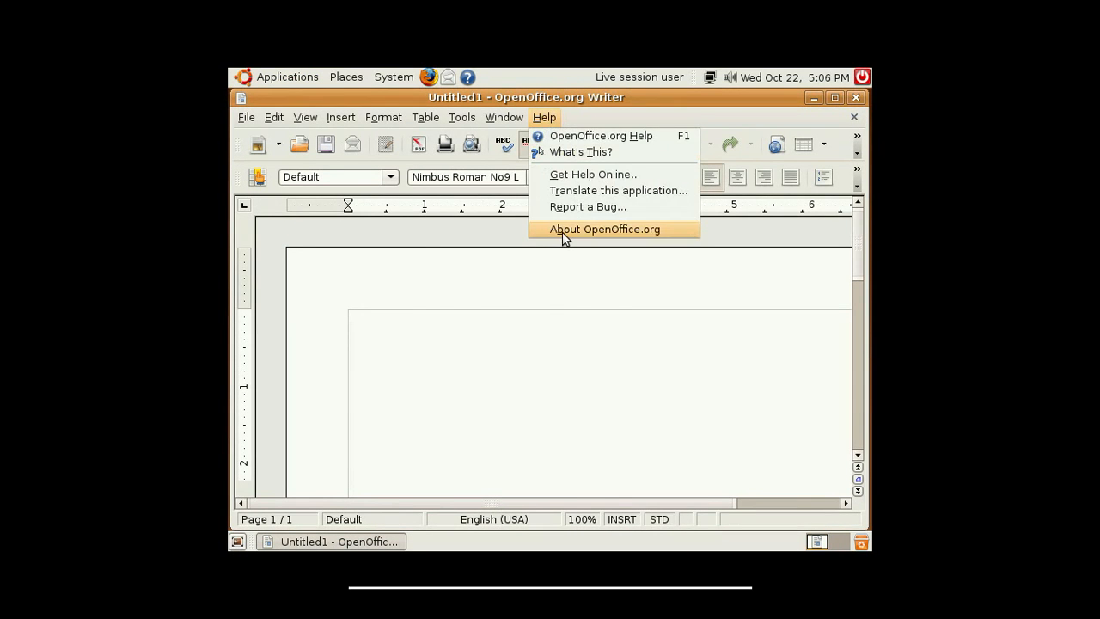
click(604, 228)
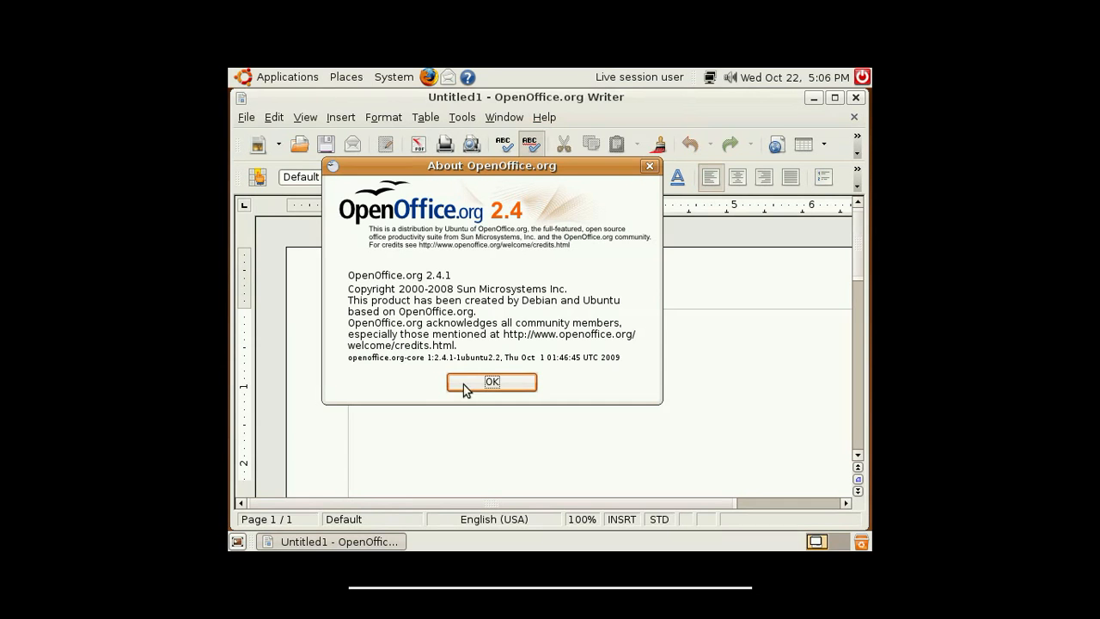
click(491, 382)
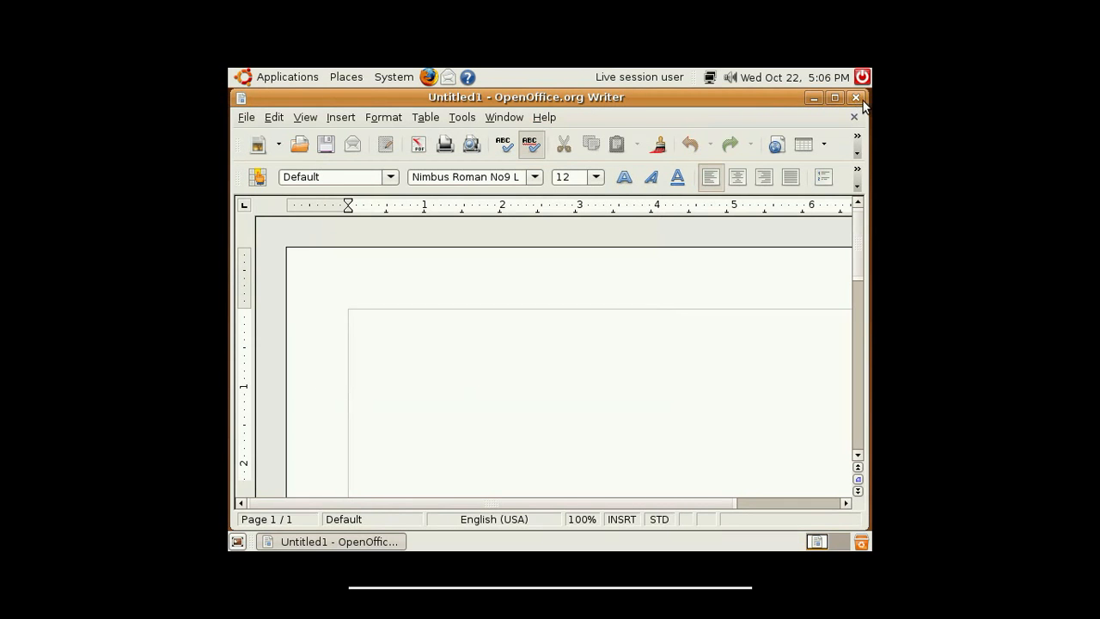
click(287, 76)
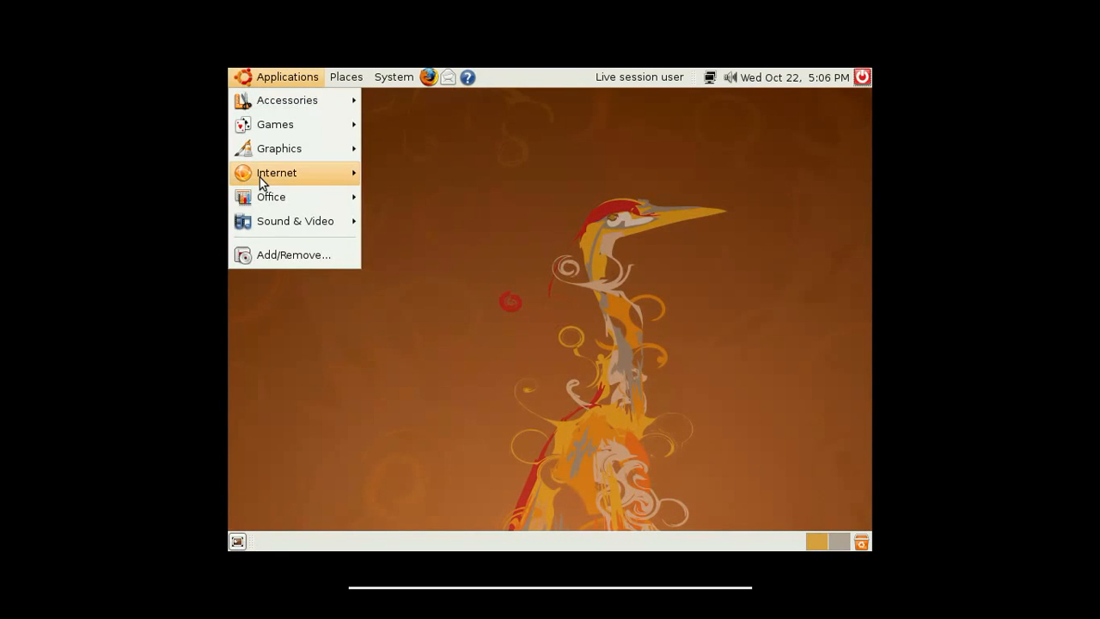
mouse_move(295, 220)
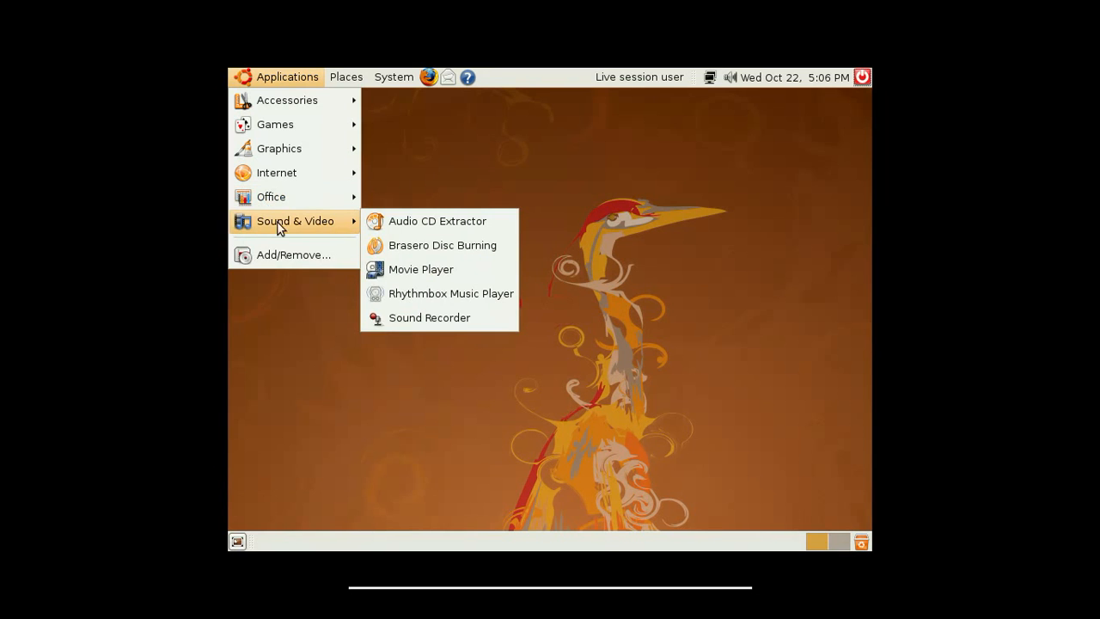
mouse_move(366, 230)
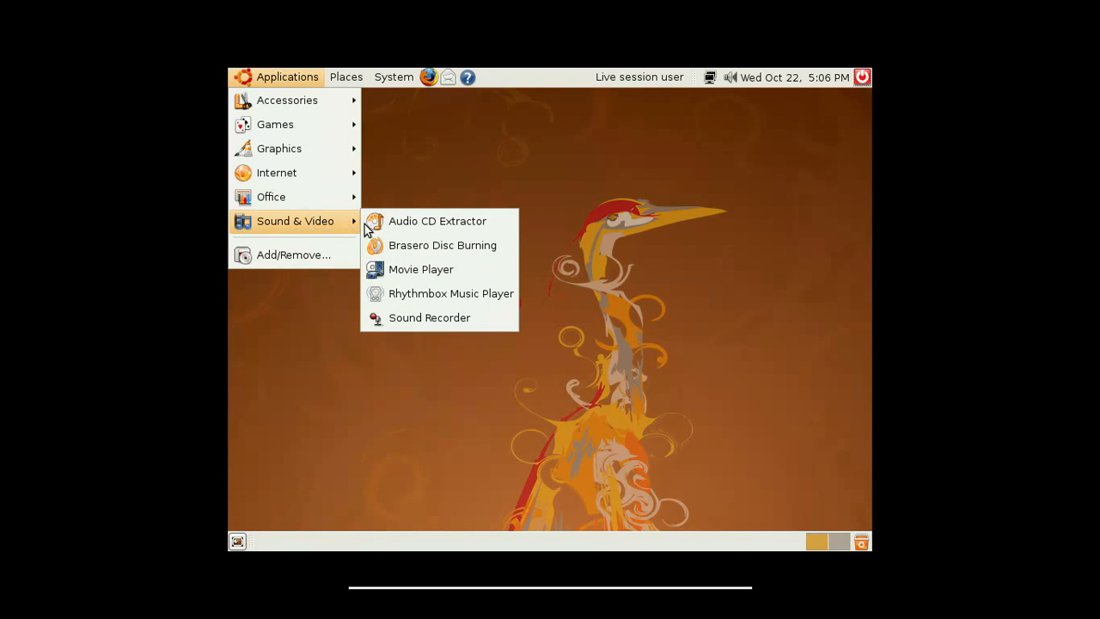
mouse_move(421, 221)
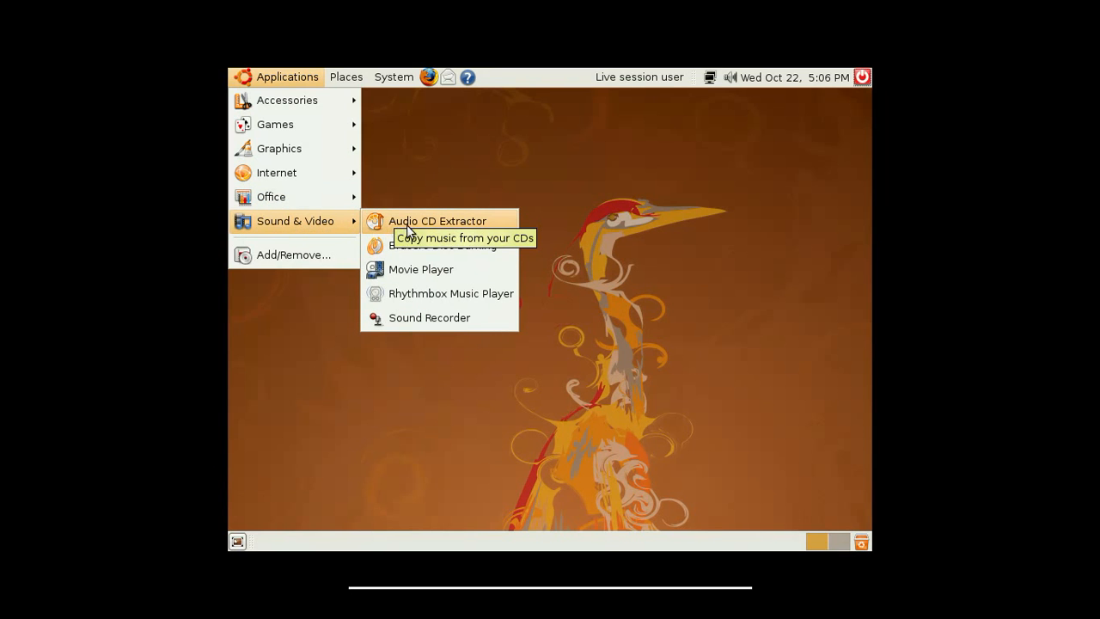
mouse_move(429, 245)
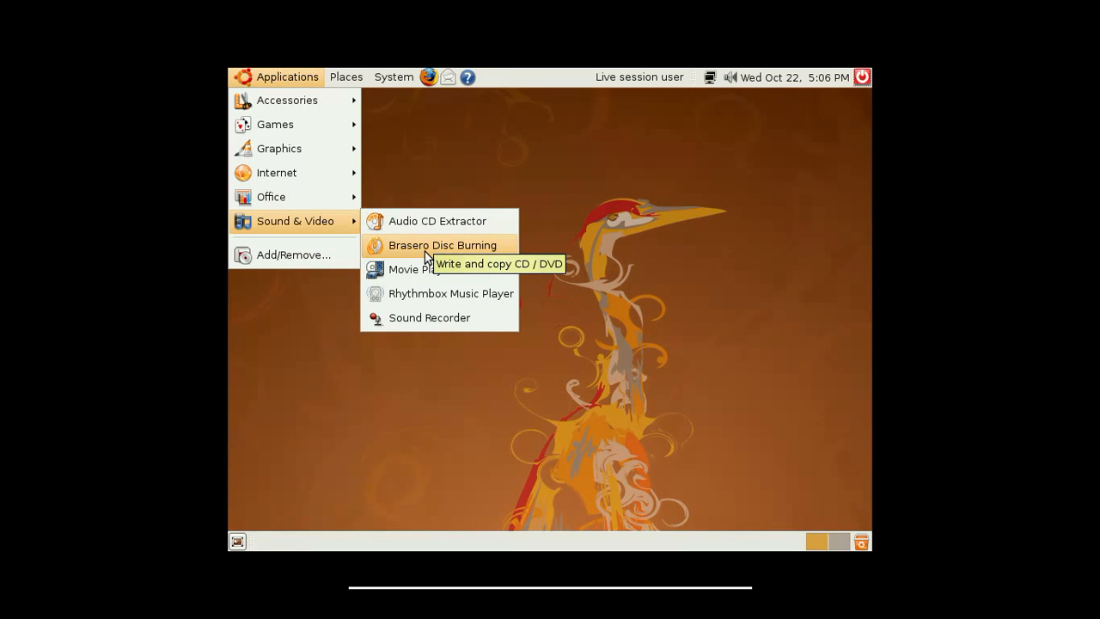
mouse_move(437, 254)
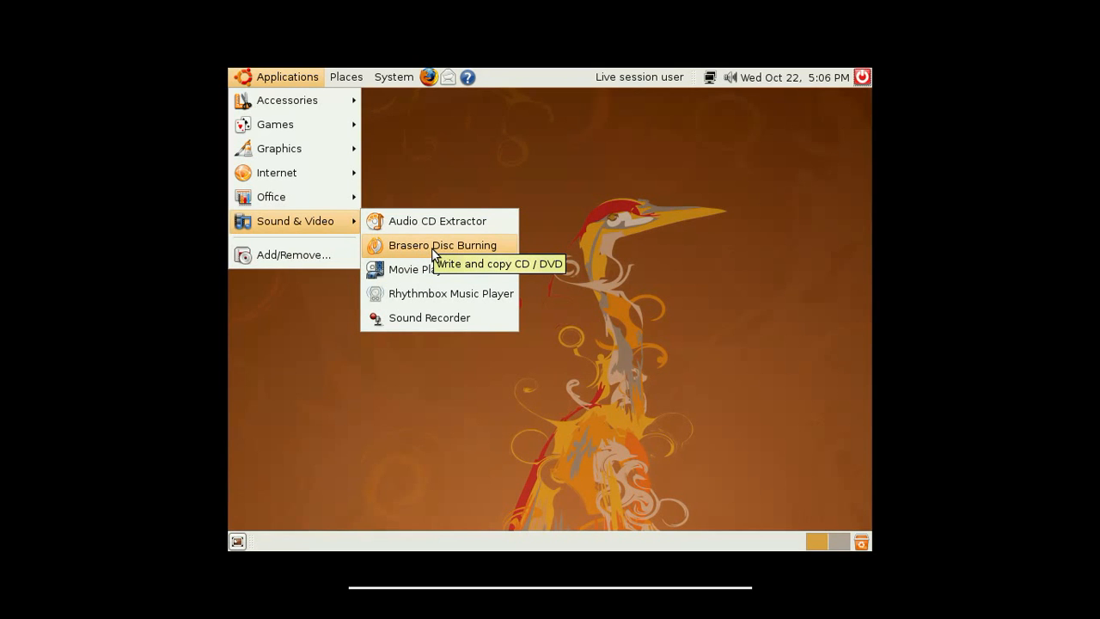
mouse_move(421, 269)
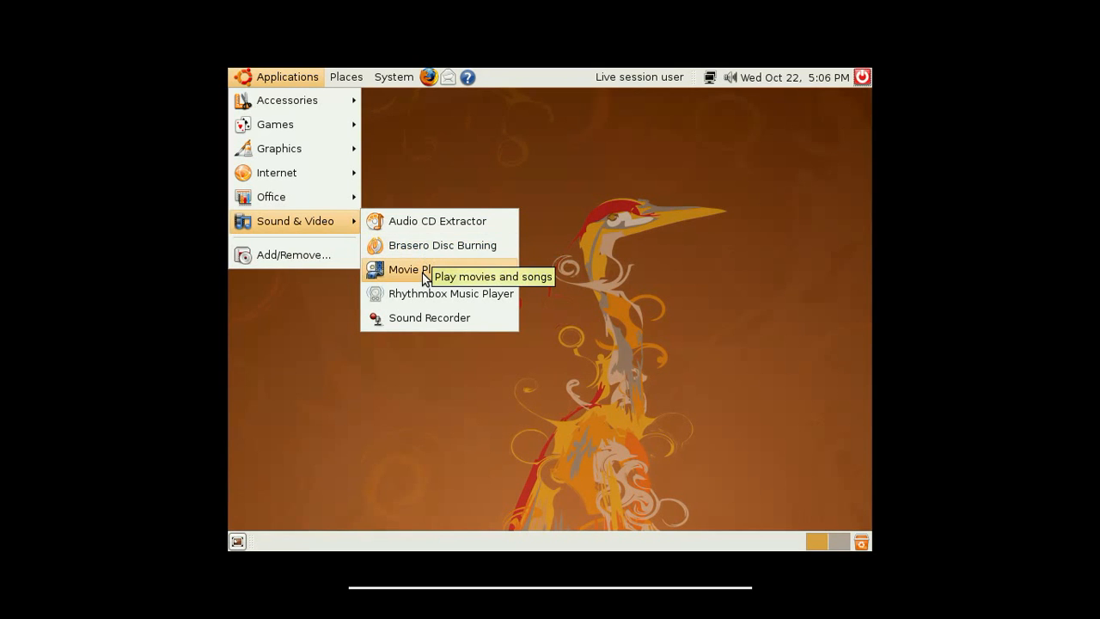
mouse_move(421, 293)
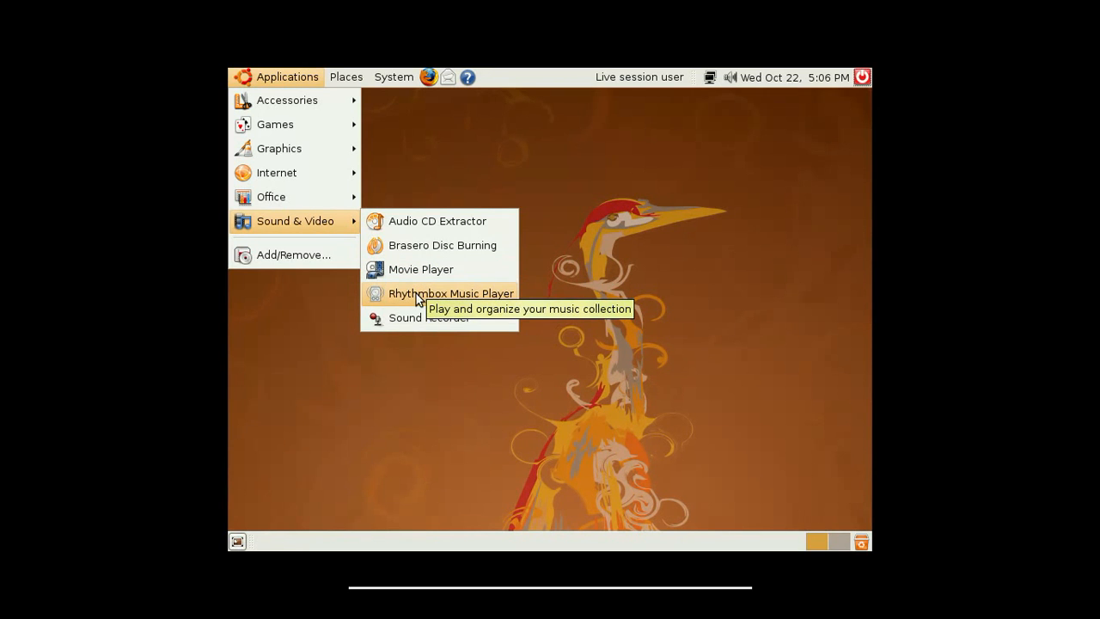
mouse_move(447, 317)
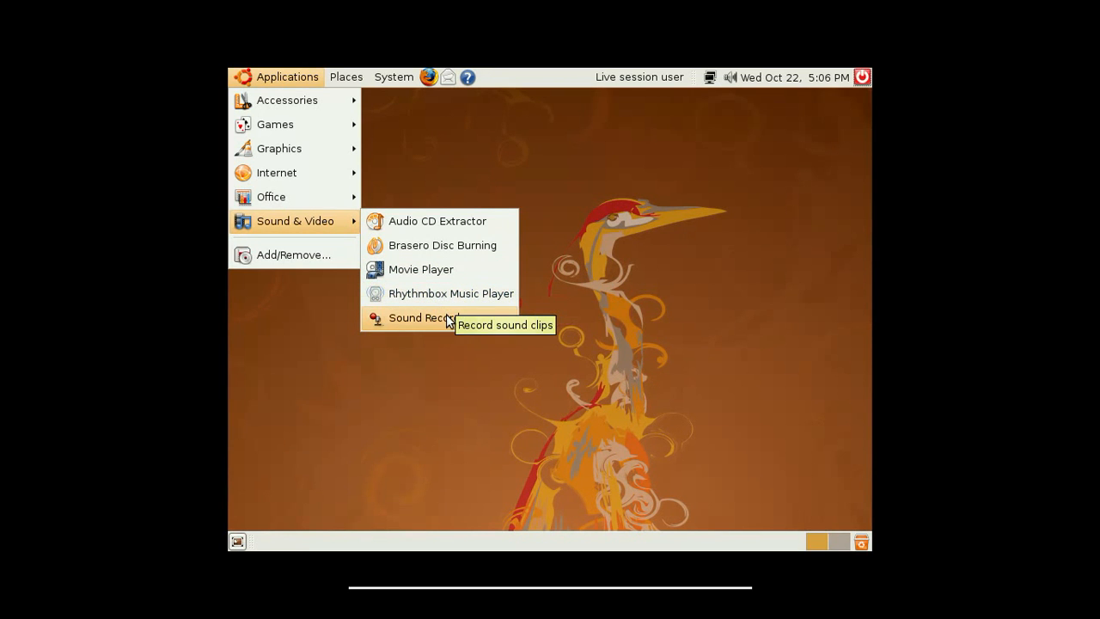
mouse_move(292, 254)
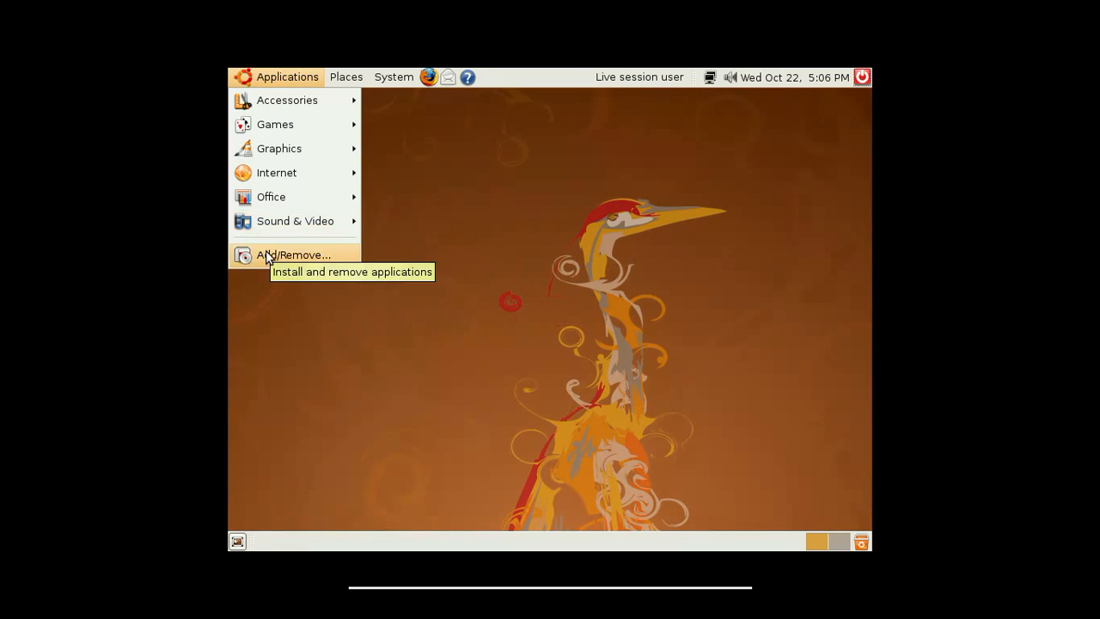
Browse Sound & Video entries, Brasero through Sound Recorder, then dismiss the menu.
click(292, 255)
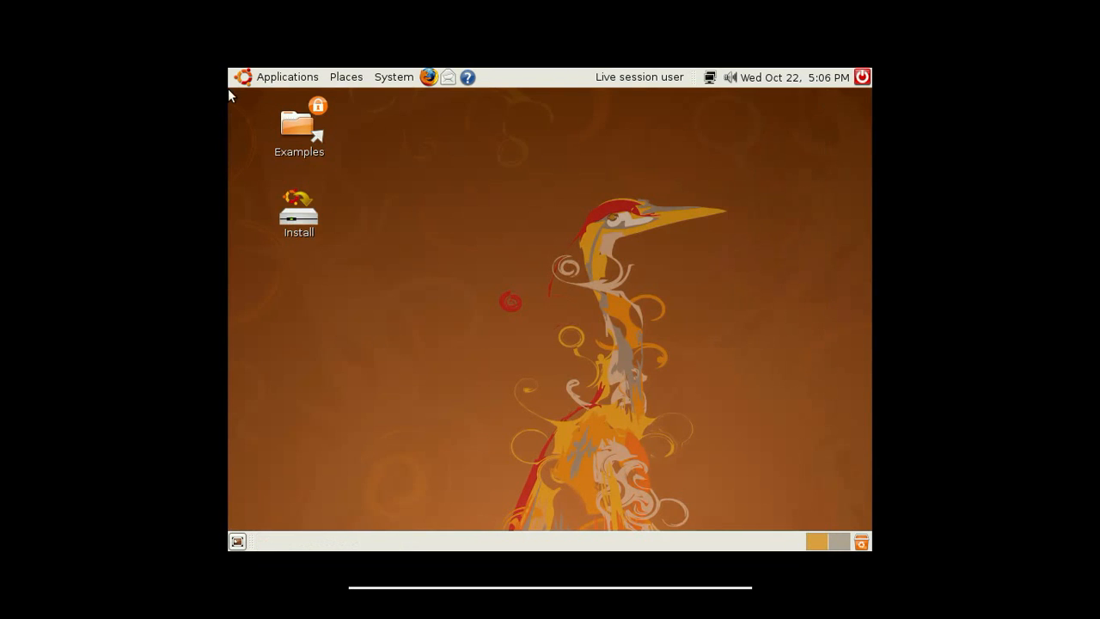
Browse the Places entries from Computer to Search for Files, then open the System menu.
click(346, 77)
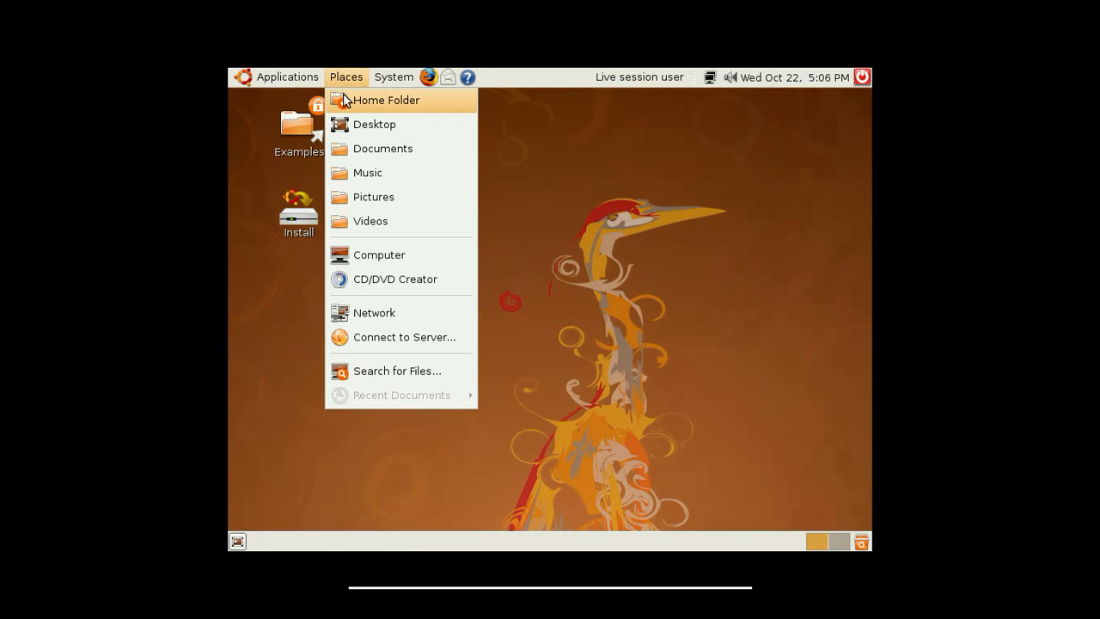
mouse_move(382, 149)
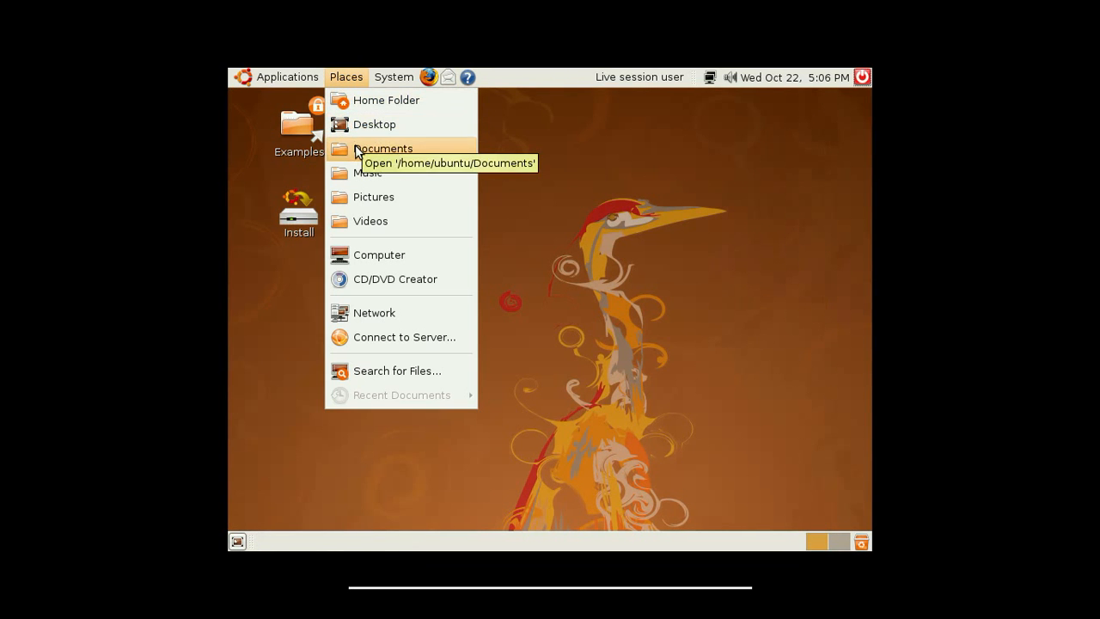
mouse_move(373, 196)
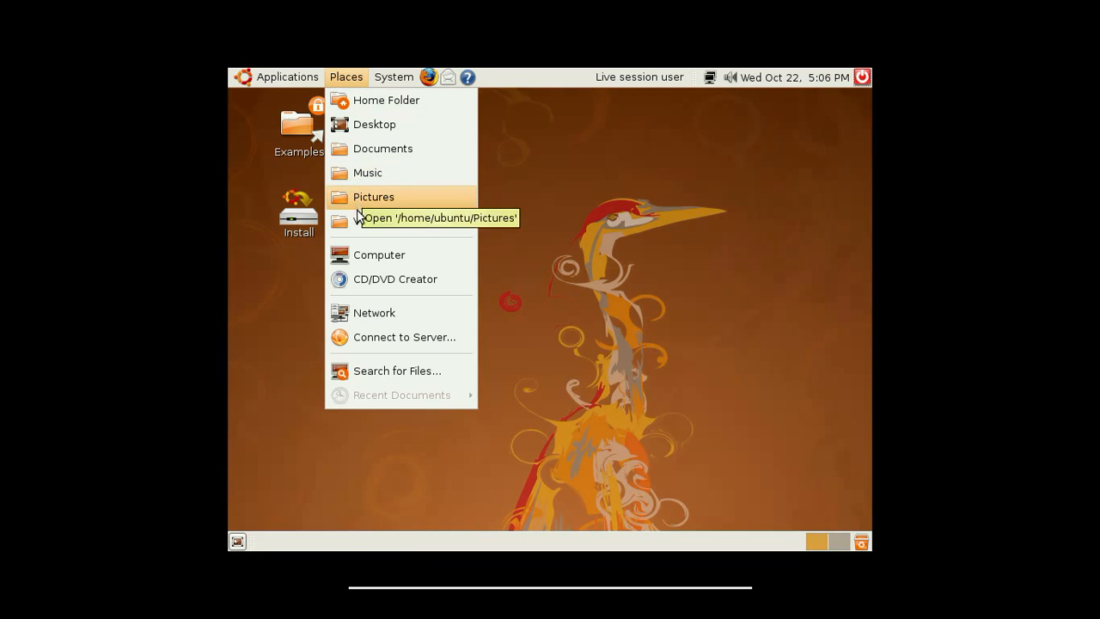
mouse_move(379, 255)
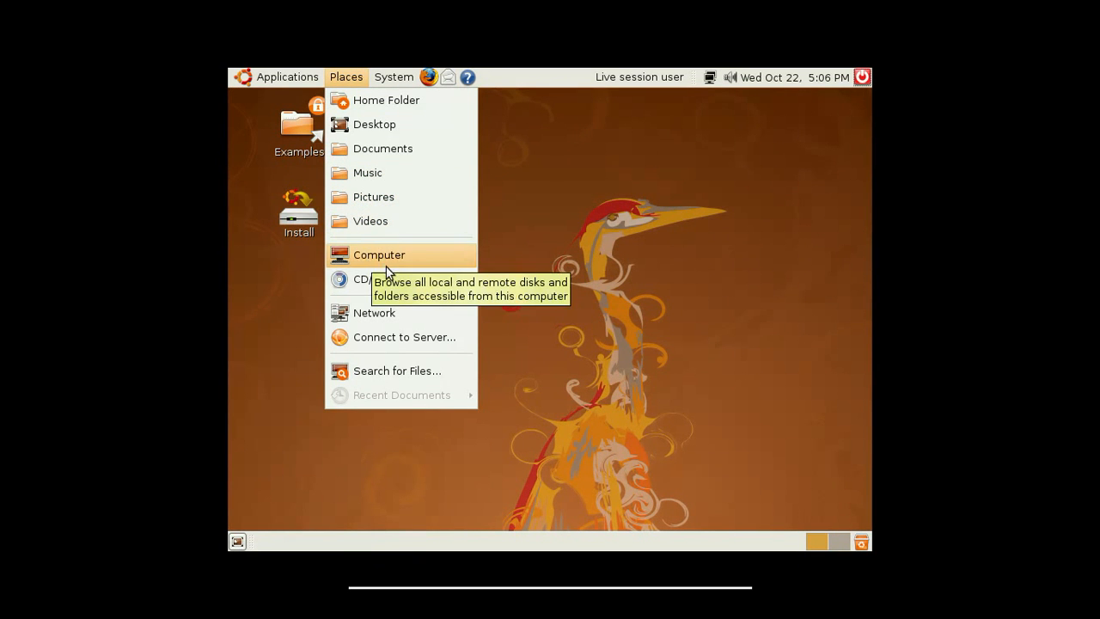
mouse_move(374, 312)
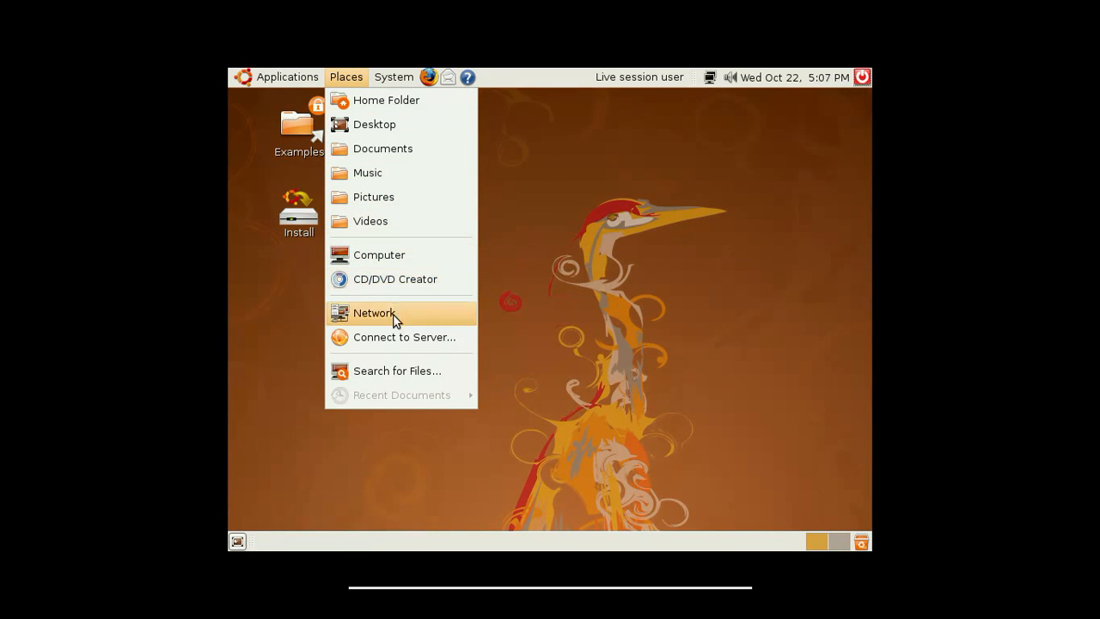
mouse_move(395, 279)
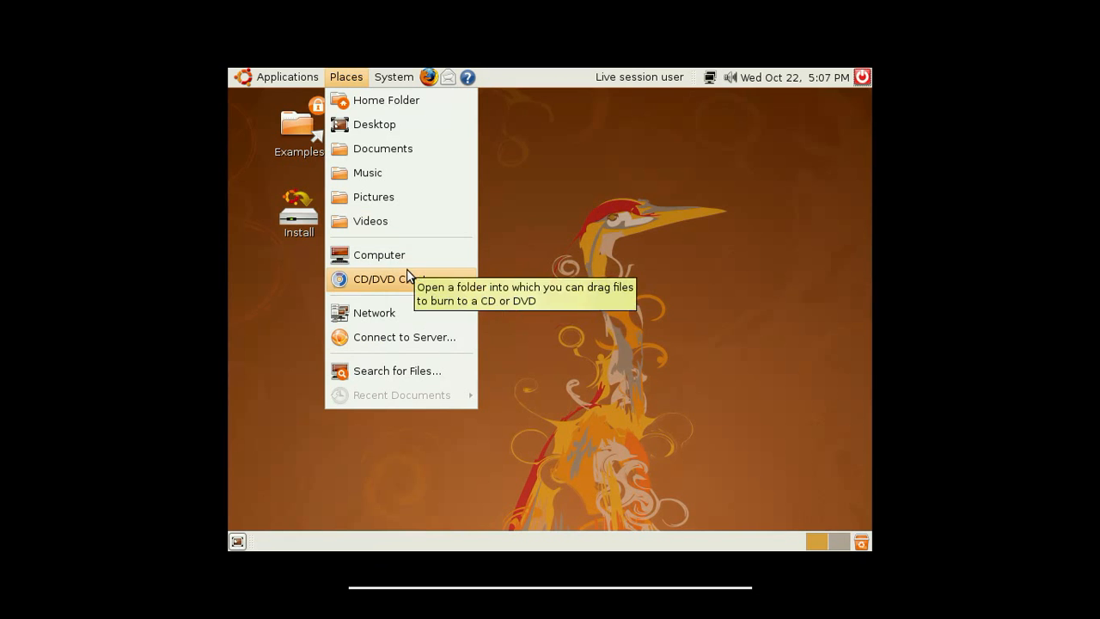
mouse_move(374, 312)
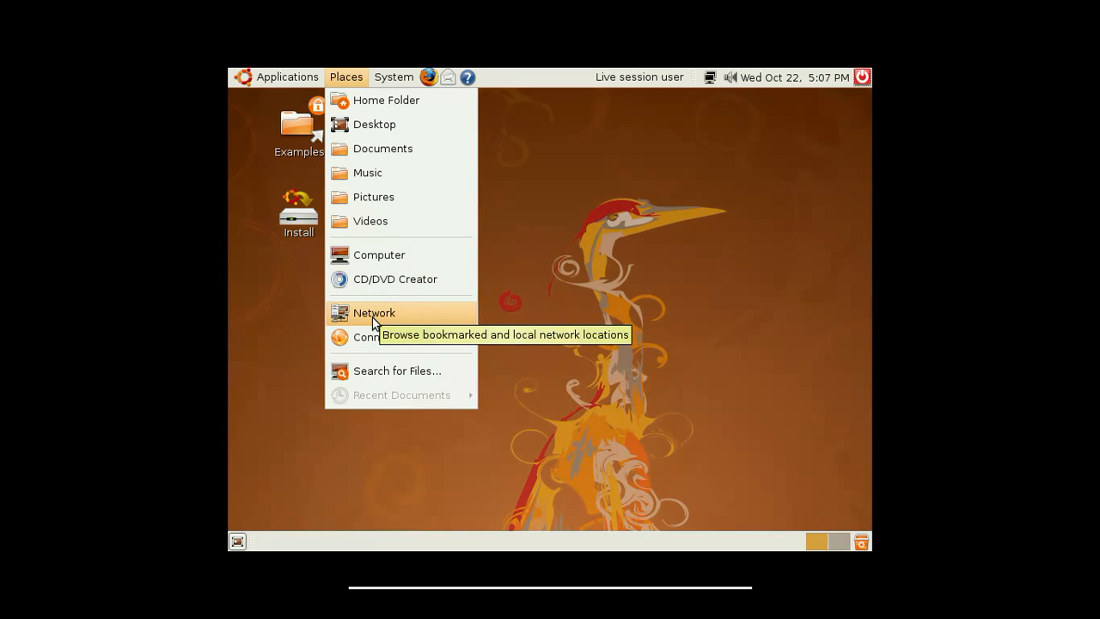
mouse_move(374, 336)
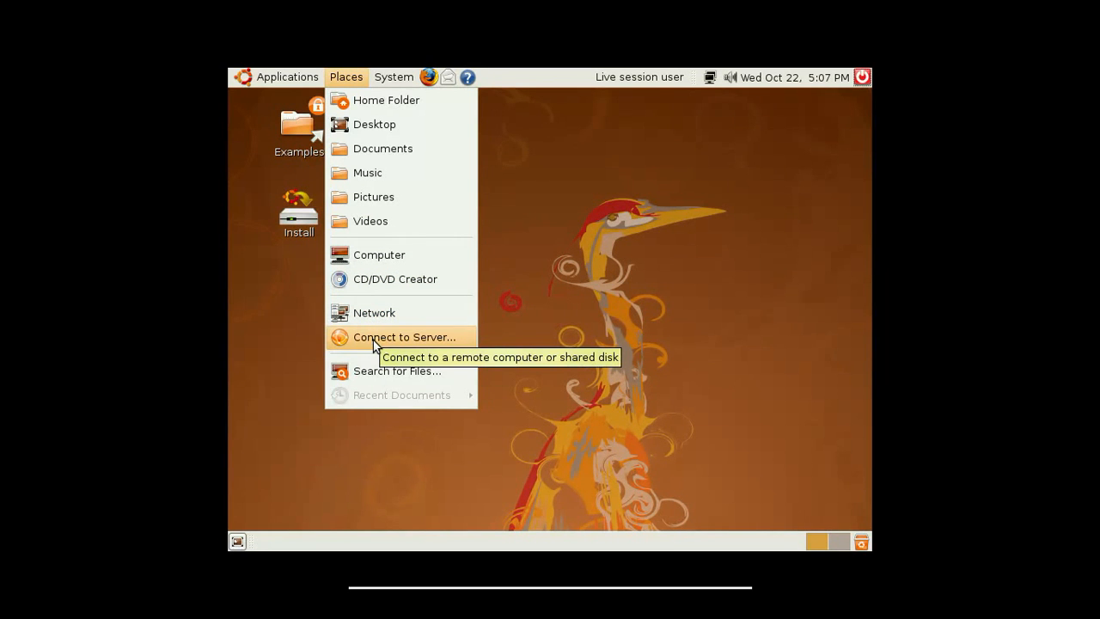
mouse_move(374, 377)
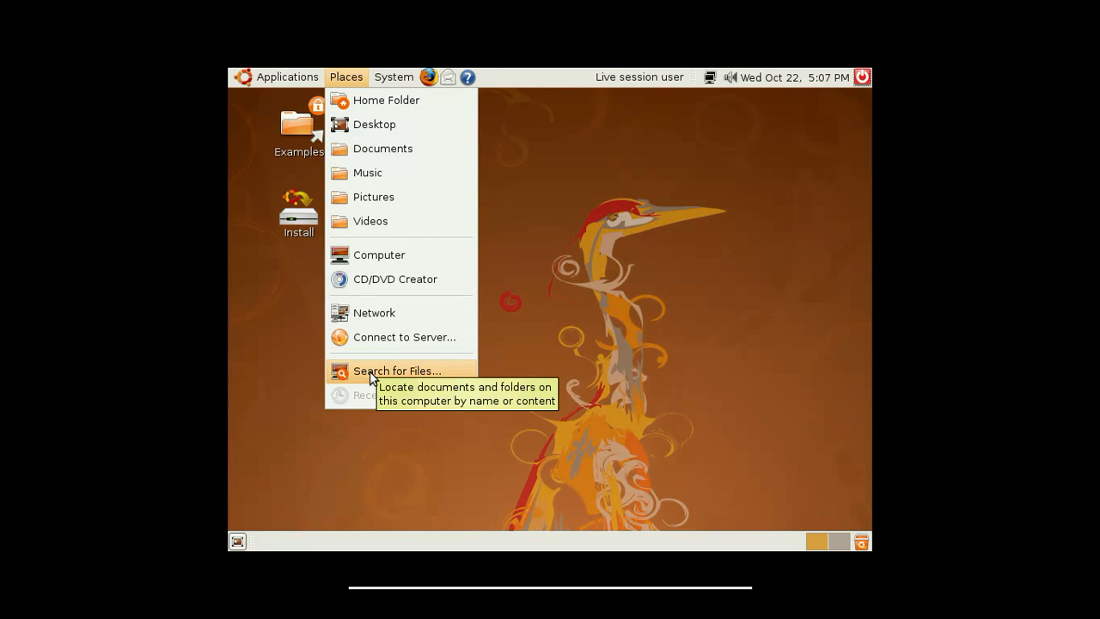
mouse_move(374, 402)
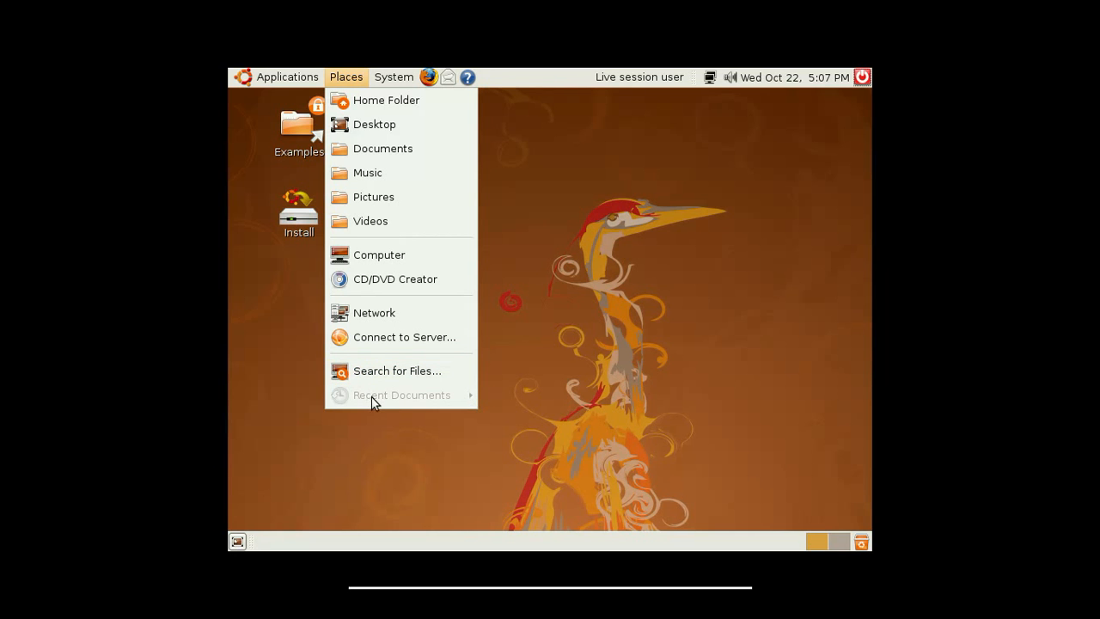
click(394, 77)
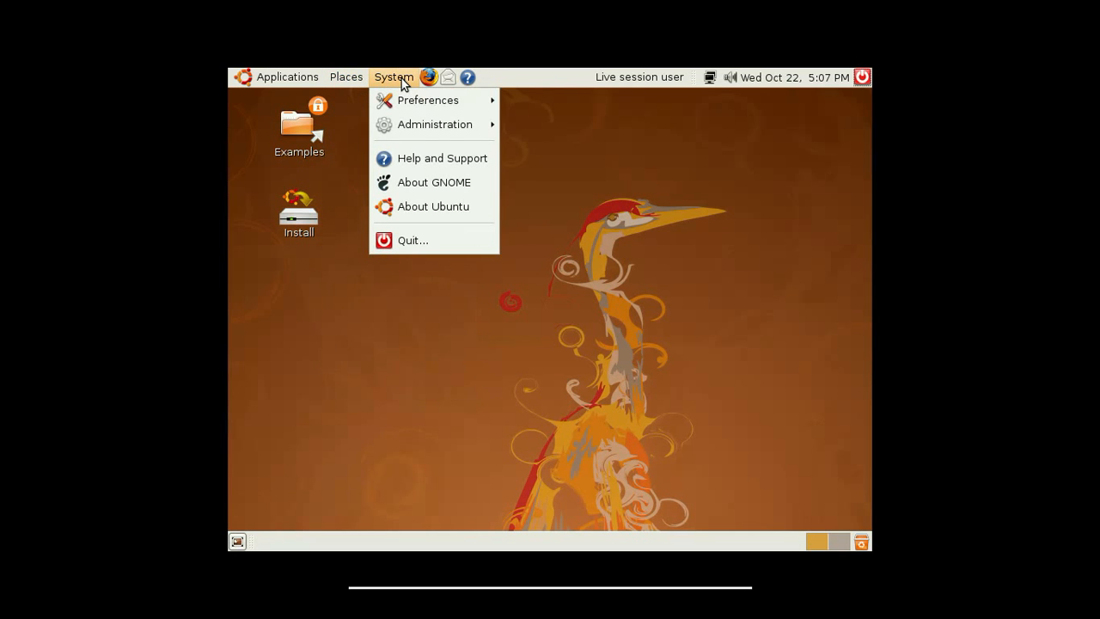
mouse_move(427, 99)
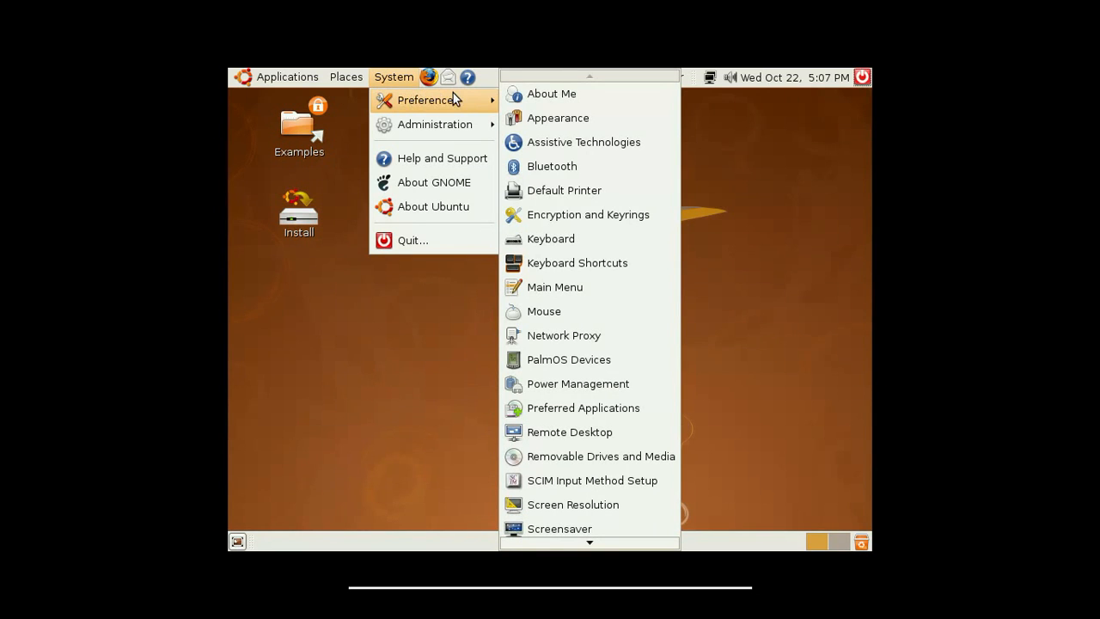
mouse_move(558, 118)
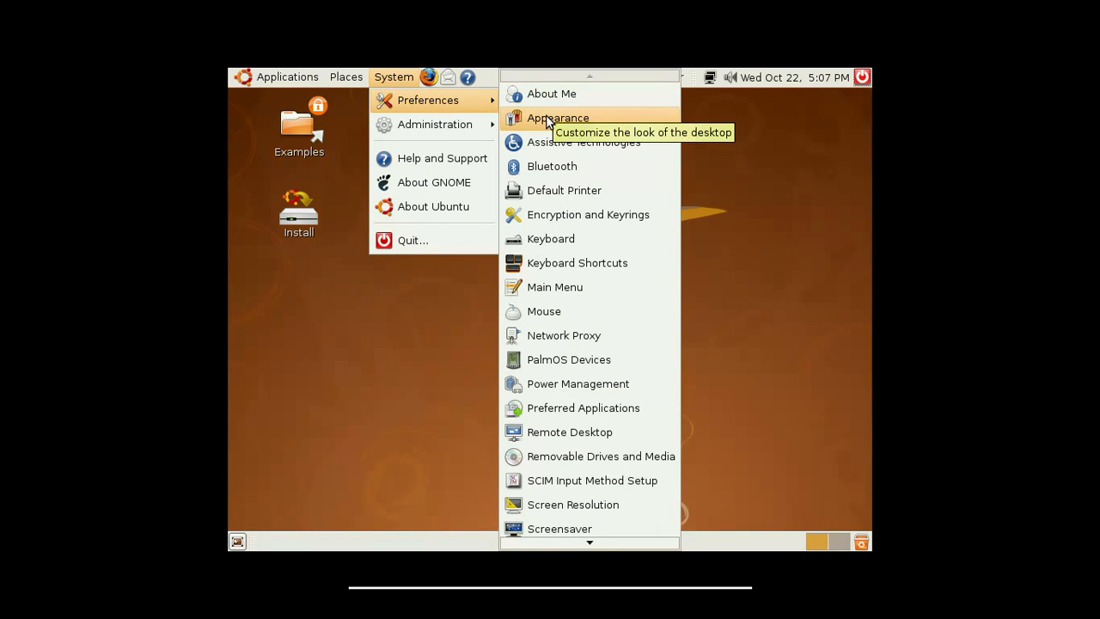
Open System > Preferences > Appearance, showing the Theme tab with Human listed.
click(557, 118)
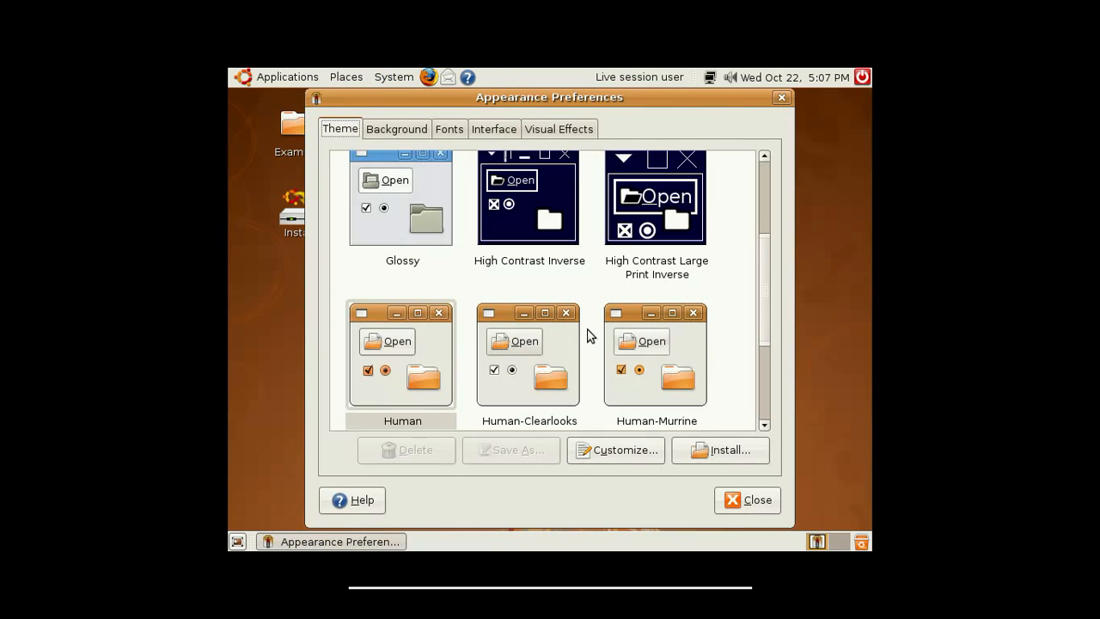
Preview the Crux theme, restore Human, and close Appearance Preferences.
scroll(up, 3)
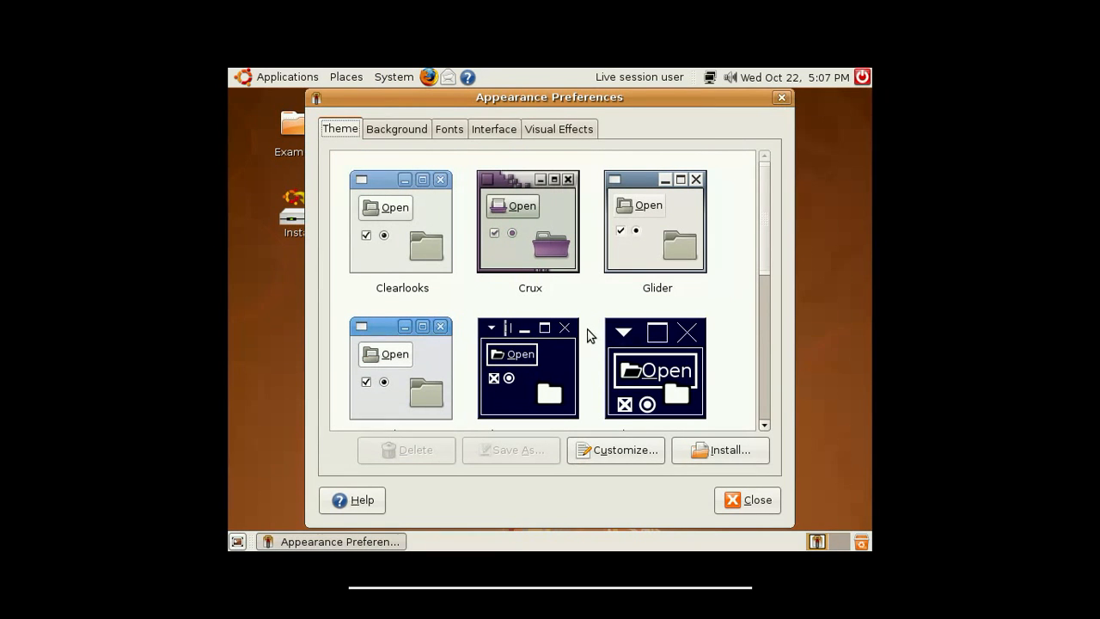
click(529, 223)
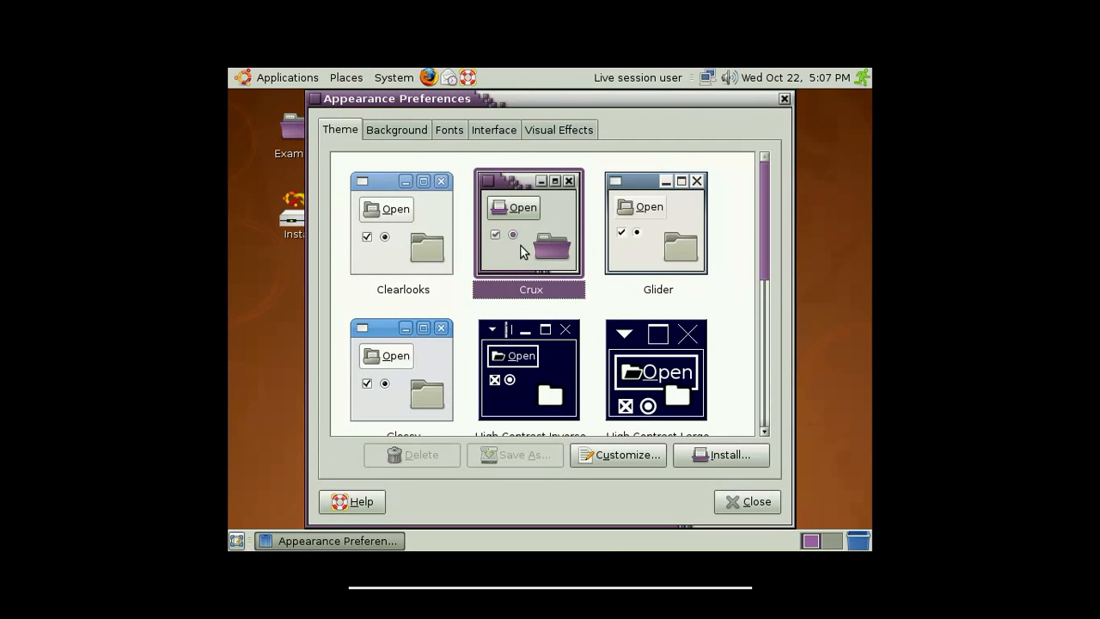
scroll(down, 3)
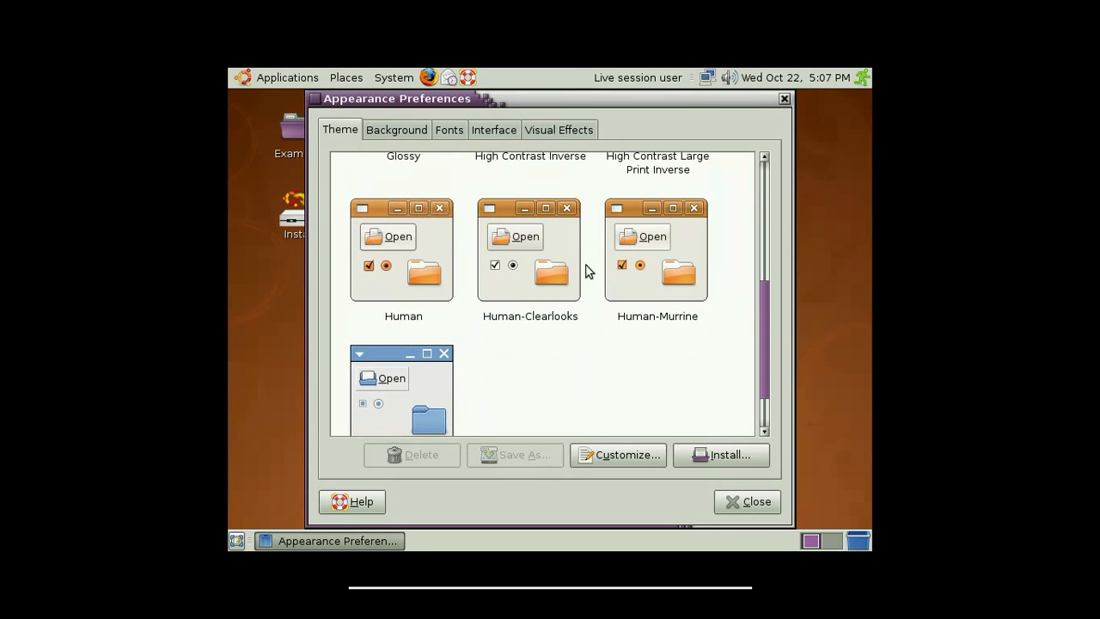
click(401, 253)
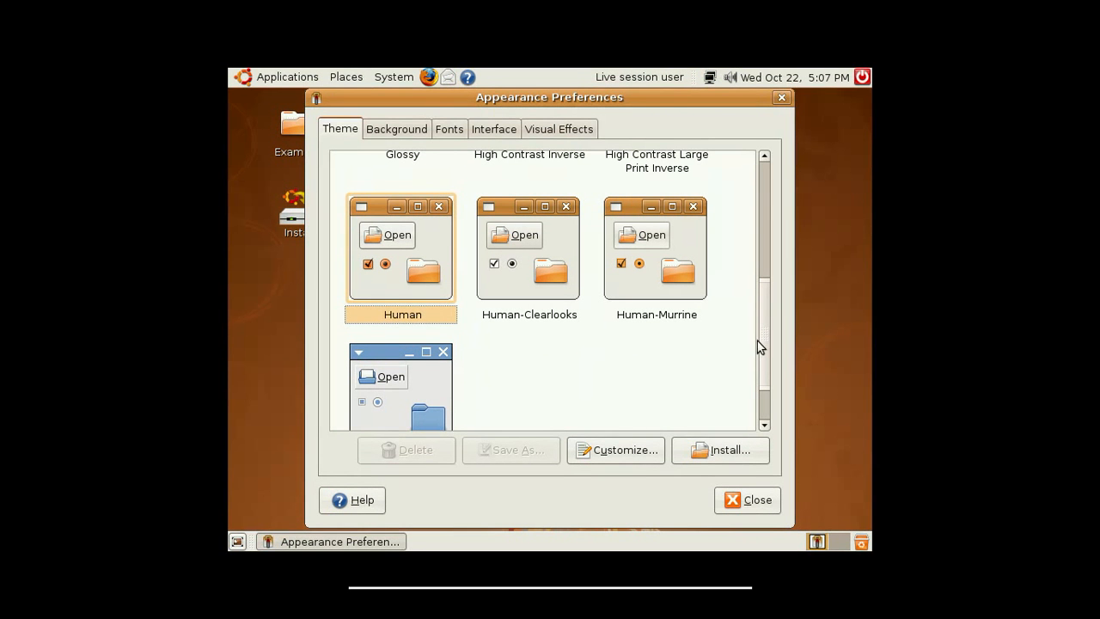
scroll(up, 3)
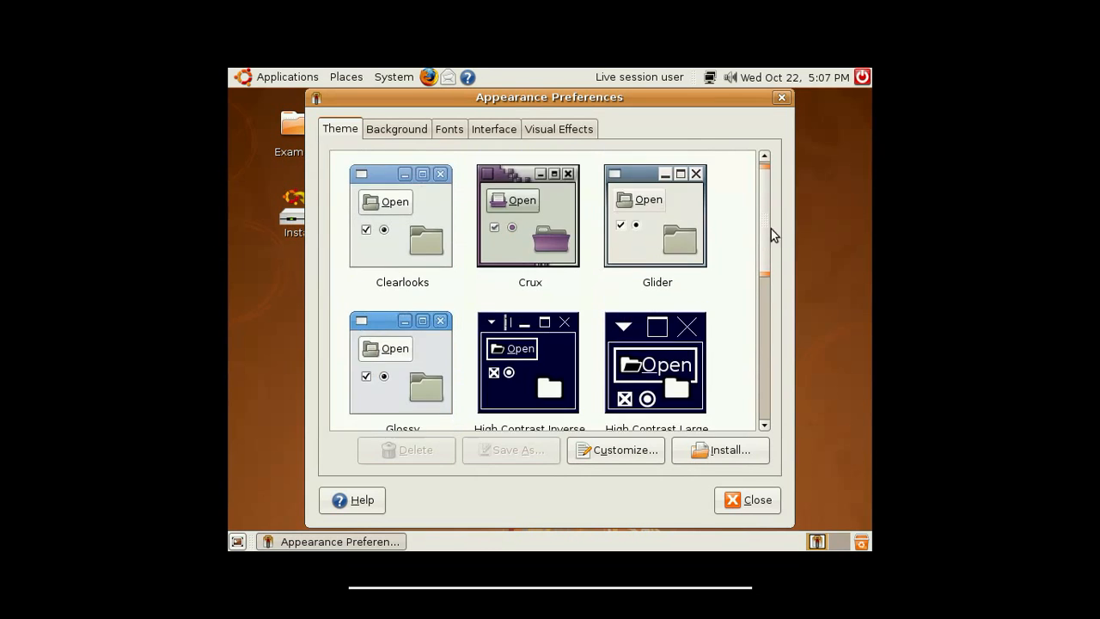
scroll(down, 3)
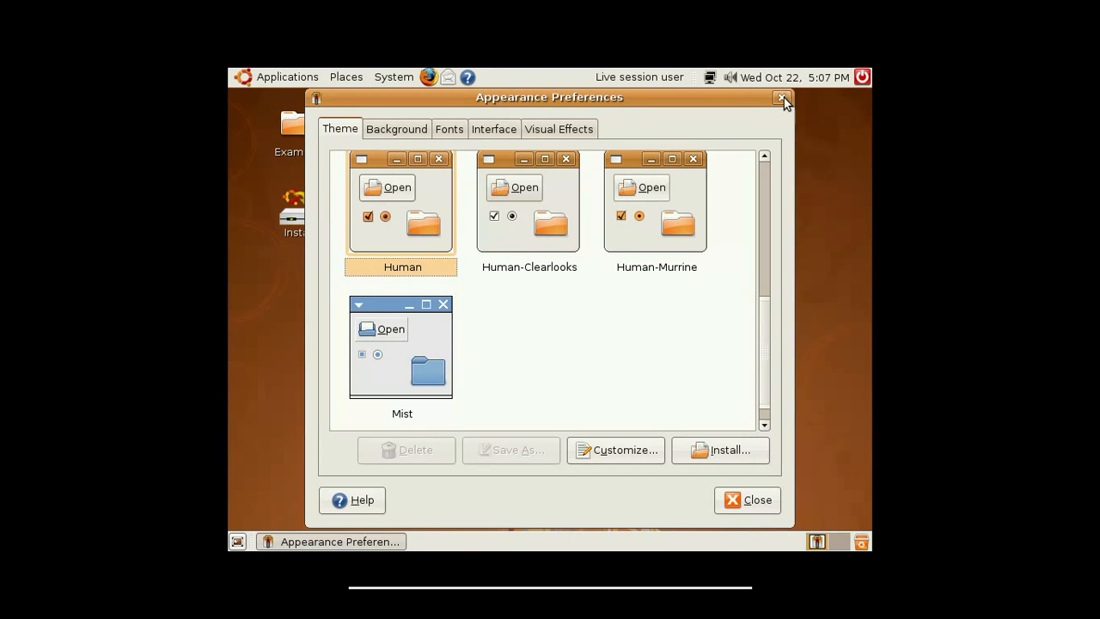
click(782, 98)
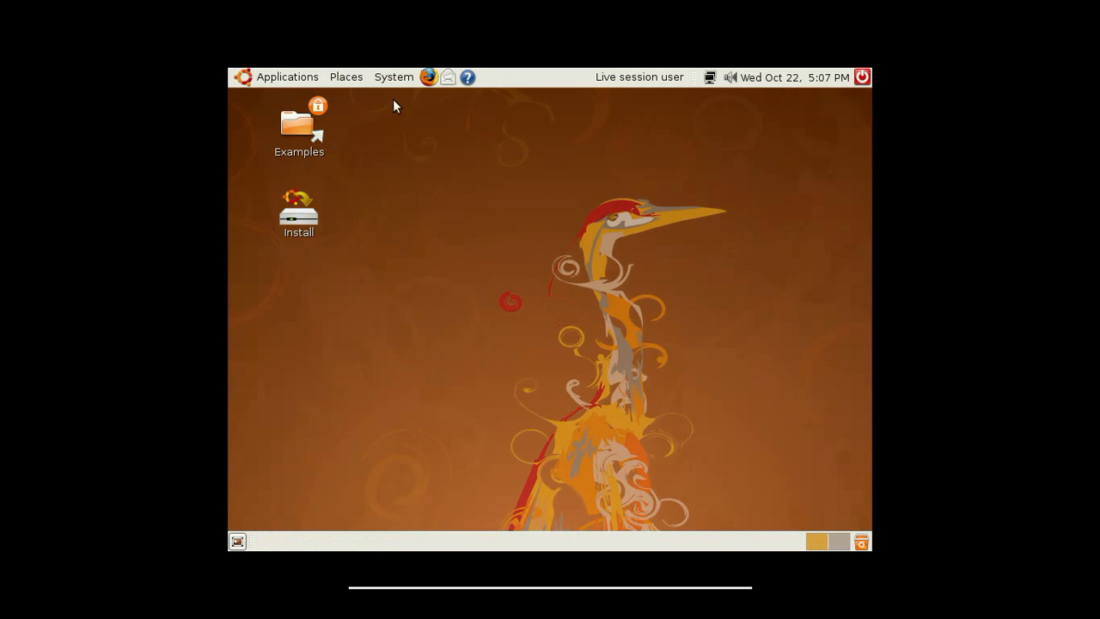
Browse Preferences from Appearance to Windows, then open the Administration submenu.
click(393, 76)
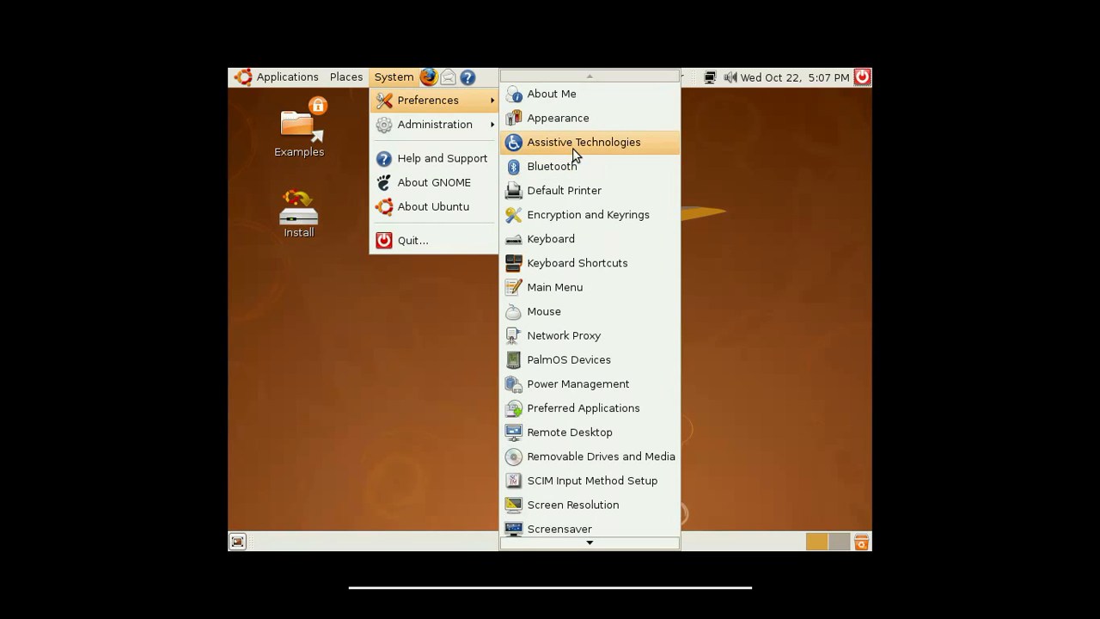
mouse_move(574, 166)
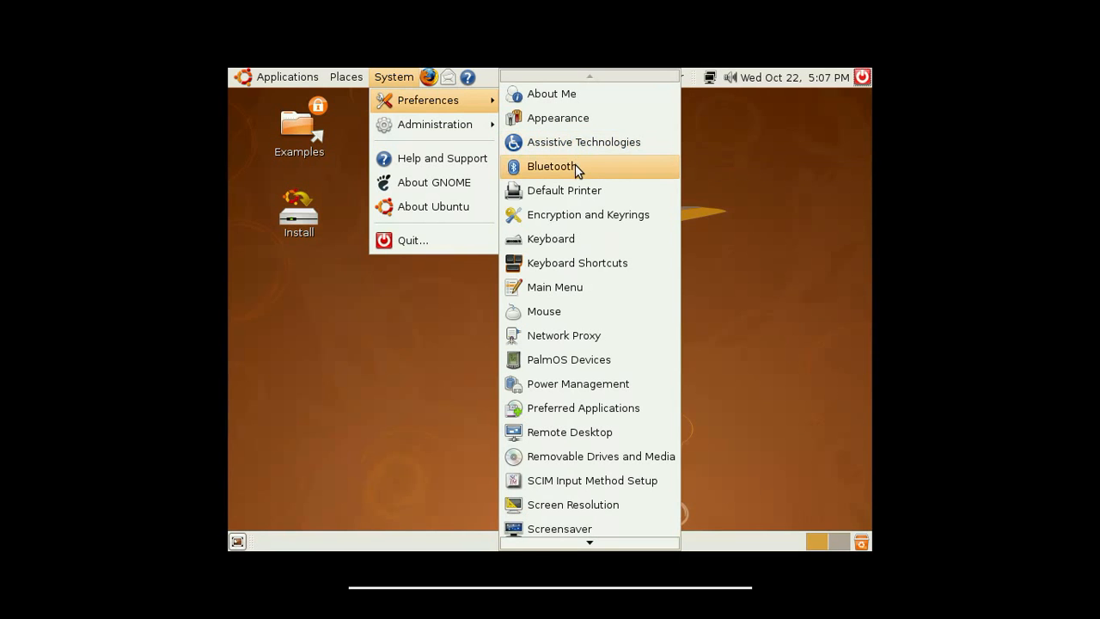
mouse_move(565, 190)
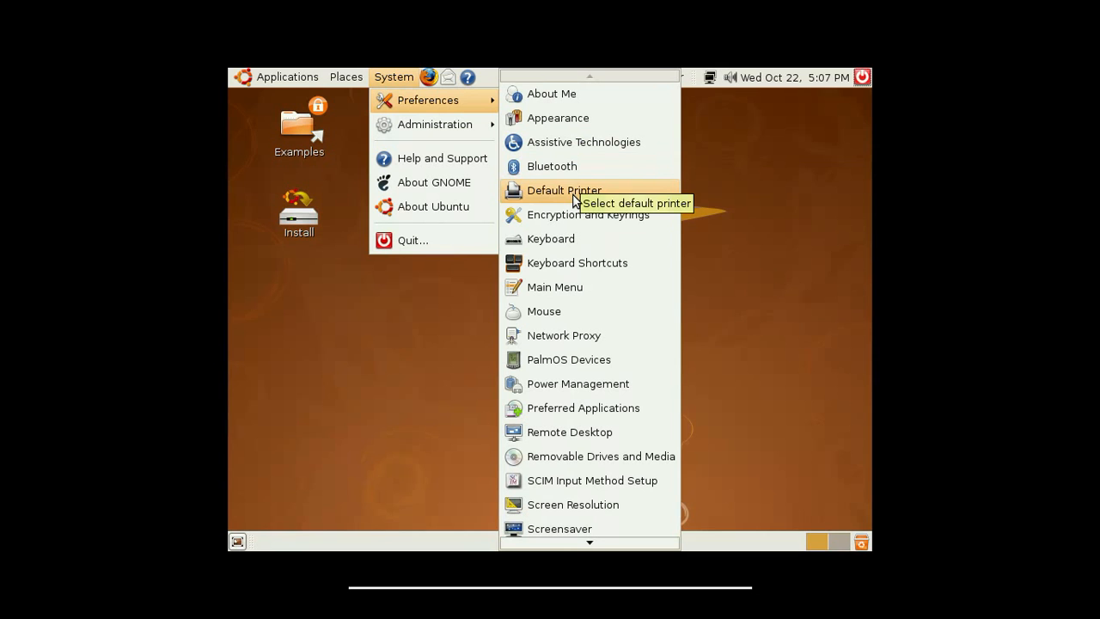
mouse_move(567, 214)
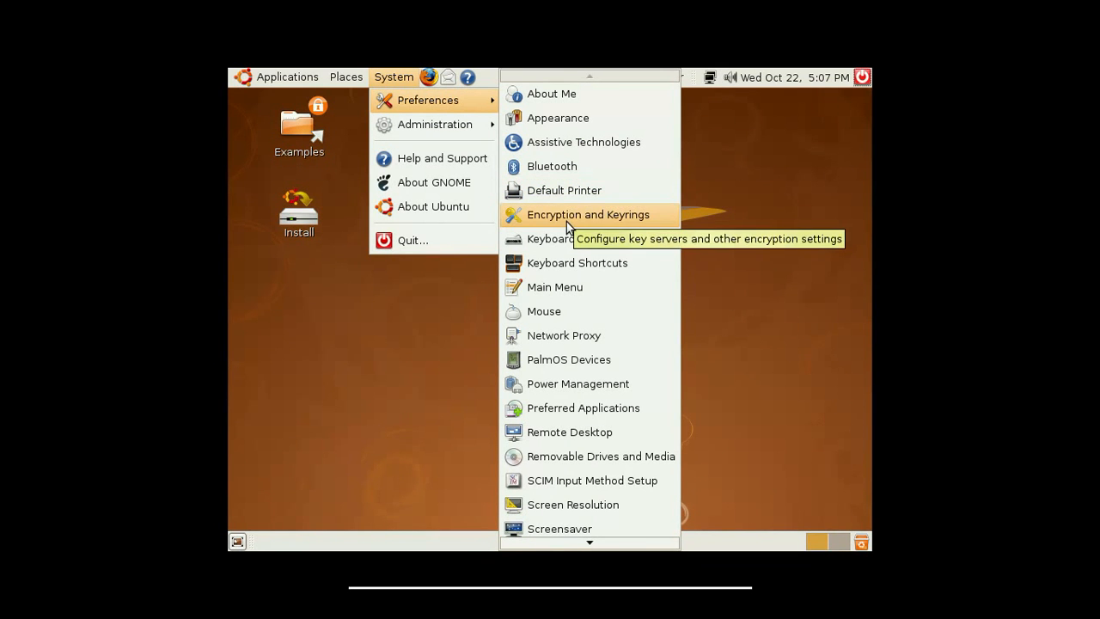
mouse_move(565, 269)
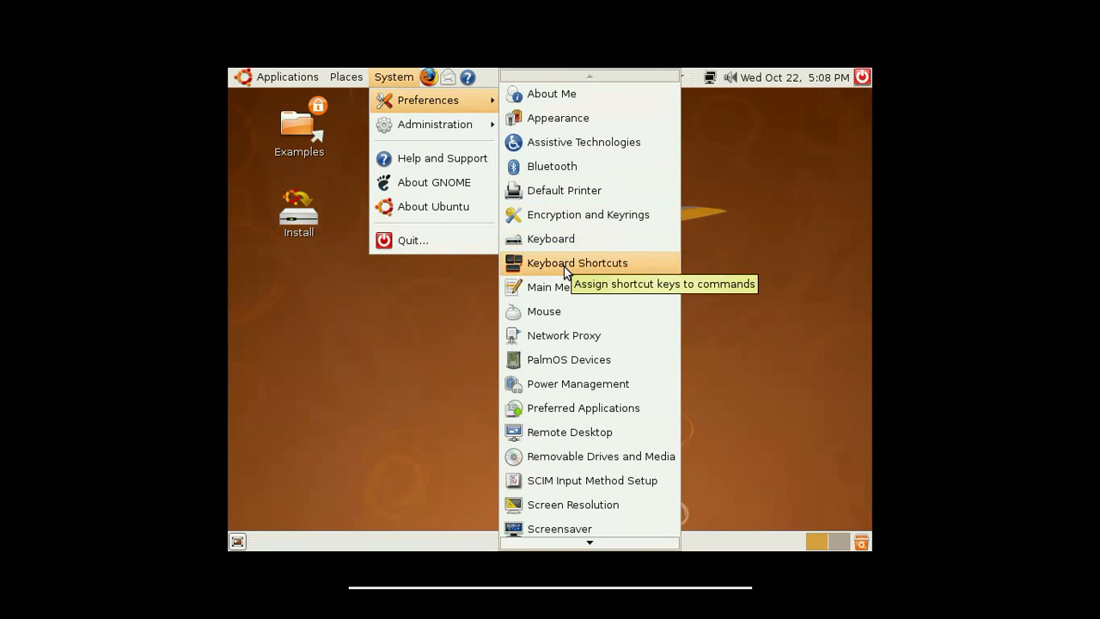
mouse_move(554, 287)
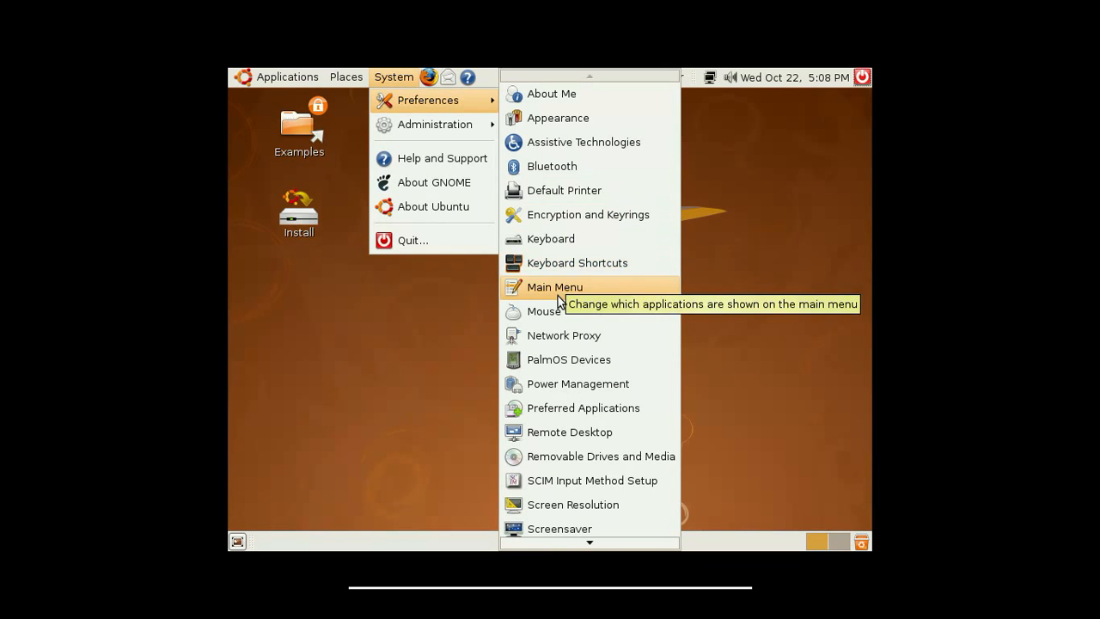
mouse_move(544, 311)
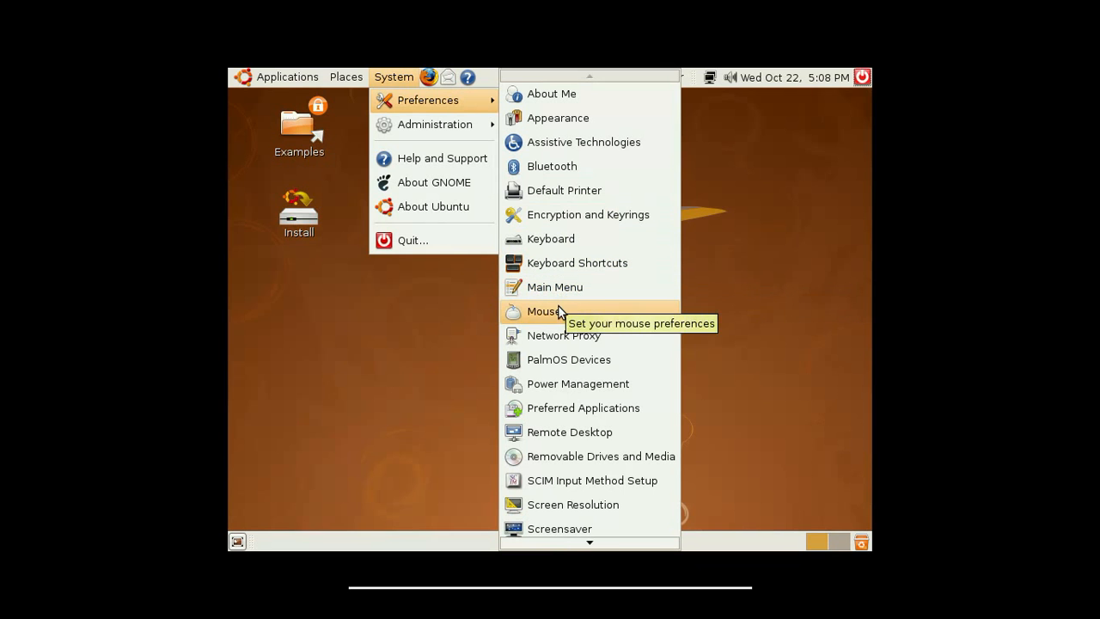
mouse_move(568, 322)
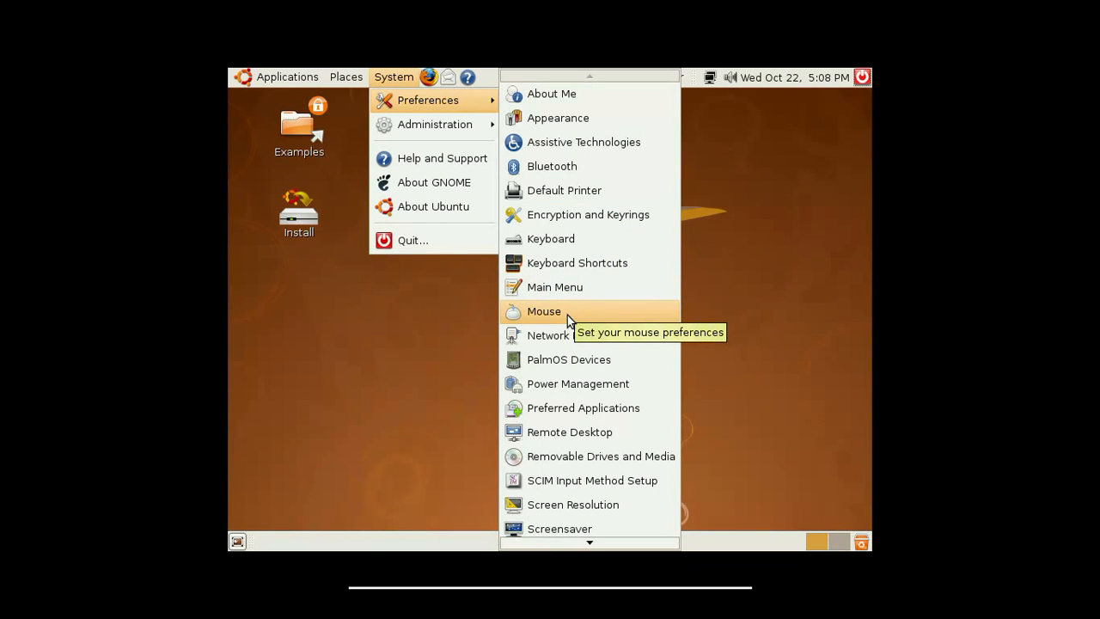
mouse_move(564, 335)
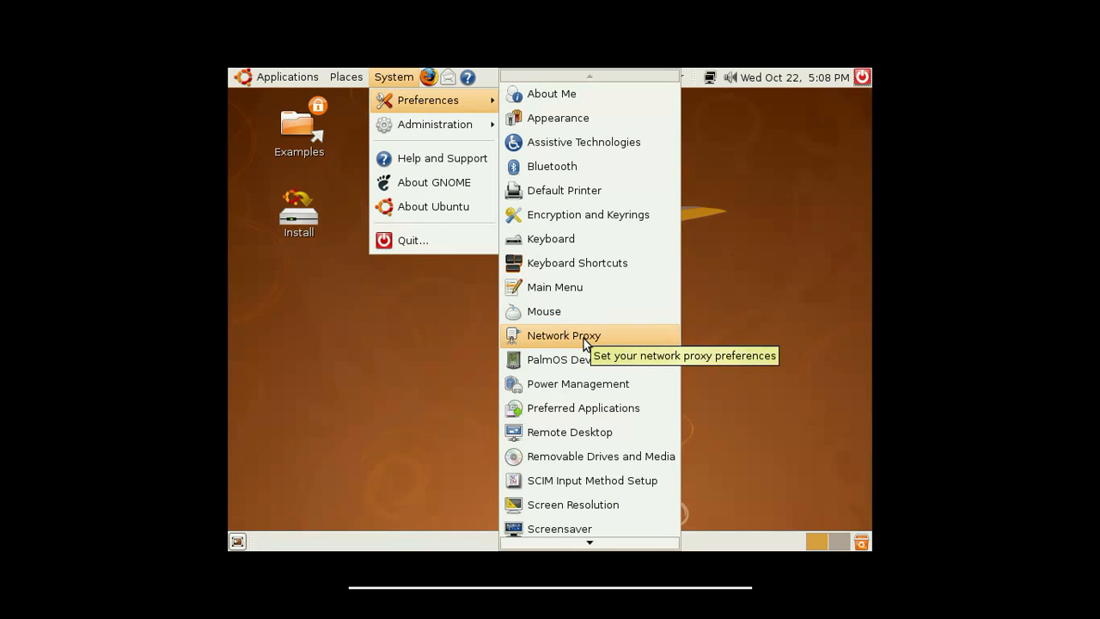
mouse_move(569, 360)
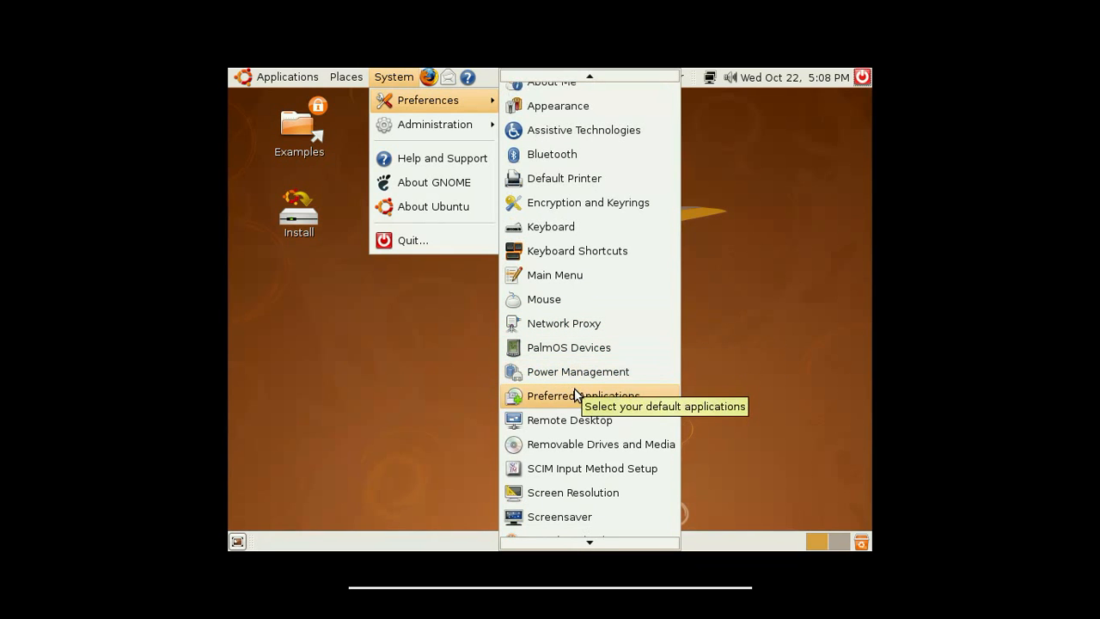
mouse_move(569, 419)
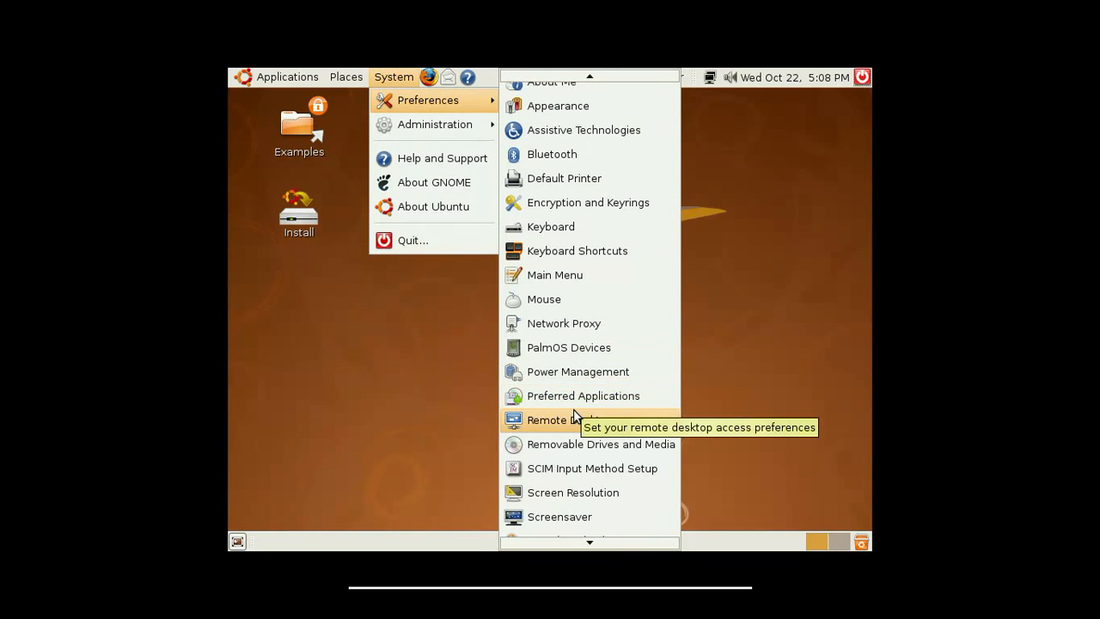
mouse_move(574, 468)
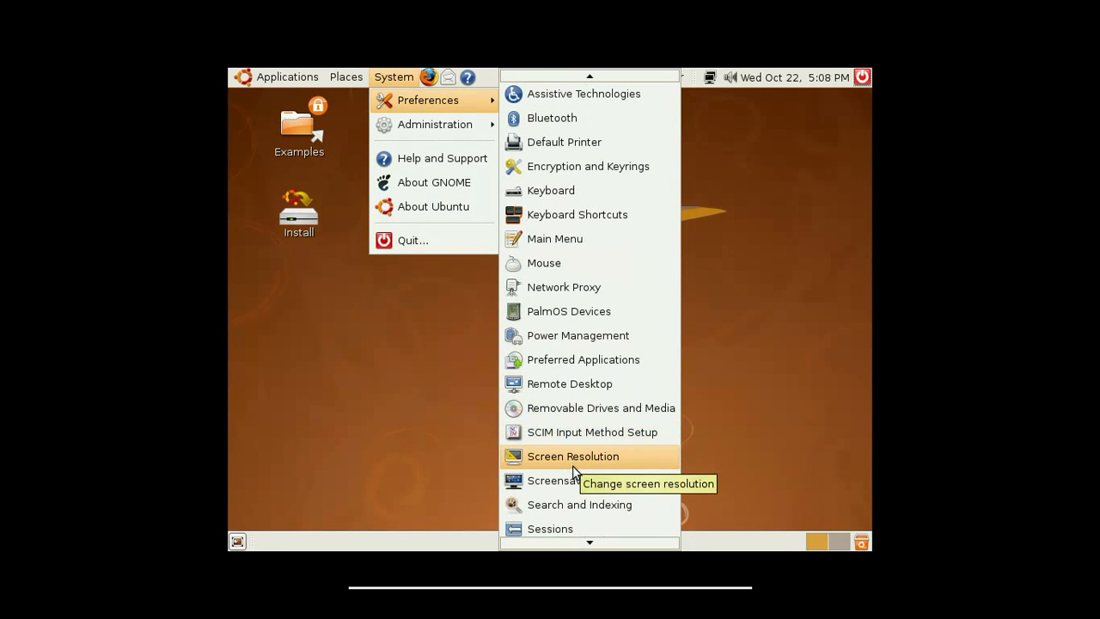
mouse_move(571, 481)
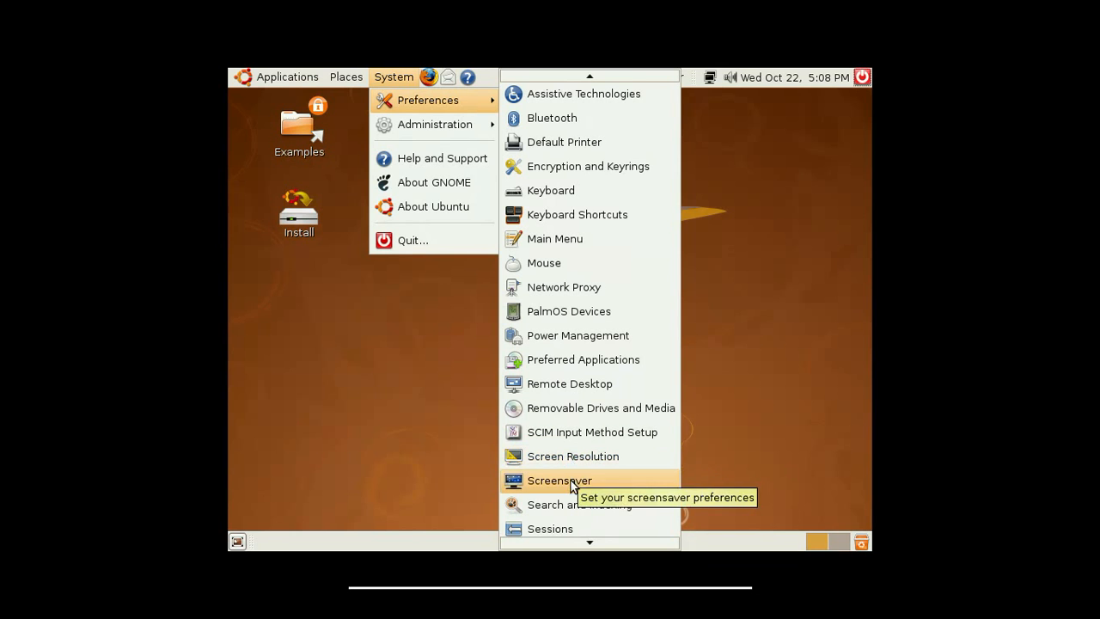
mouse_move(579, 492)
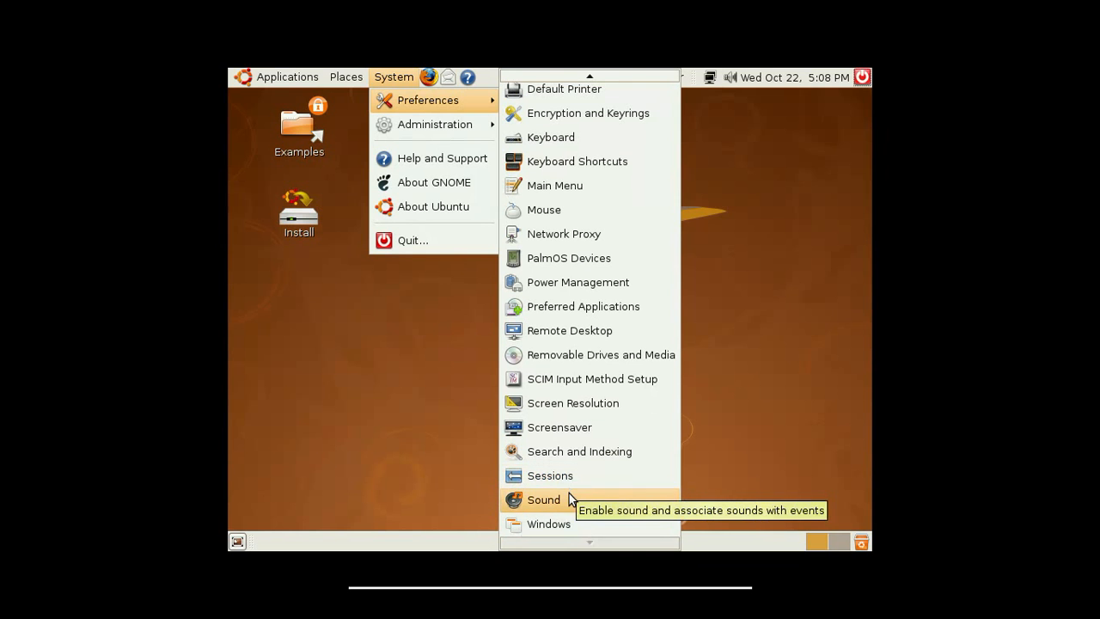
mouse_move(558, 525)
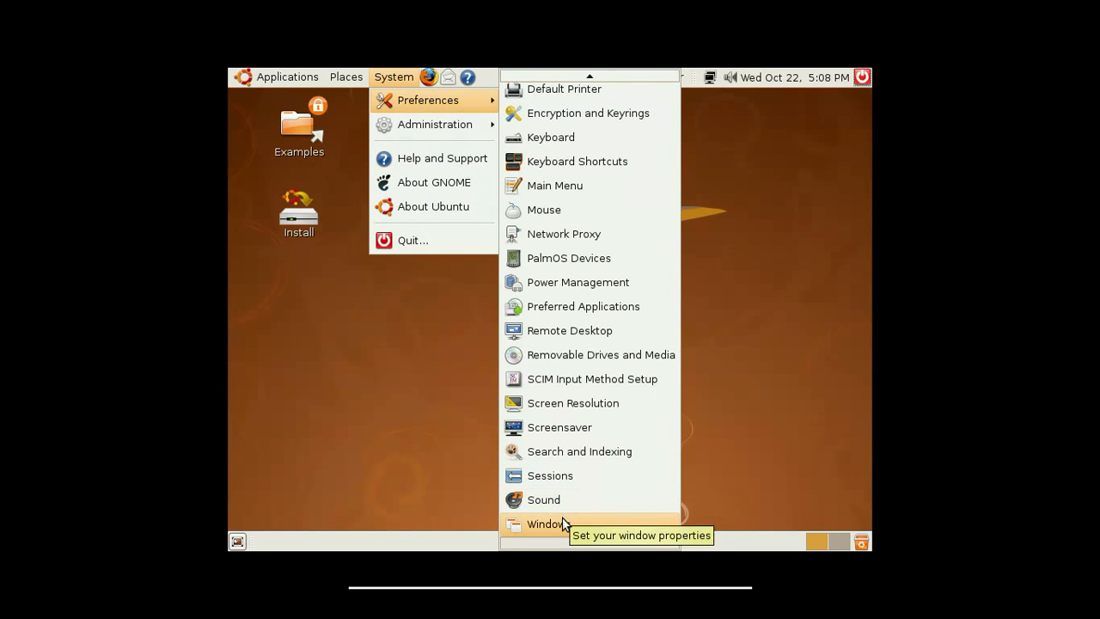
mouse_move(434, 100)
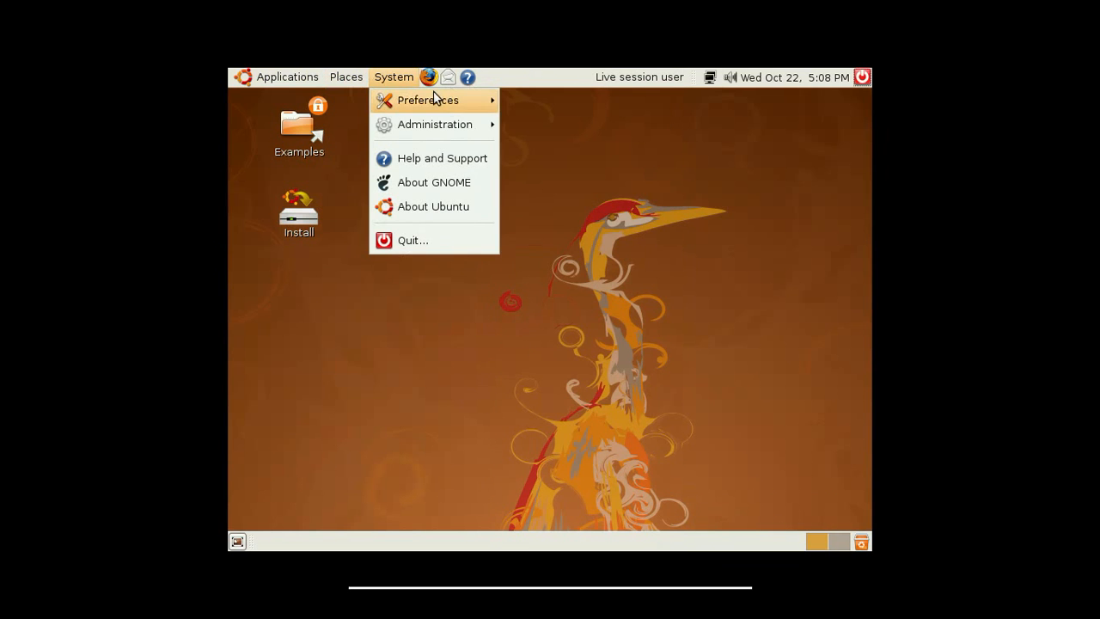
click(434, 124)
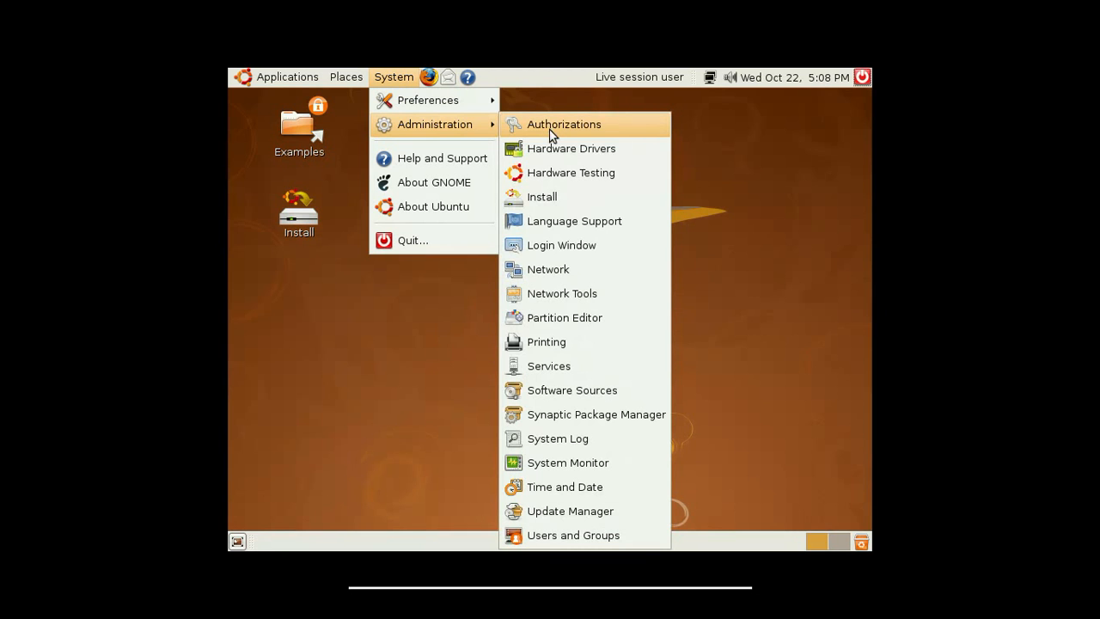
mouse_move(563, 124)
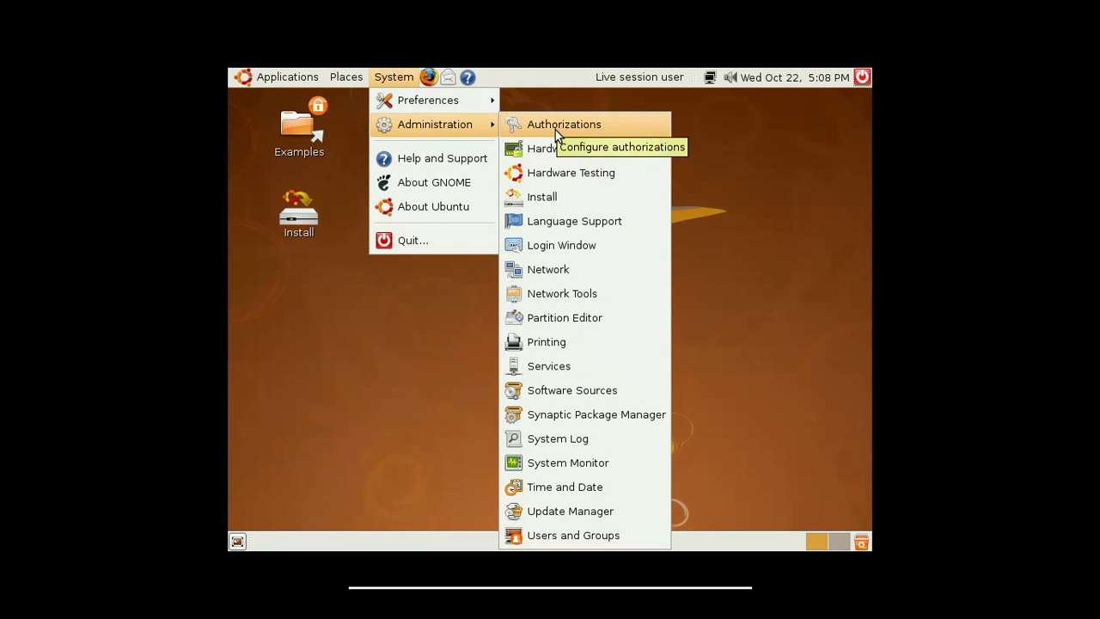
mouse_move(557, 159)
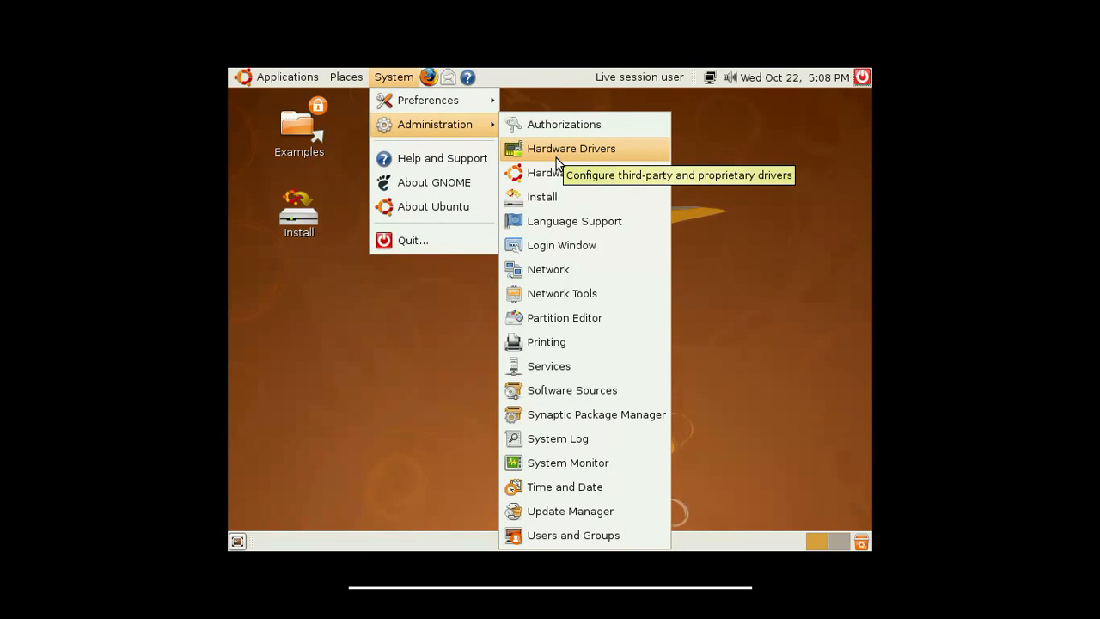
mouse_move(571, 172)
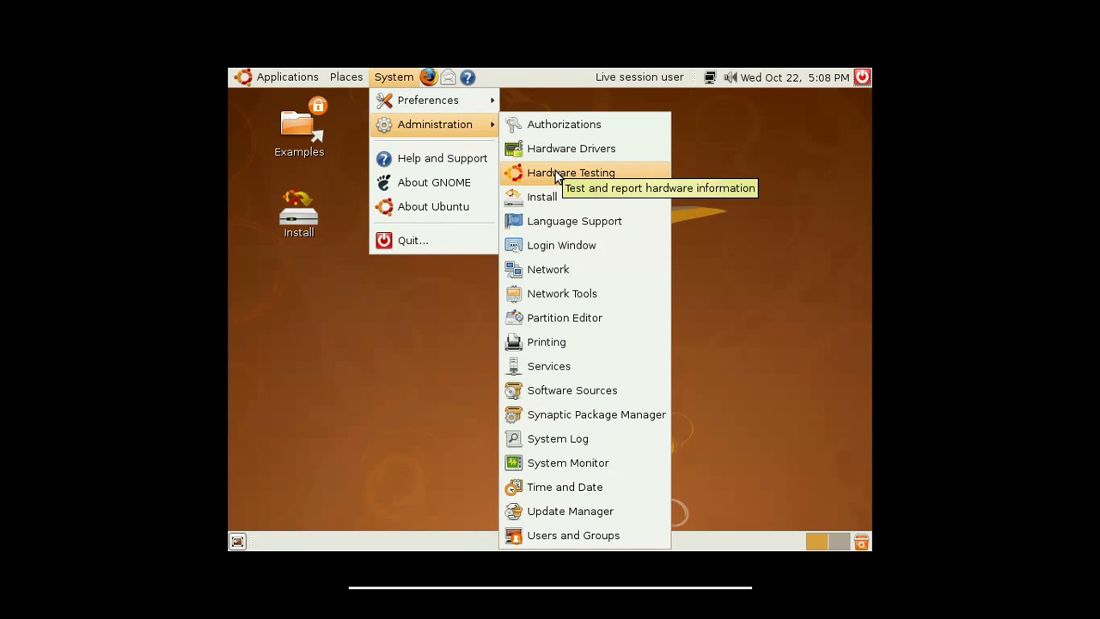
mouse_move(542, 197)
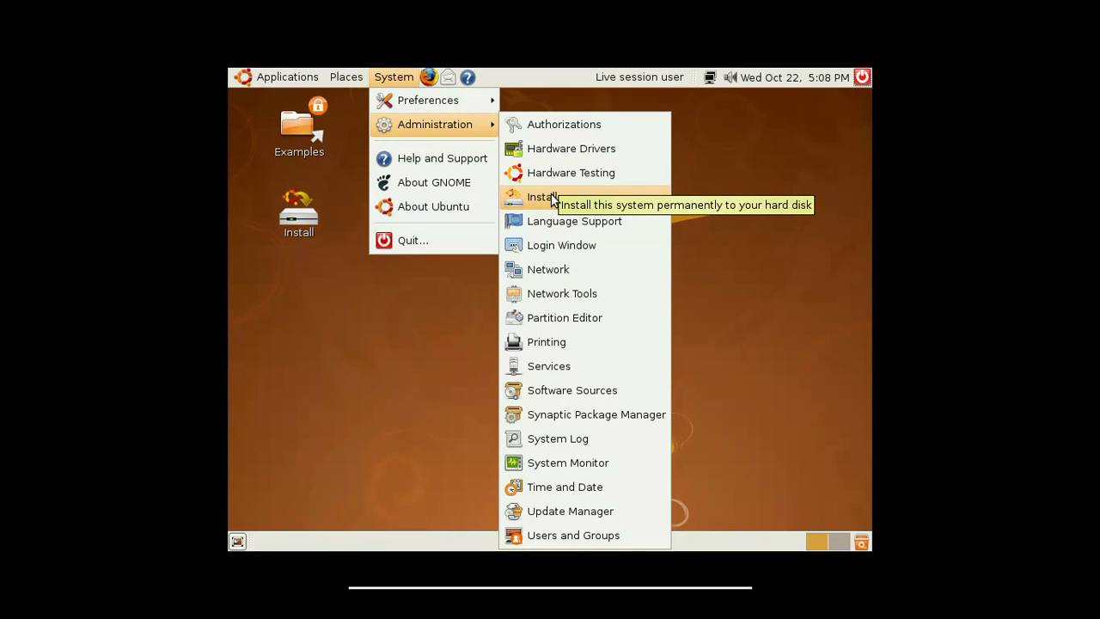
mouse_move(574, 220)
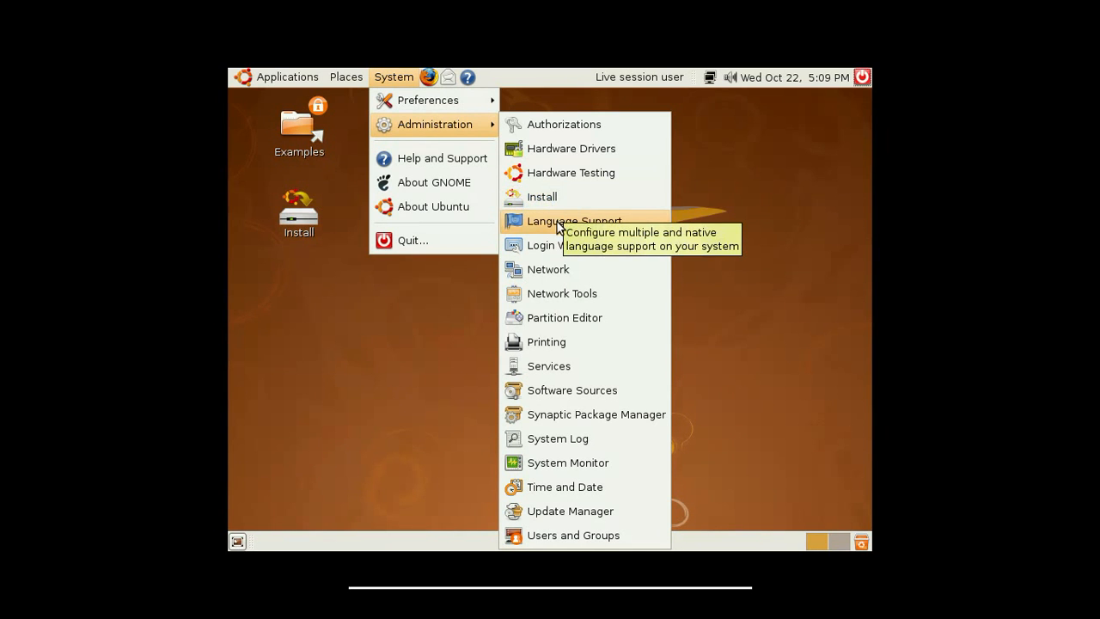
mouse_move(548, 269)
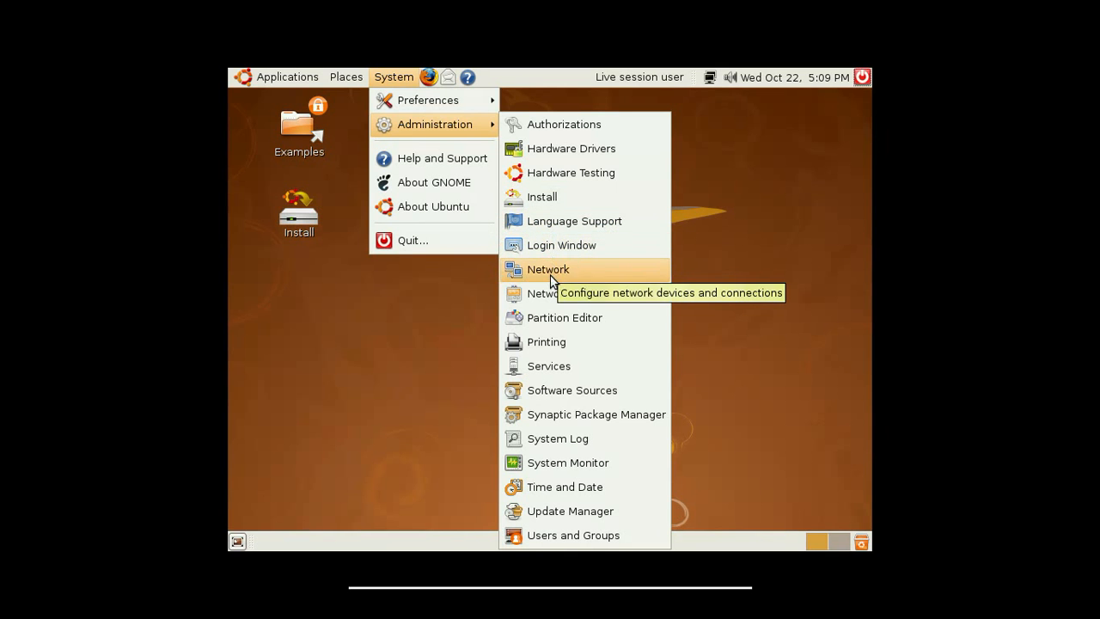
mouse_move(563, 318)
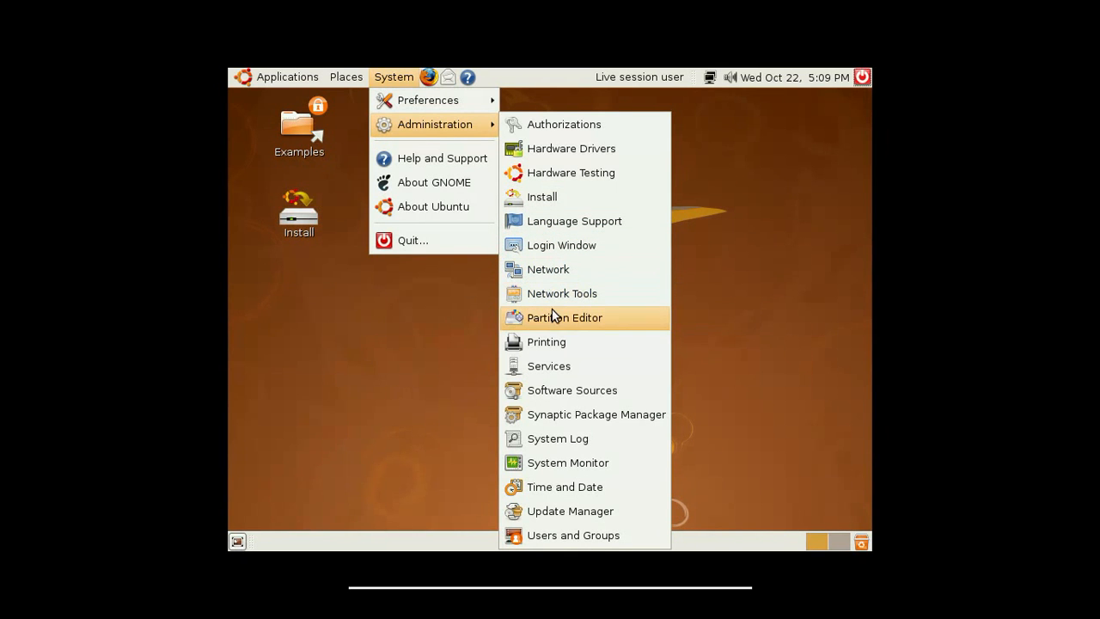
mouse_move(565, 317)
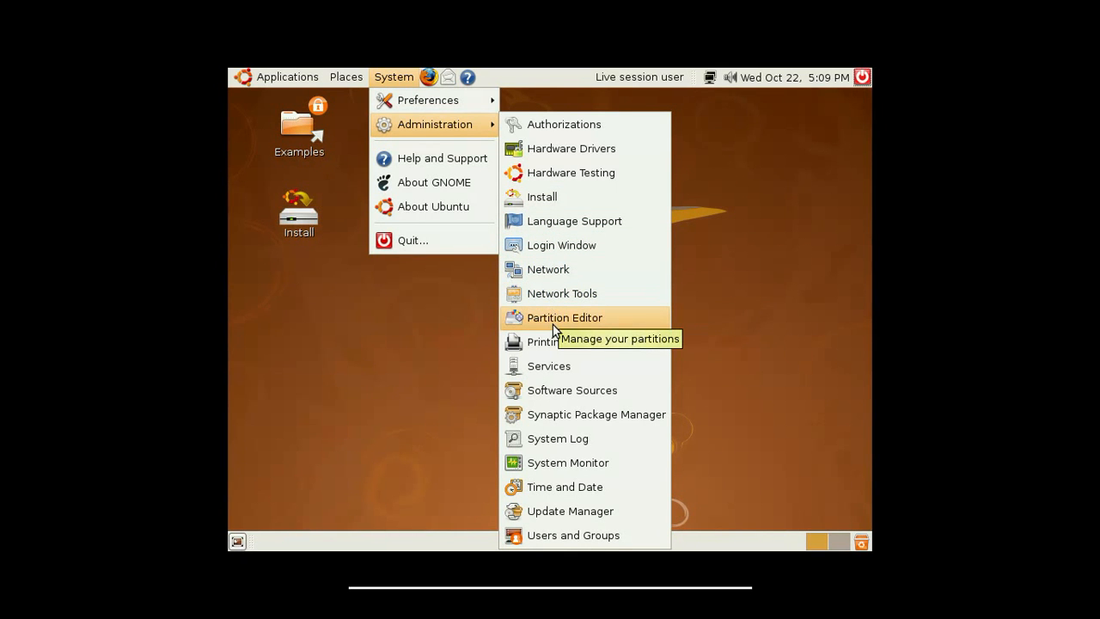
mouse_move(548, 365)
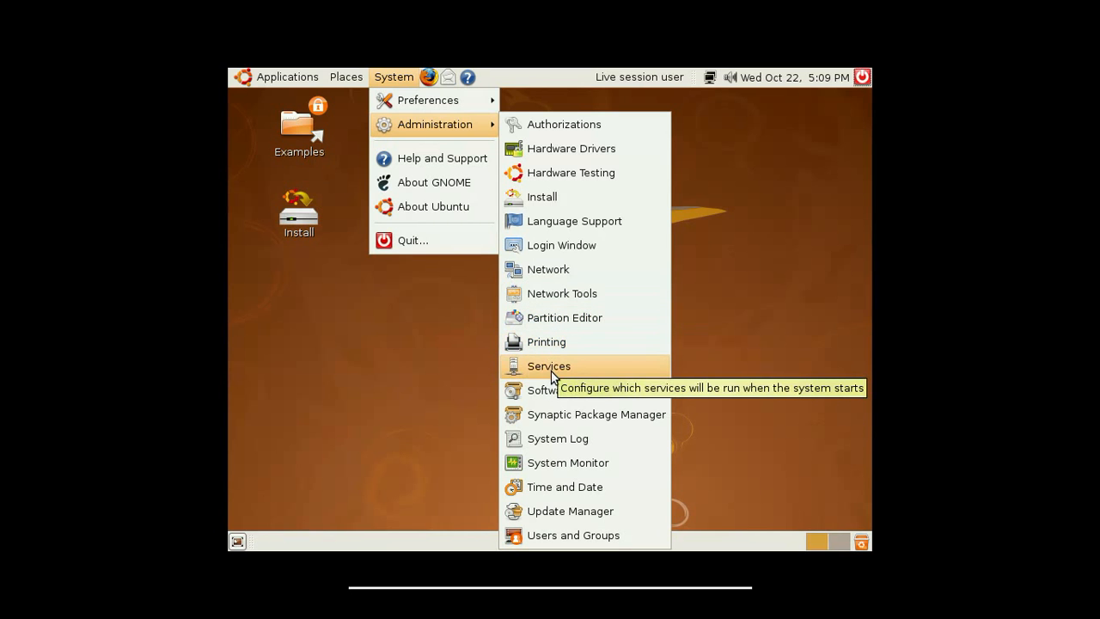
mouse_move(571, 389)
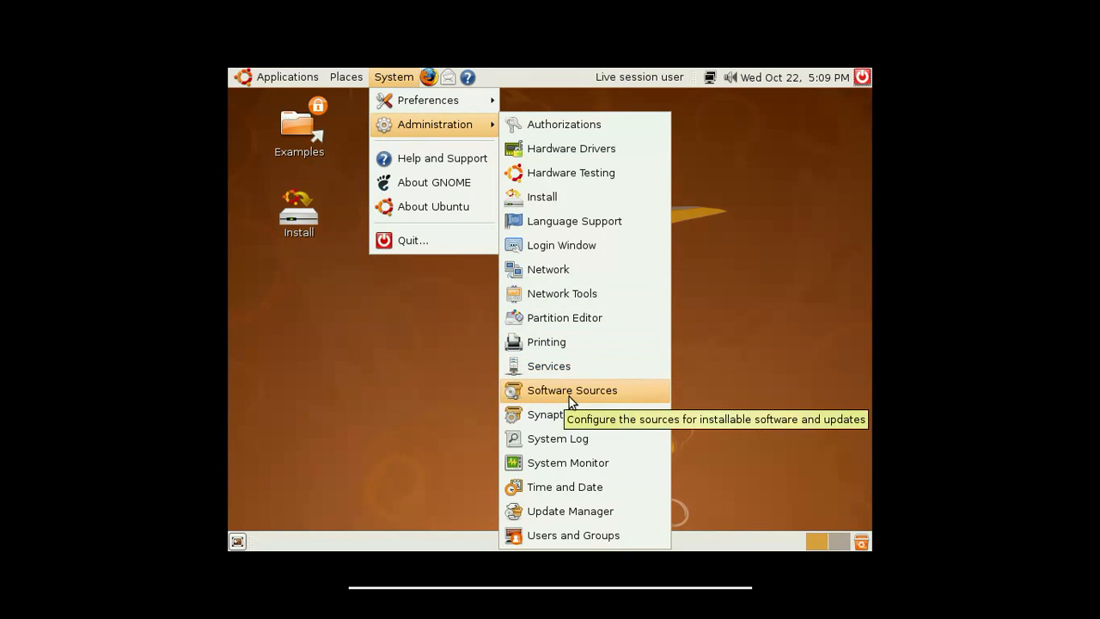
mouse_move(562, 423)
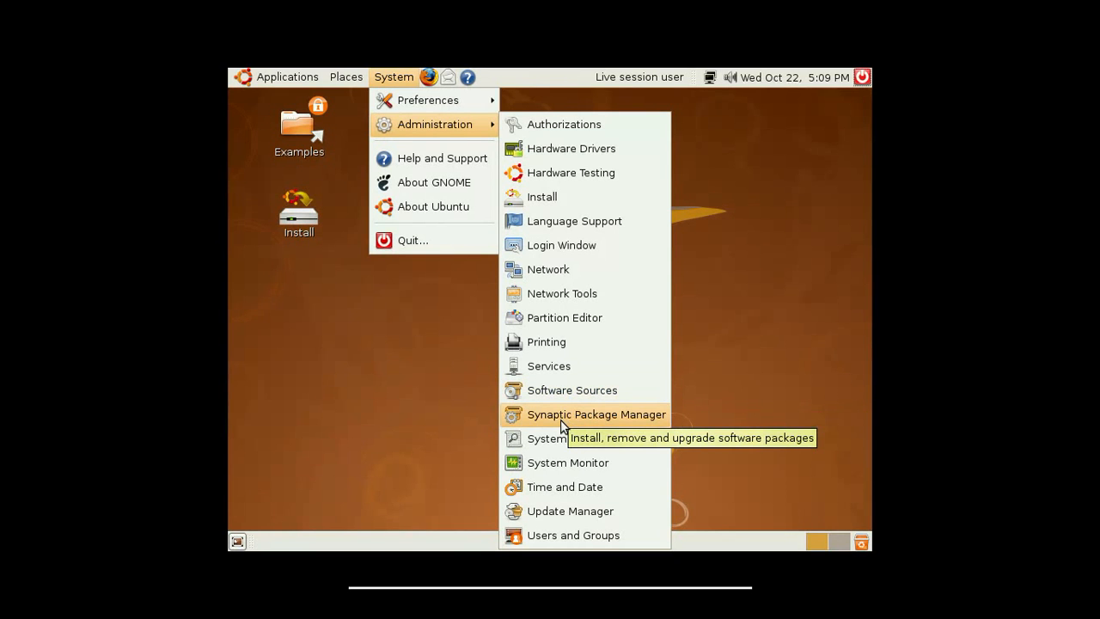
mouse_move(557, 439)
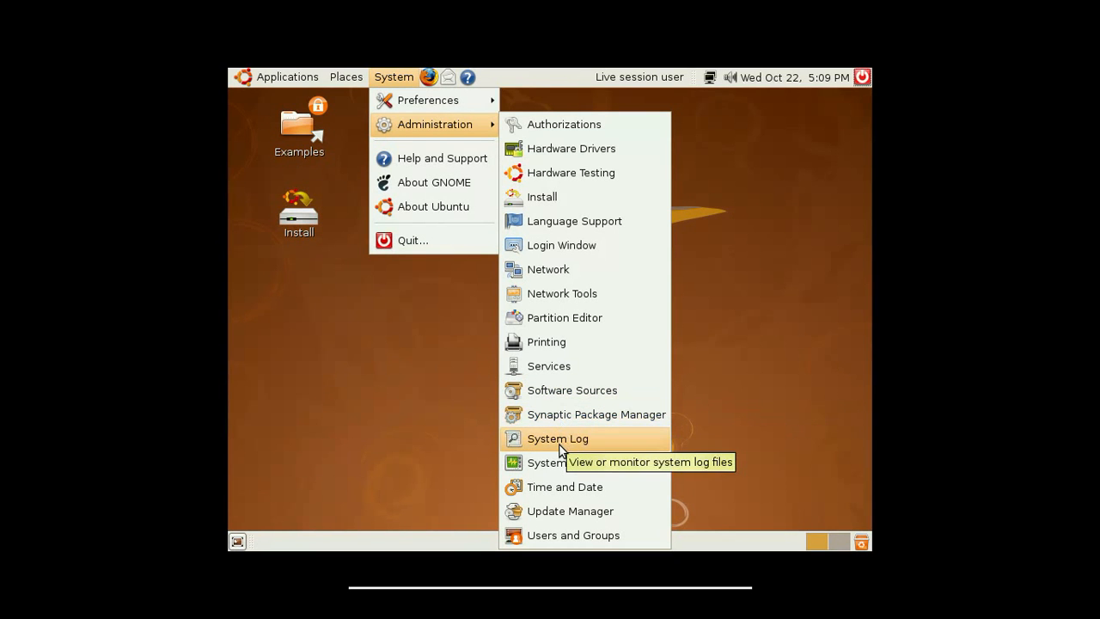
mouse_move(557, 463)
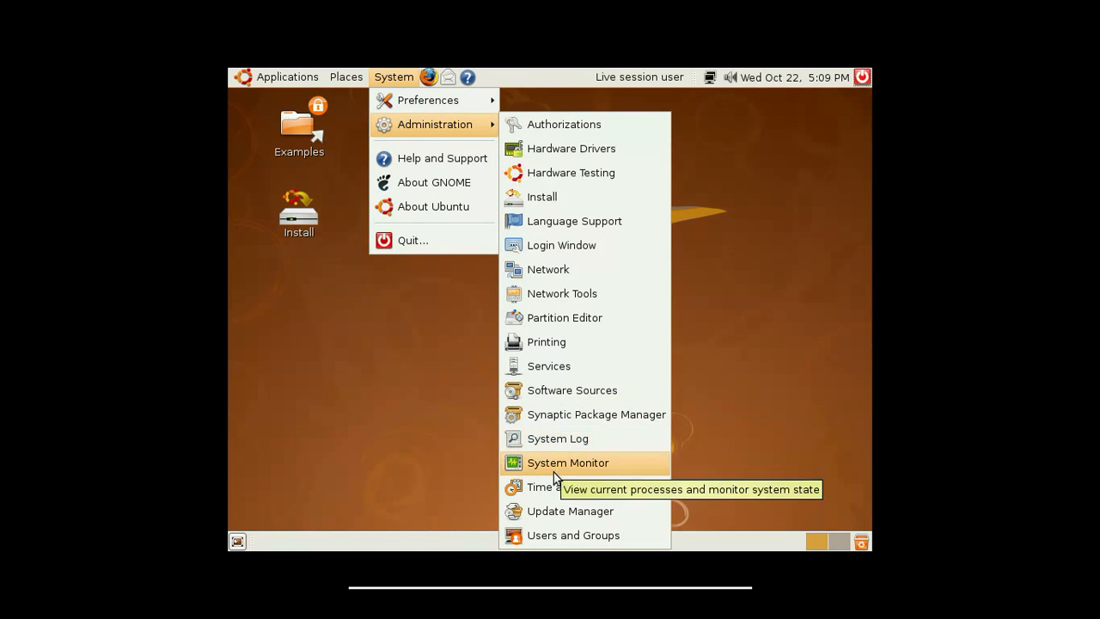
Launch System Monitor from Administration to view CPU, memory and network history.
click(568, 463)
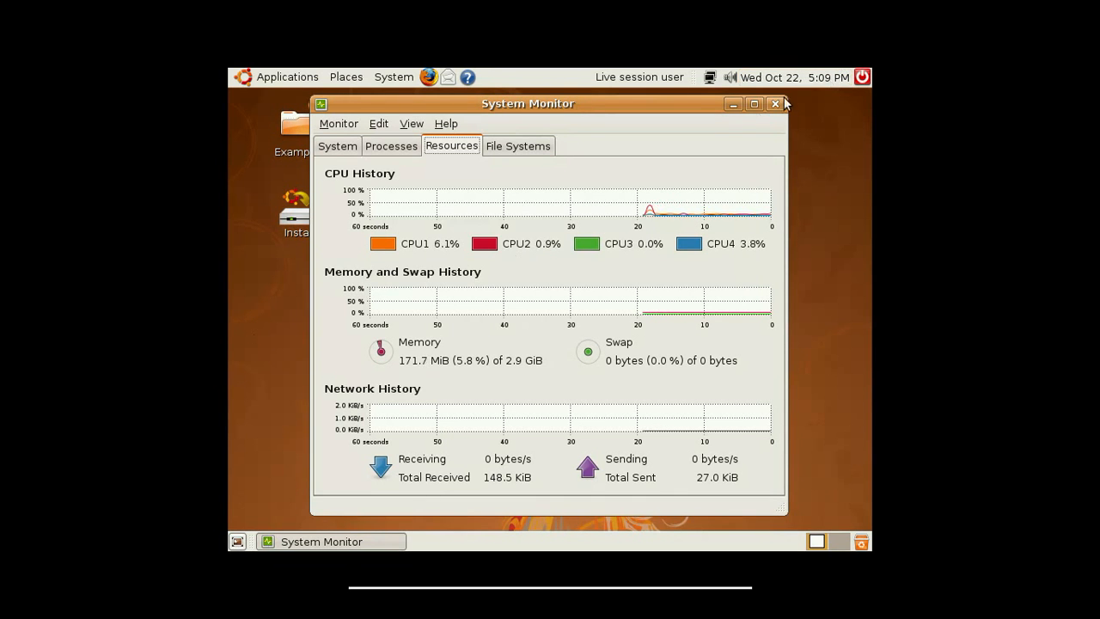
Close the System Monitor window to return to the desktop.
click(392, 77)
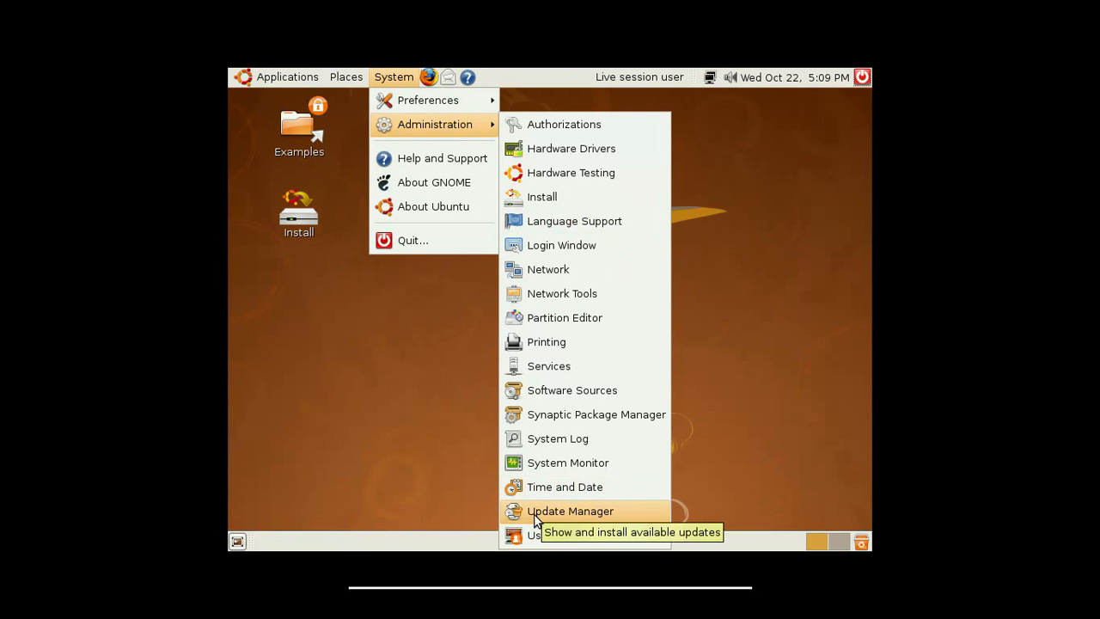
mouse_move(537, 535)
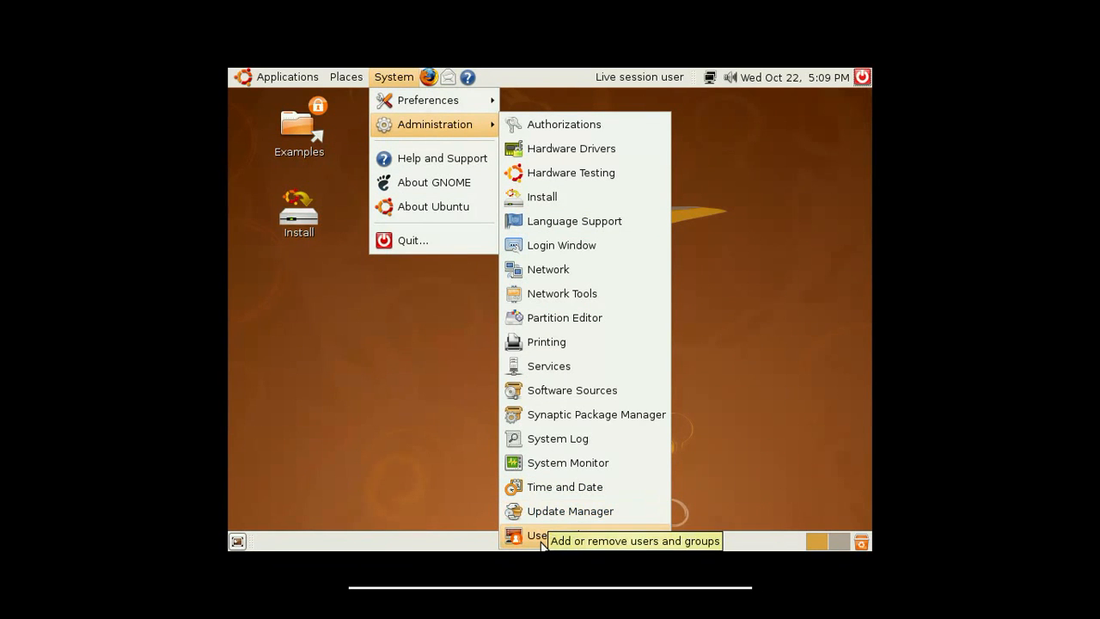
mouse_move(429, 78)
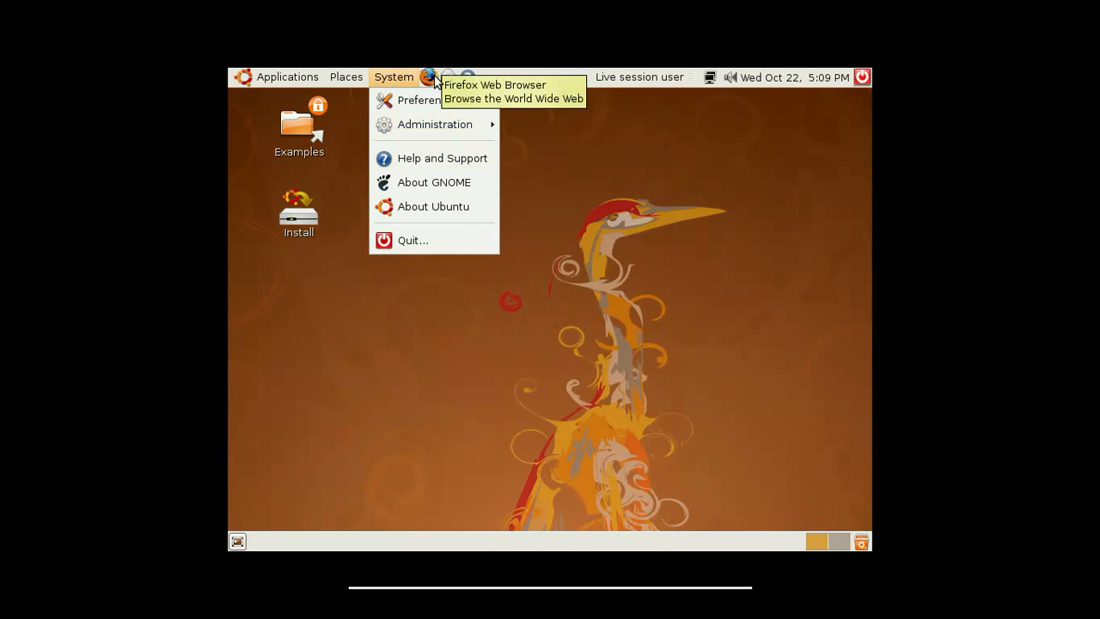
mouse_move(441, 157)
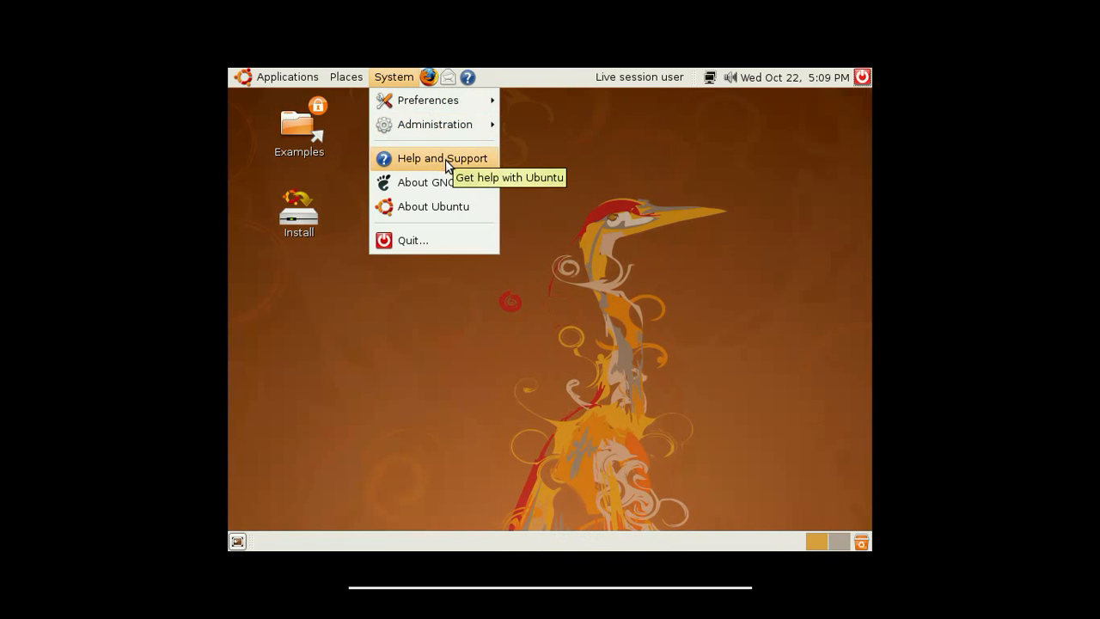
mouse_move(434, 182)
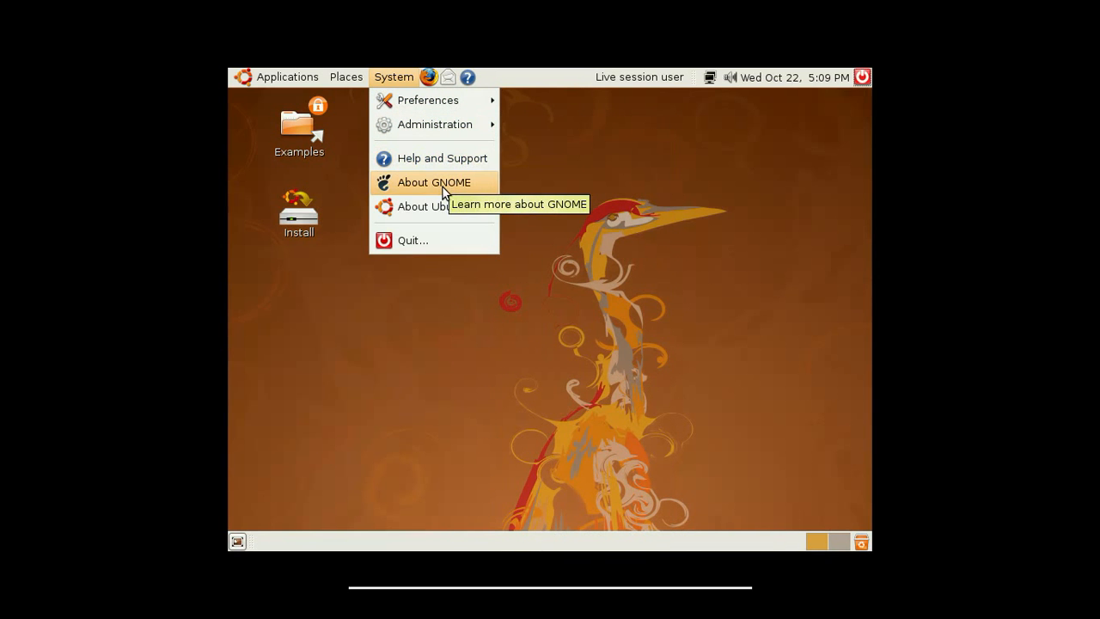
mouse_move(432, 206)
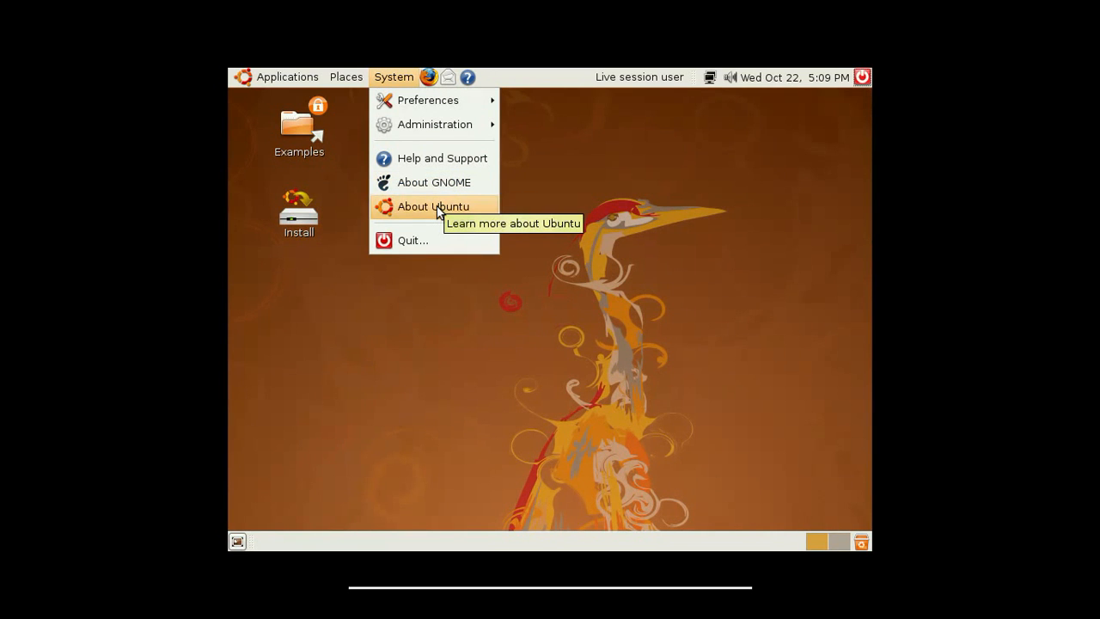
mouse_move(600, 192)
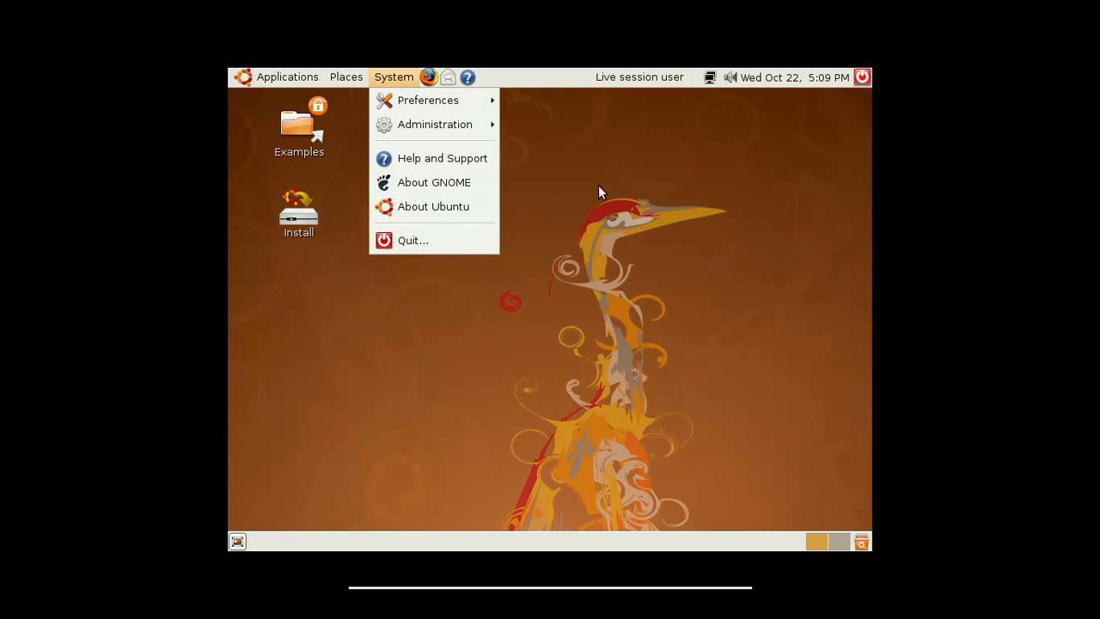
click(639, 78)
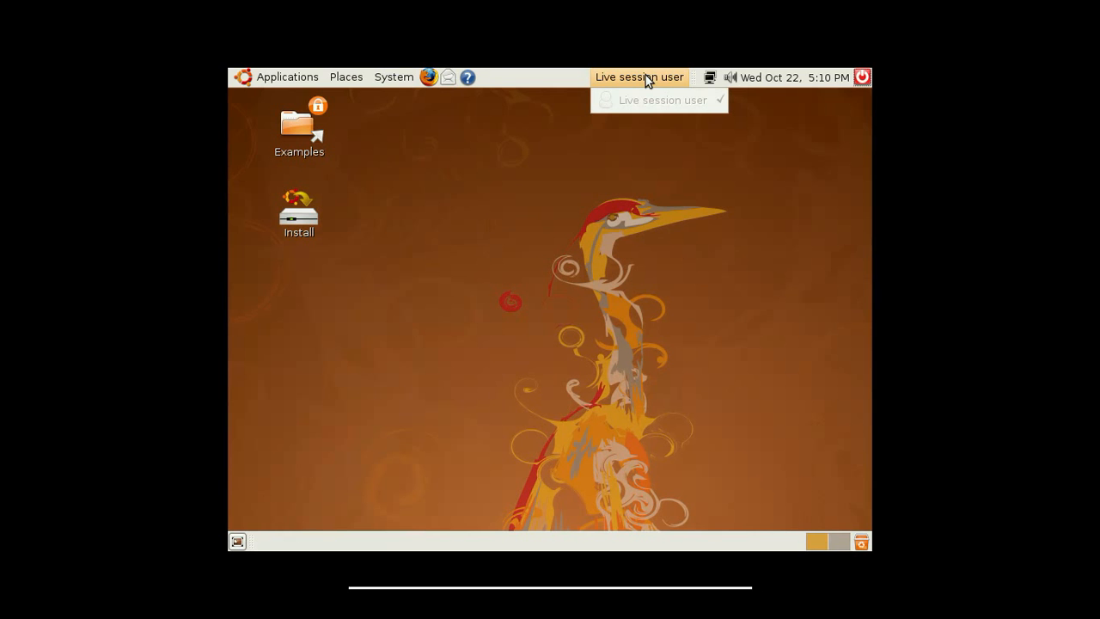
mouse_move(640, 113)
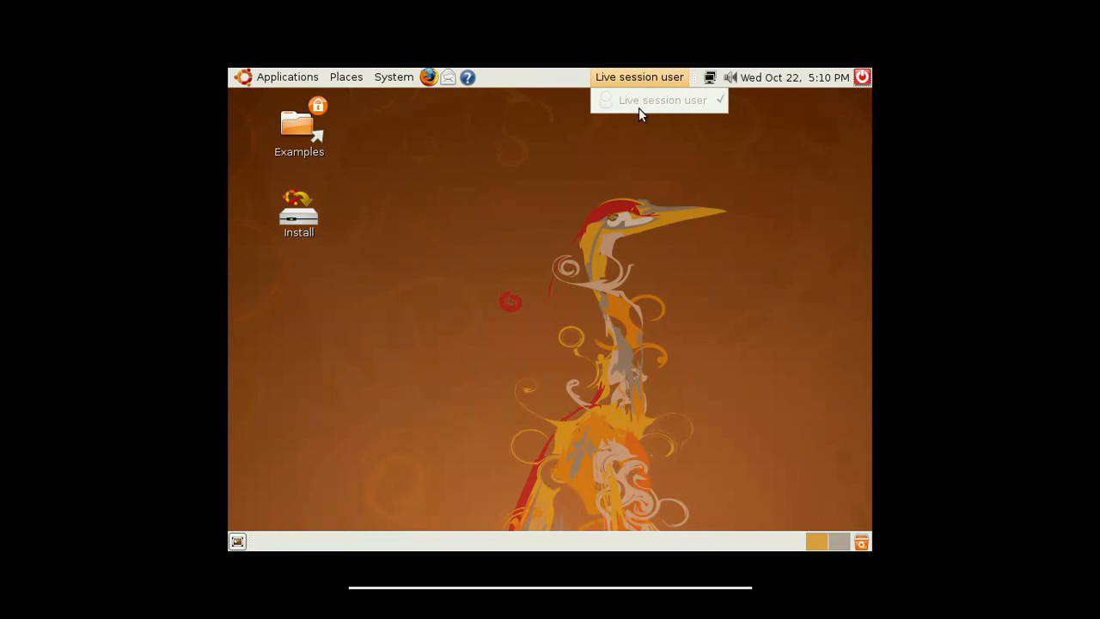
mouse_move(642, 118)
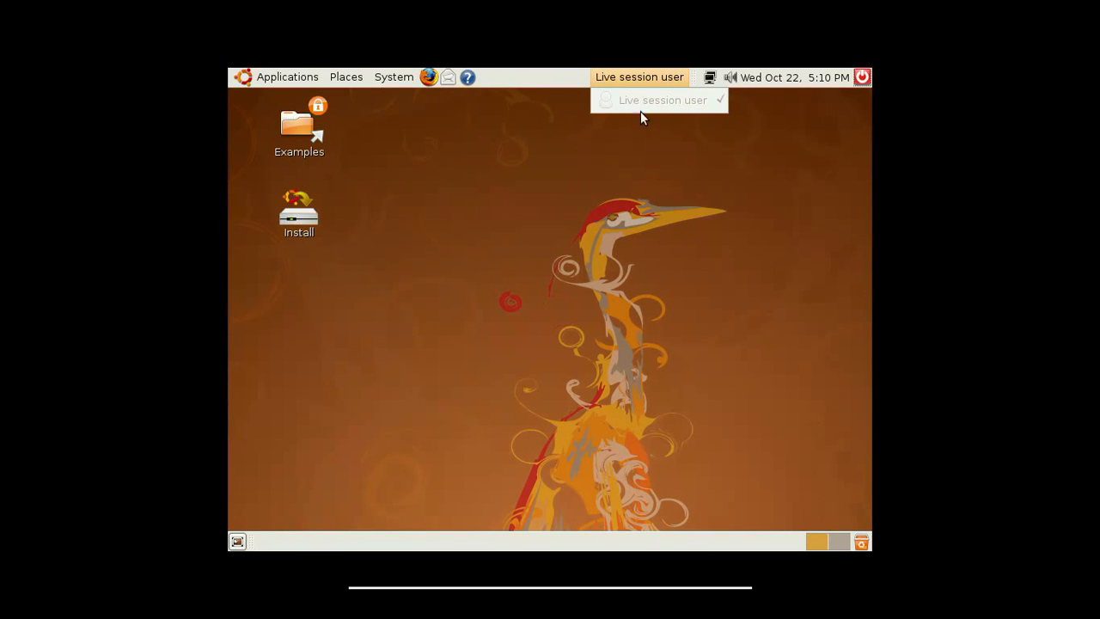
mouse_move(644, 112)
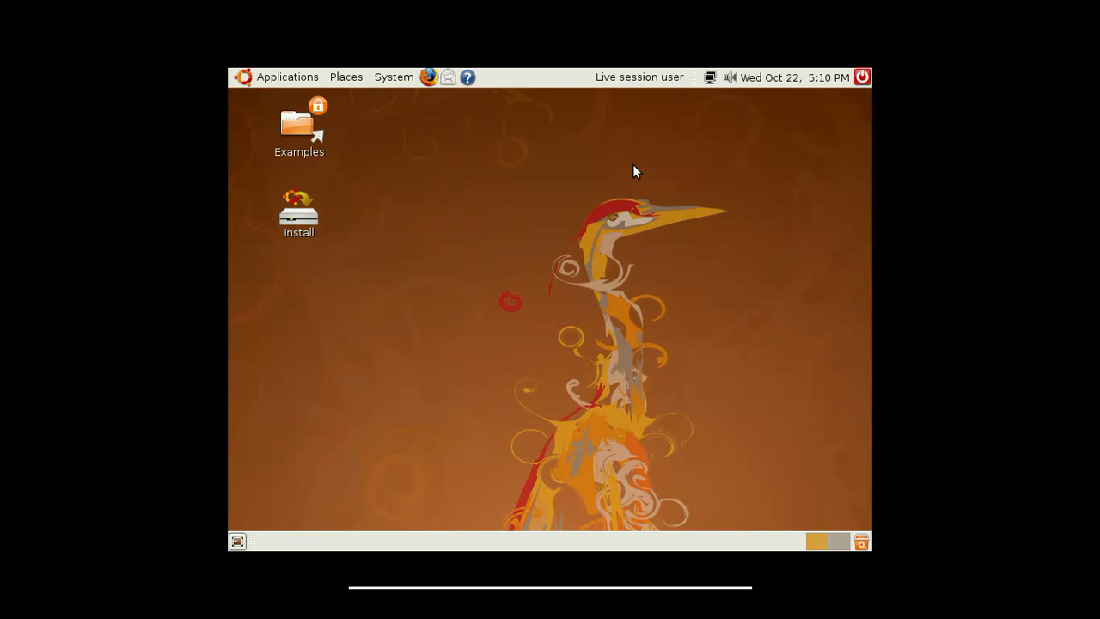
Reopen Appearance Preferences from the desktop menu and view Visual Effects, still None.
right_click(491, 411)
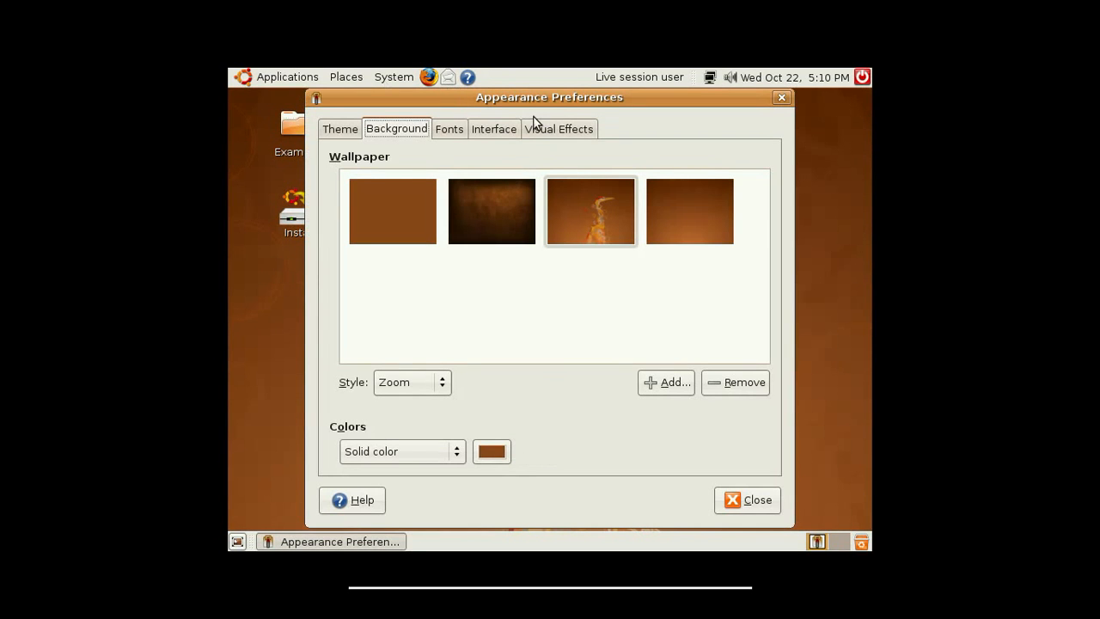
click(559, 128)
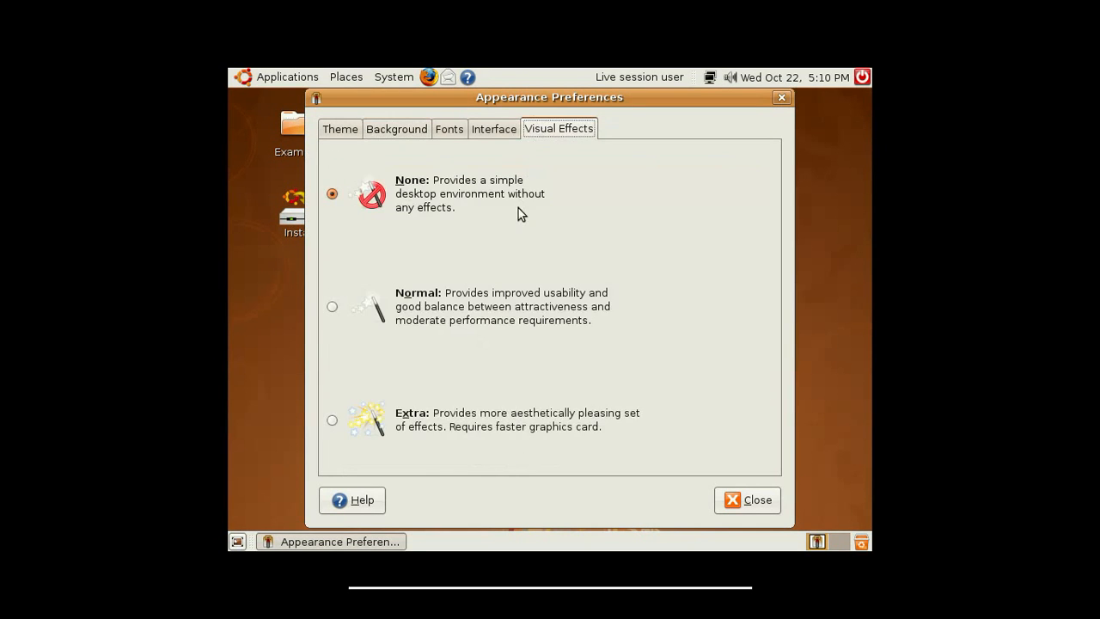
mouse_move(332, 421)
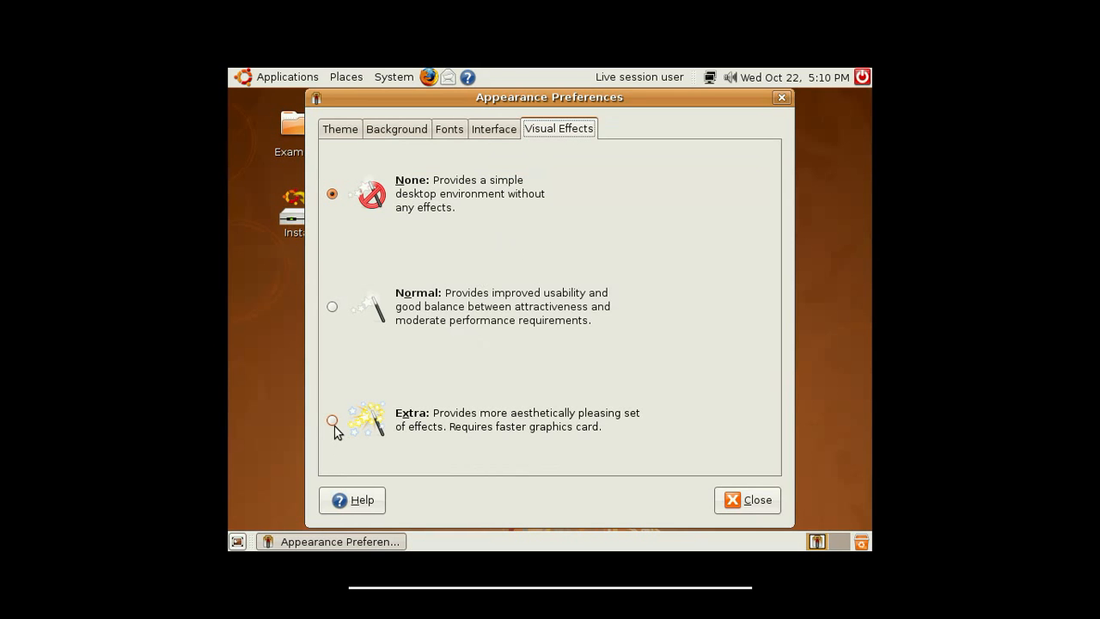
mouse_move(651, 546)
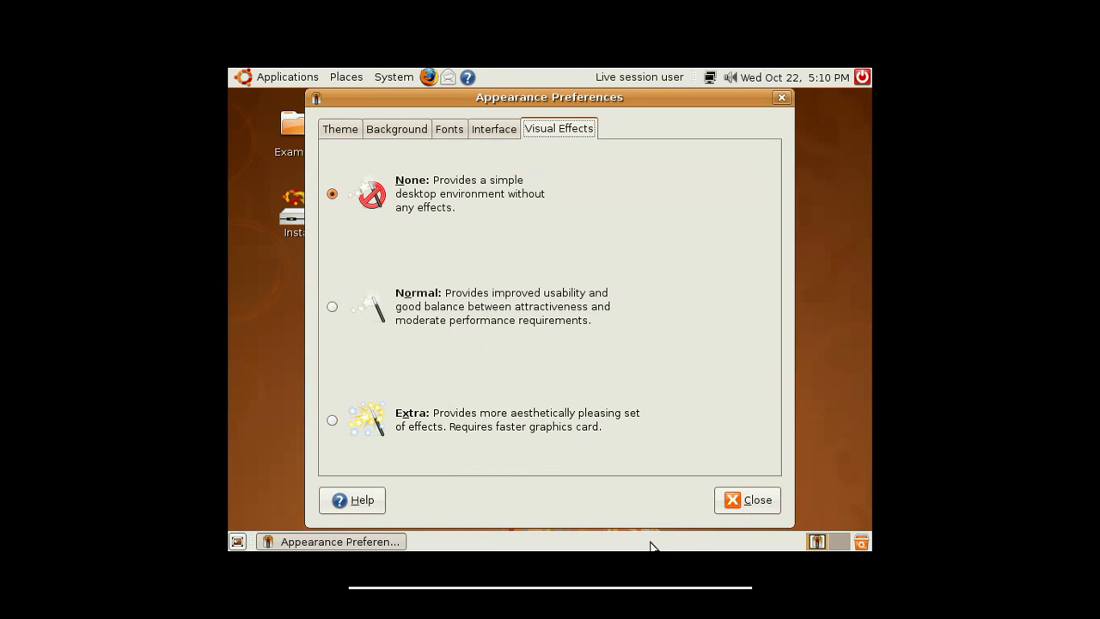
Close Appearance Preferences with effects at None, then show the user switcher menu.
click(747, 499)
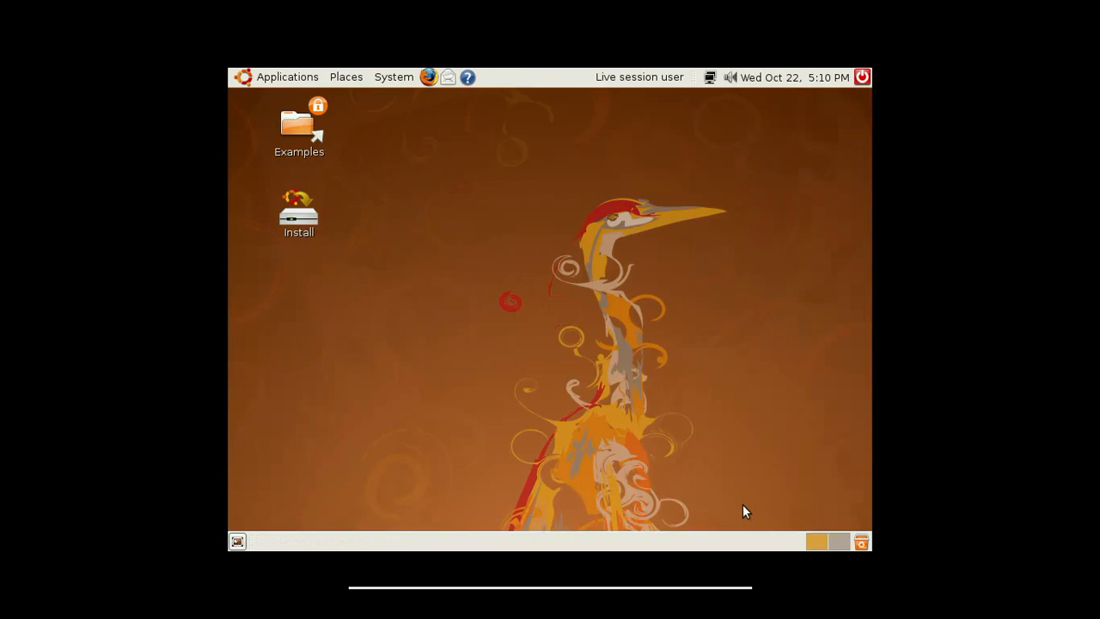
mouse_move(623, 80)
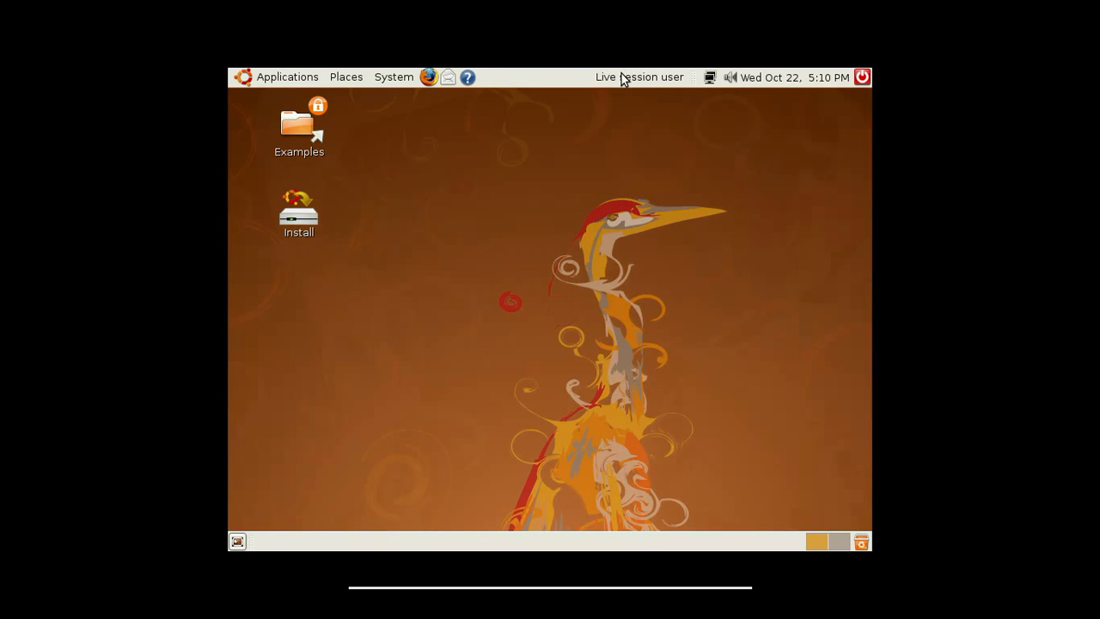
mouse_move(641, 77)
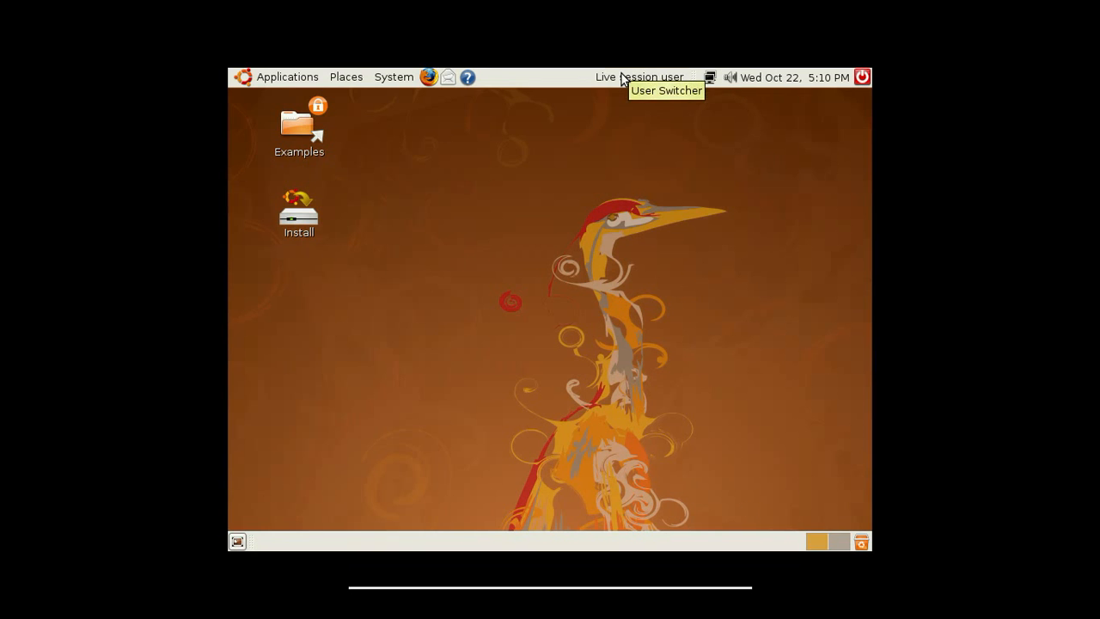
click(639, 77)
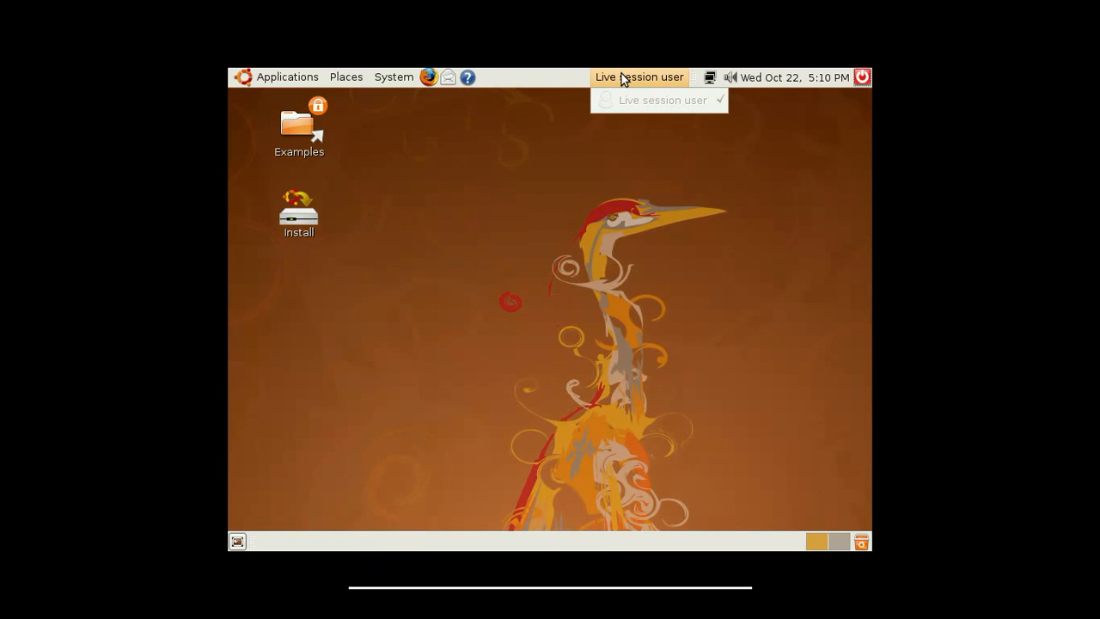
mouse_move(614, 76)
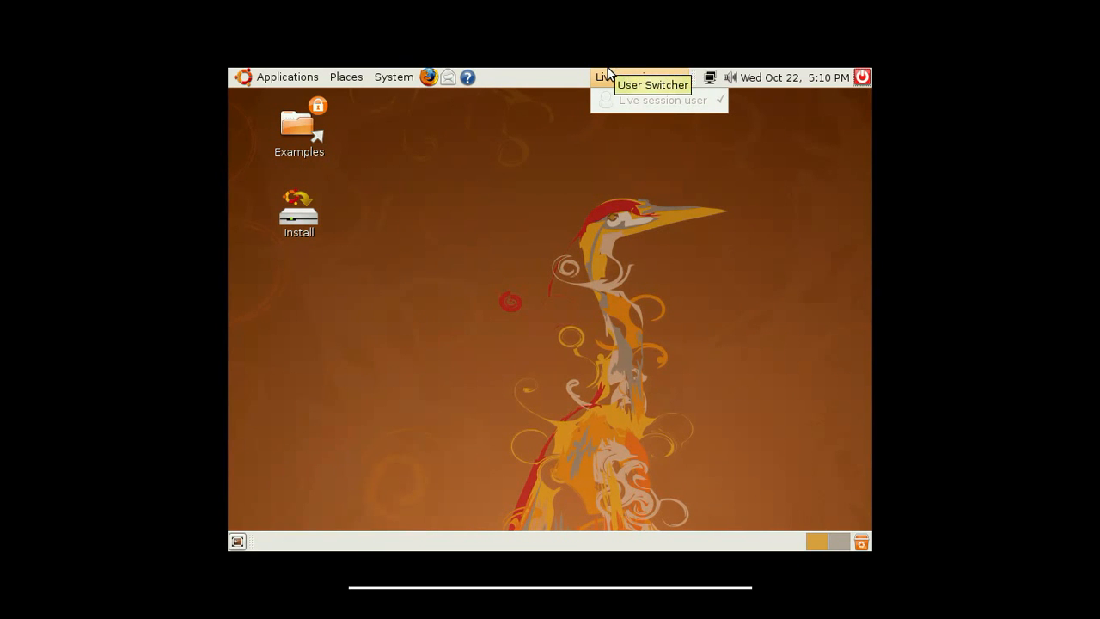
mouse_move(842, 141)
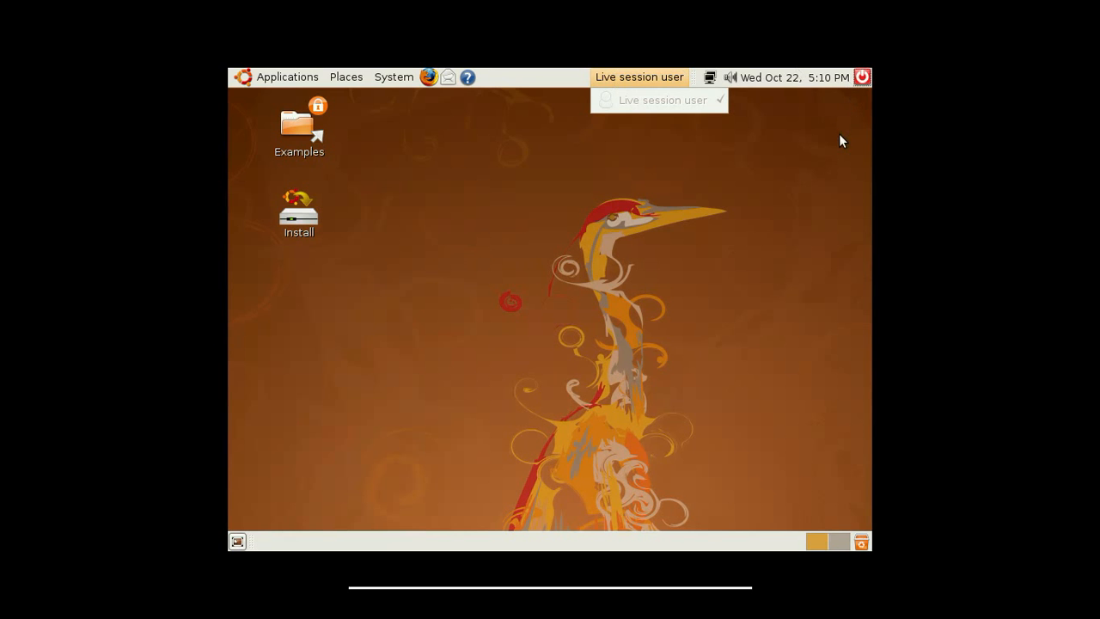
mouse_move(774, 187)
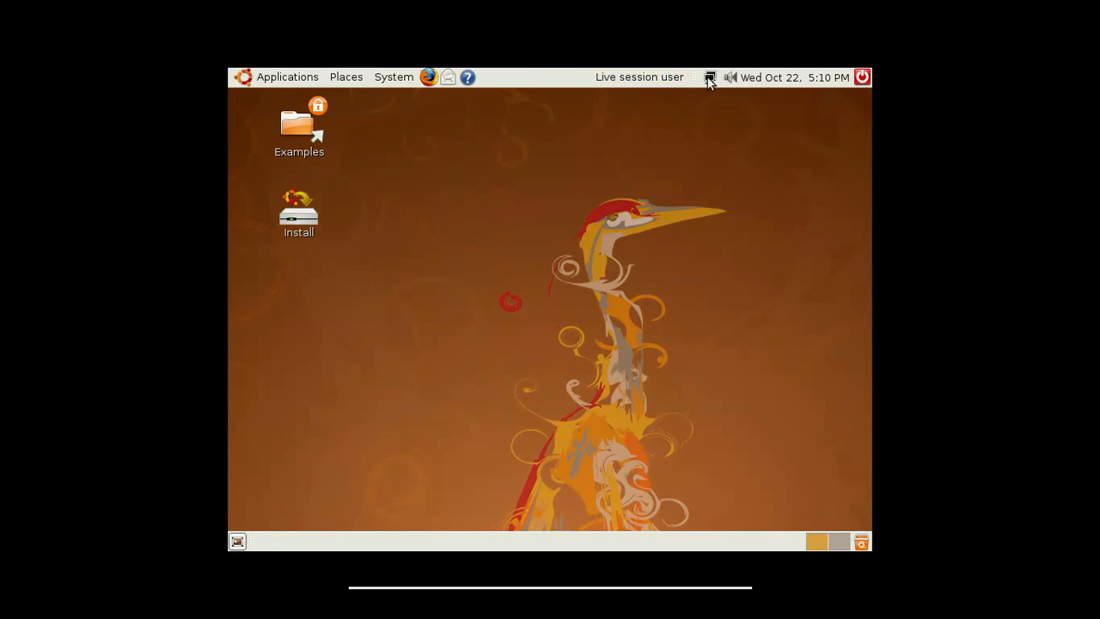
mouse_move(733, 83)
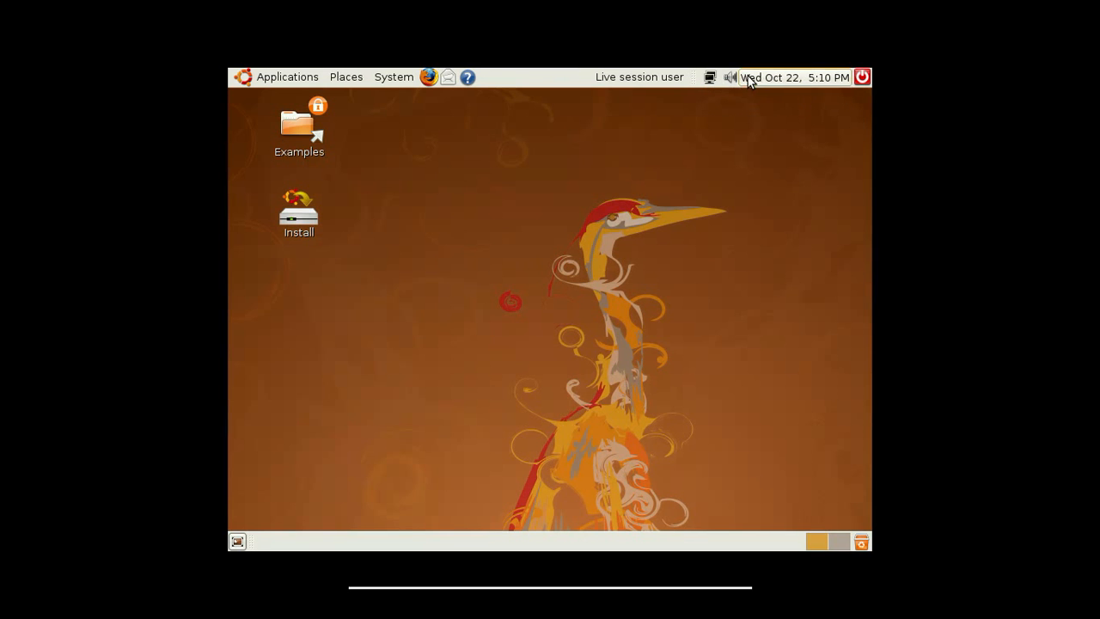
mouse_move(784, 78)
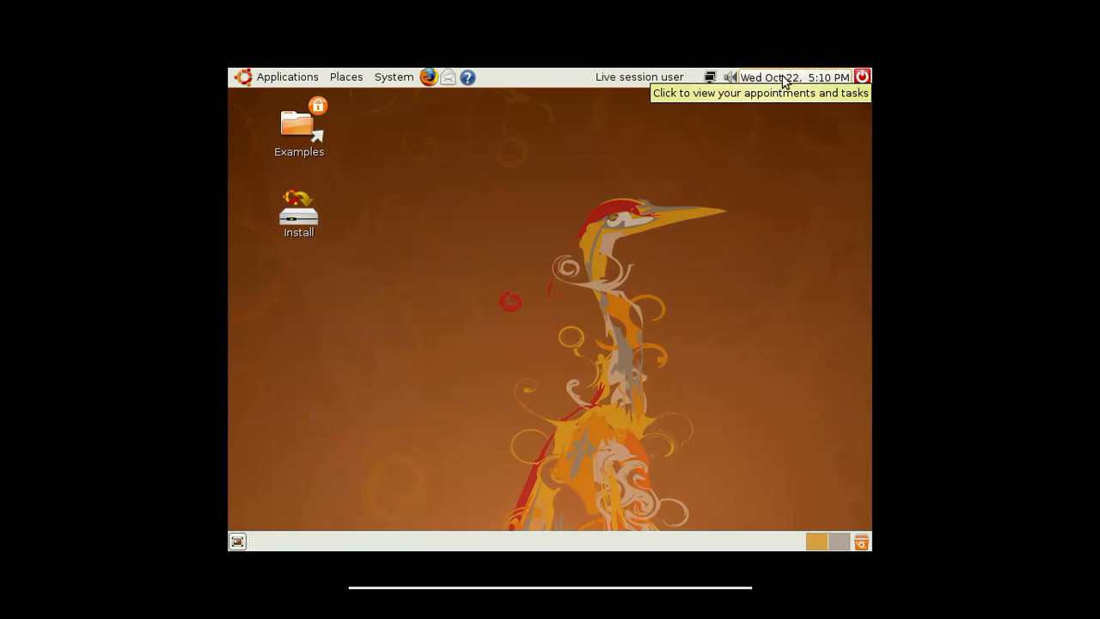
click(862, 78)
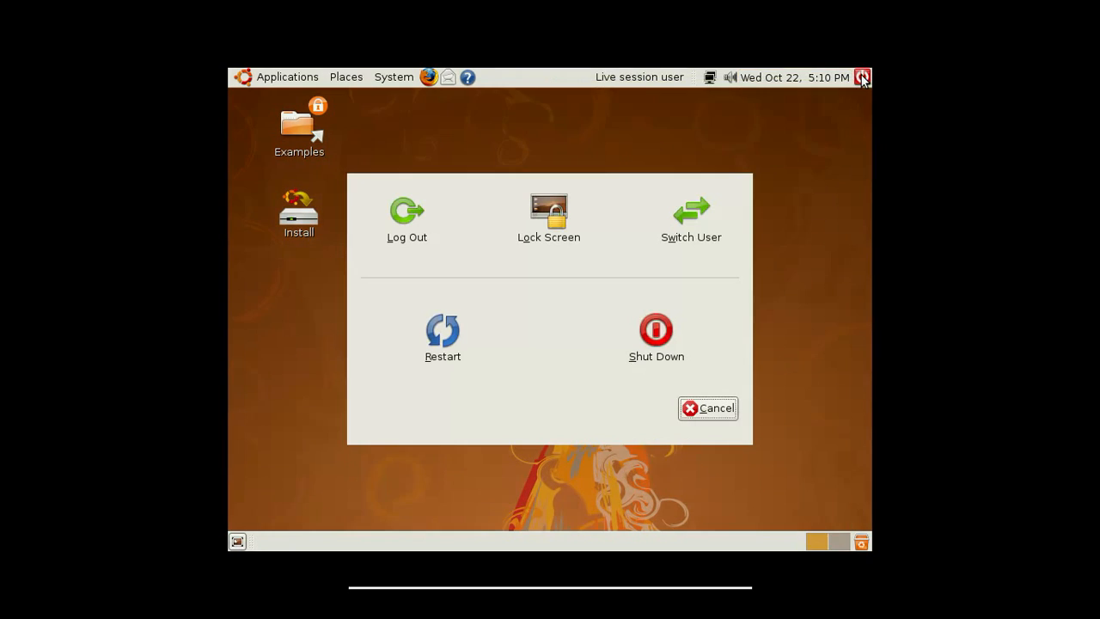
mouse_move(708, 409)
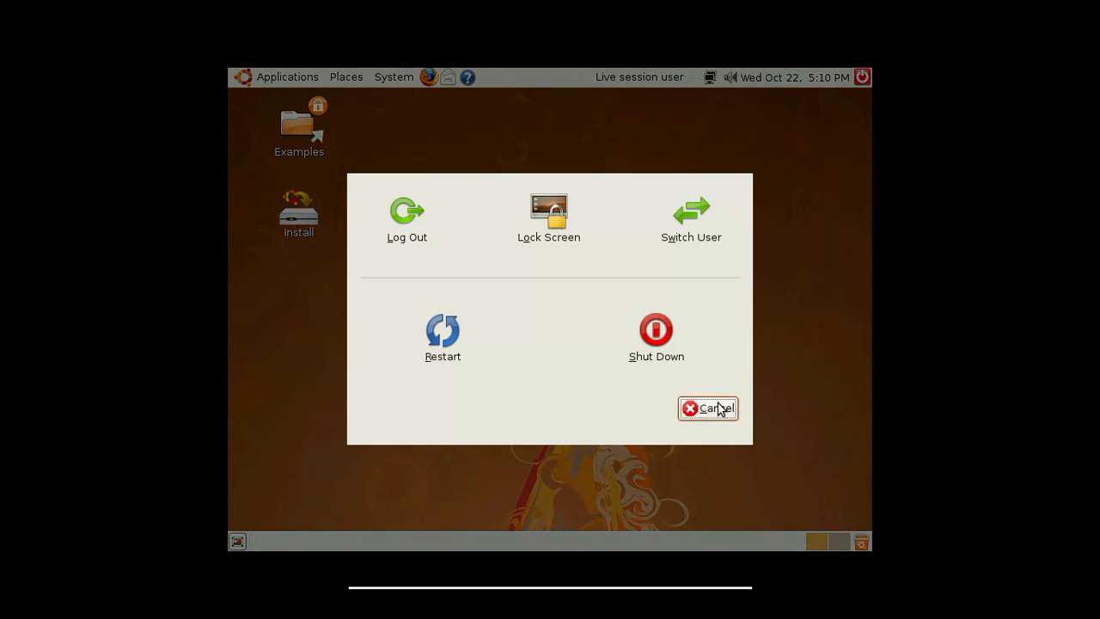
click(707, 408)
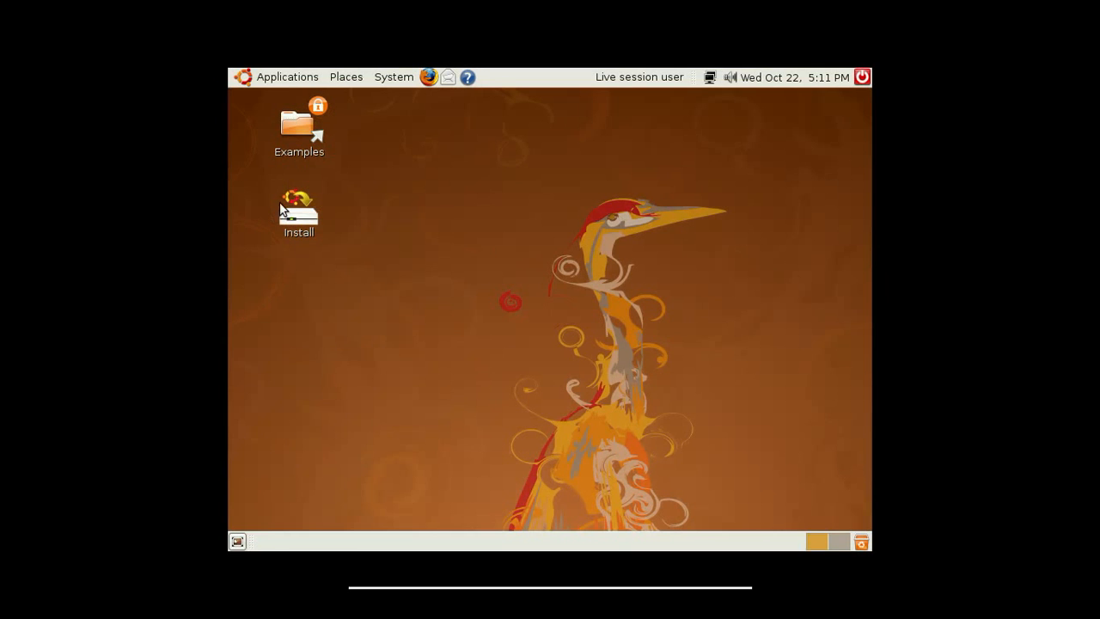
mouse_move(280, 135)
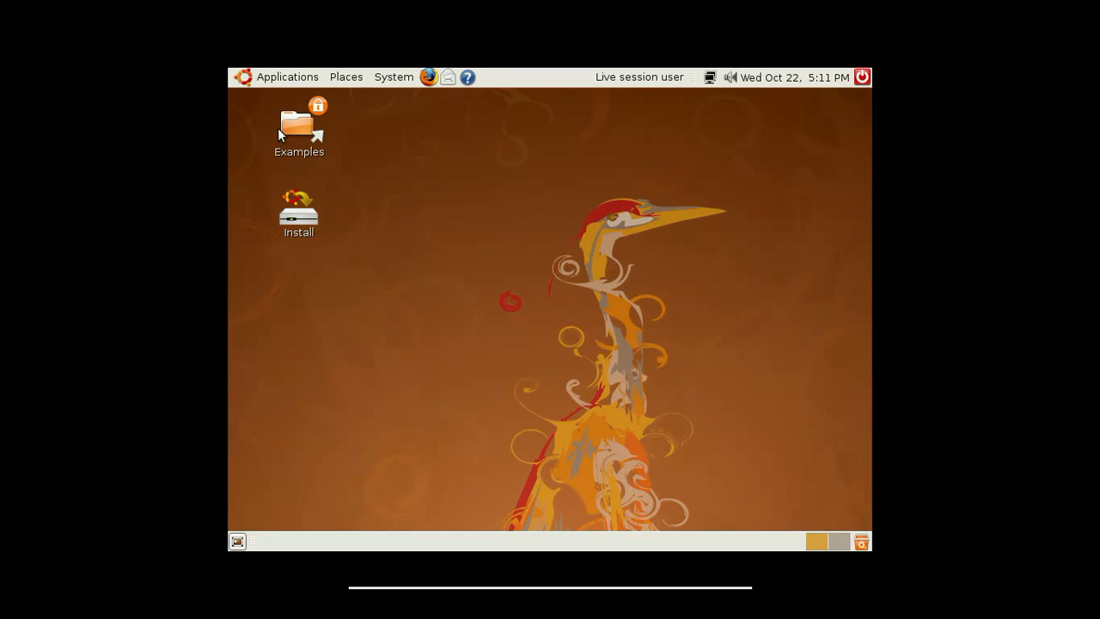
click(299, 125)
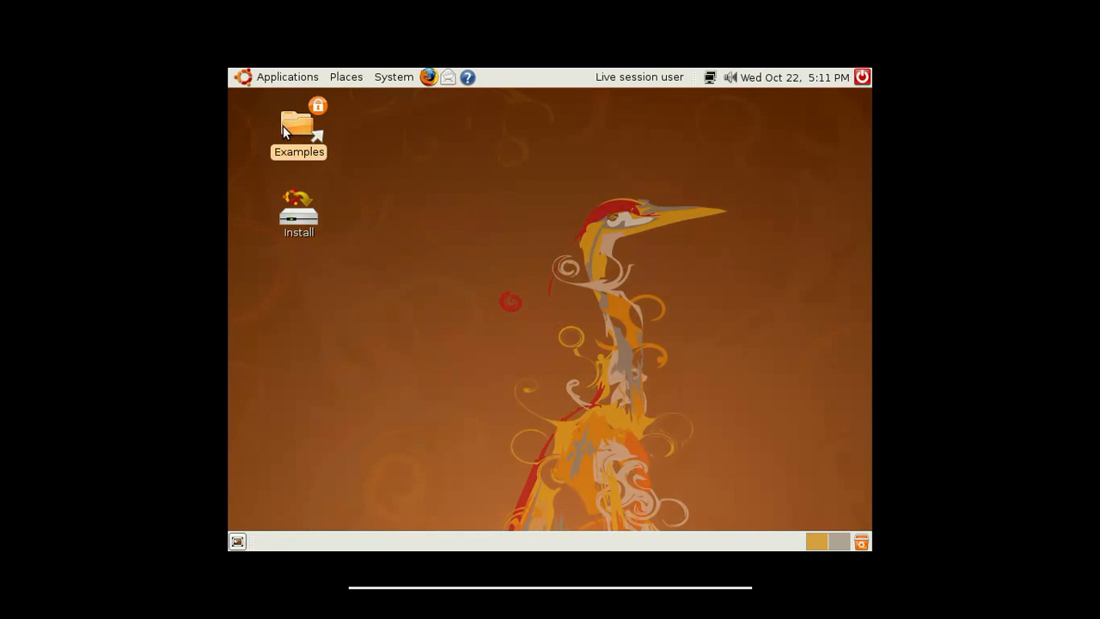
double_click(298, 125)
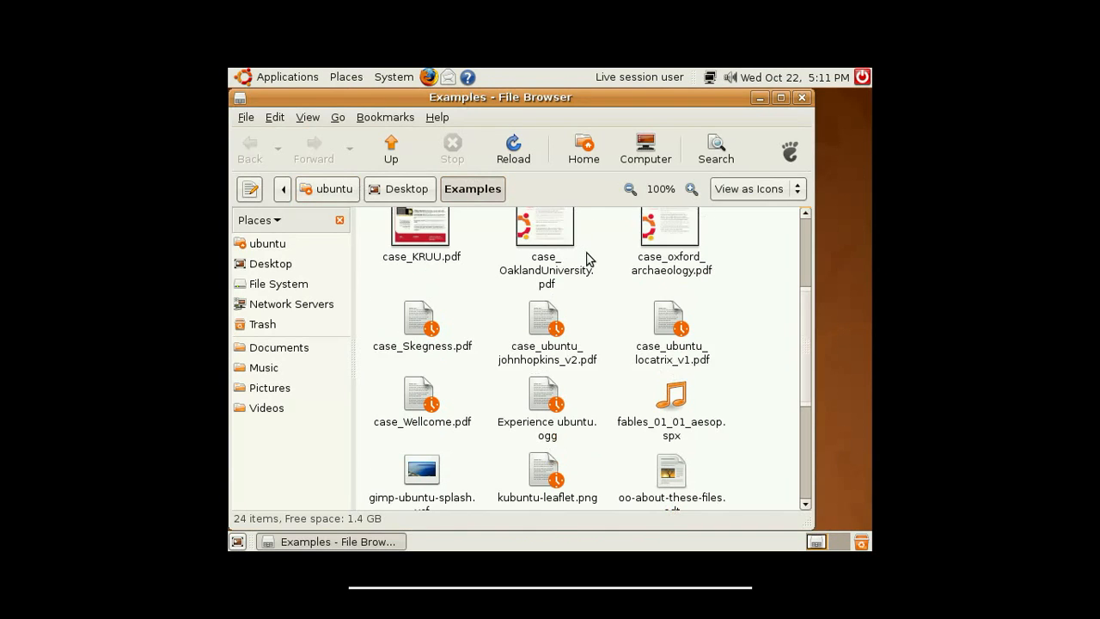
scroll(down, 3)
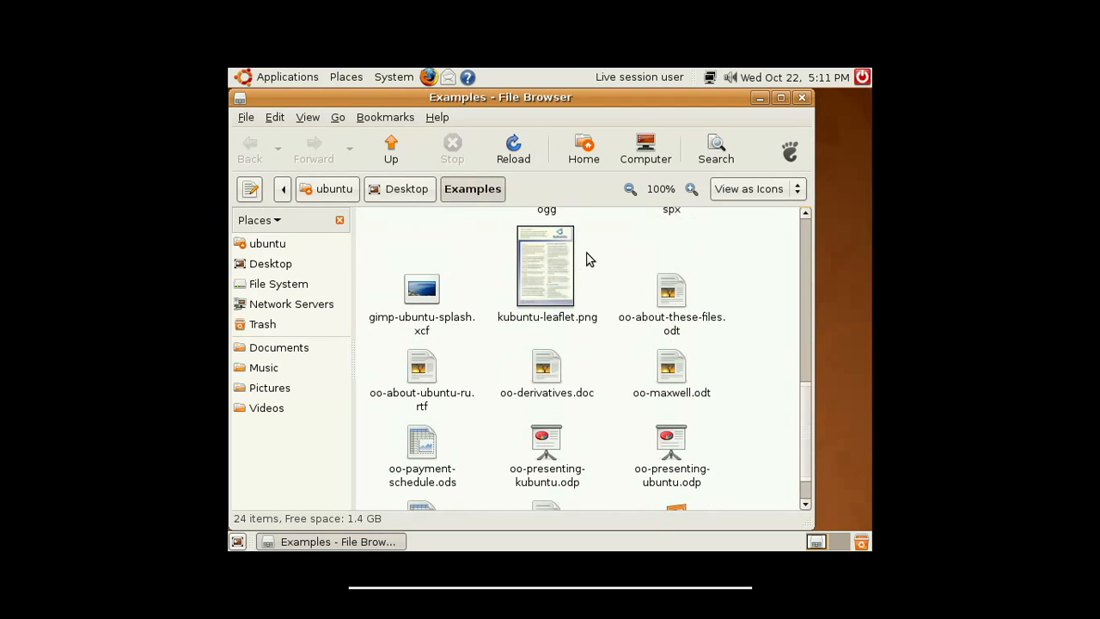
scroll(up, 3)
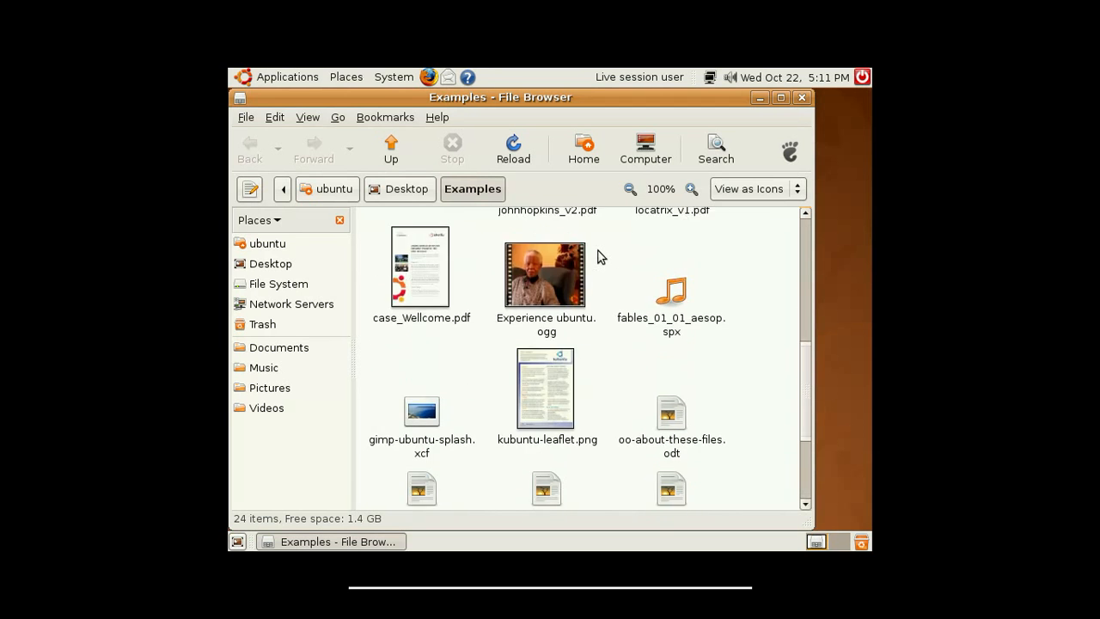
scroll(up, 3)
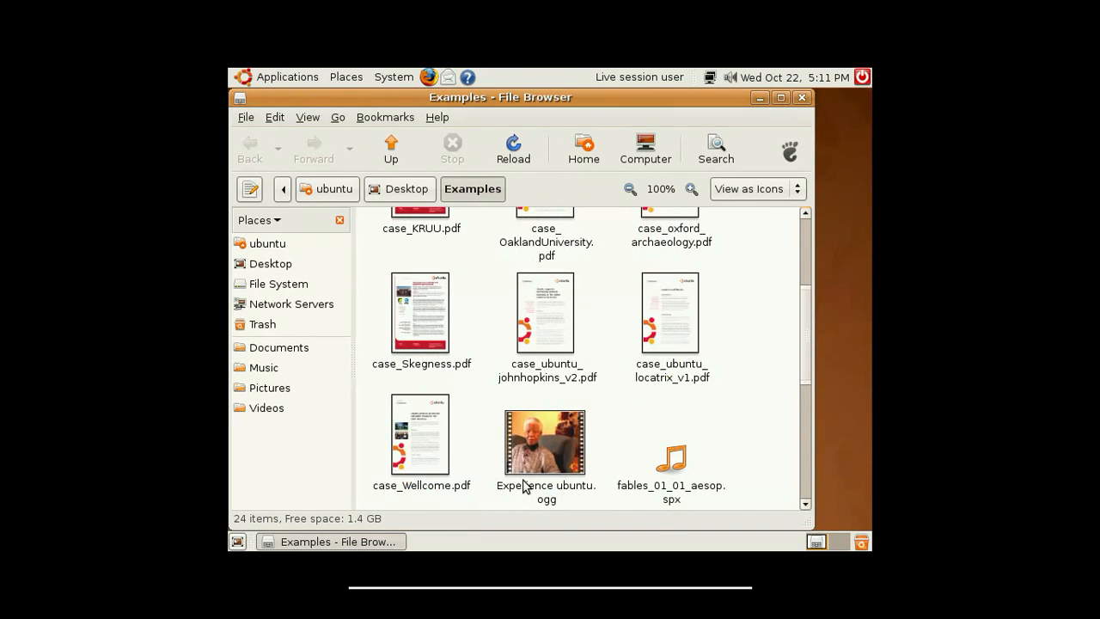
mouse_move(527, 474)
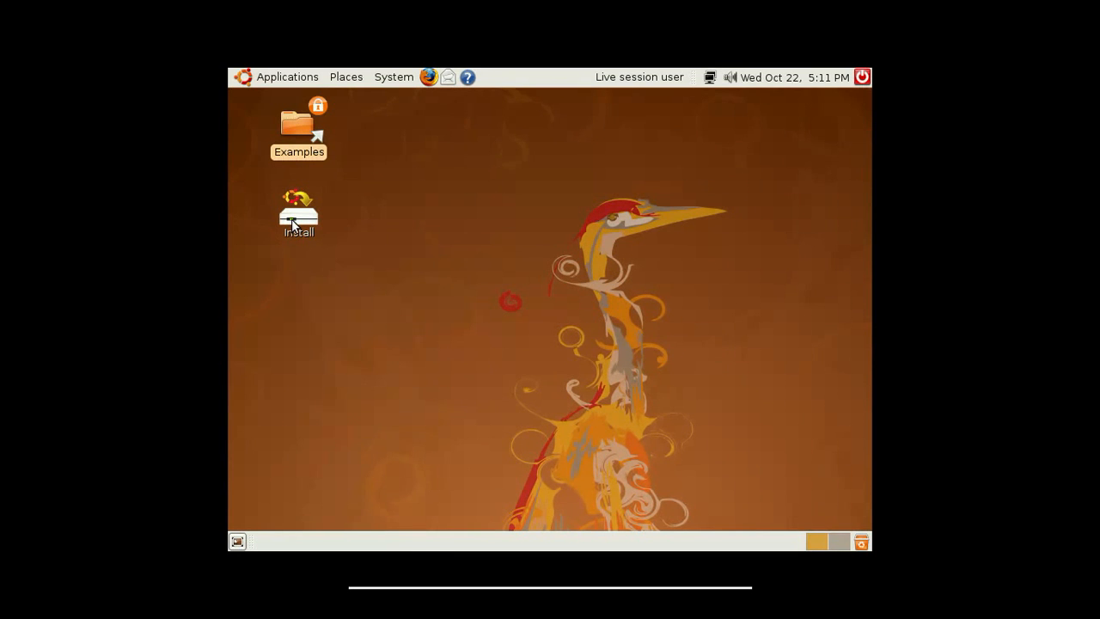
mouse_move(651, 156)
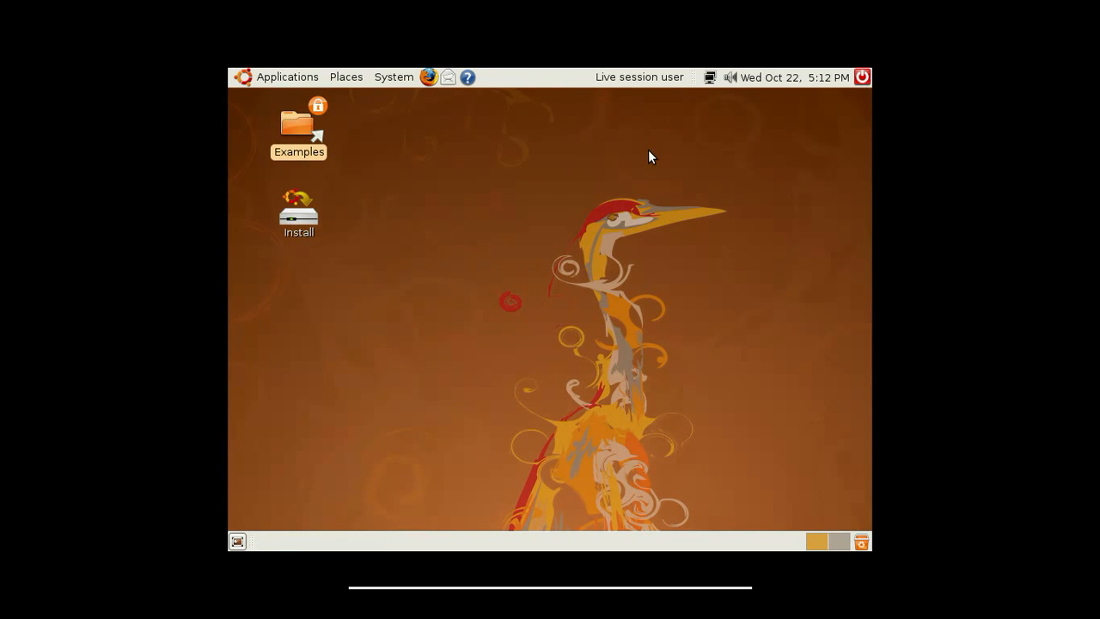
mouse_move(641, 278)
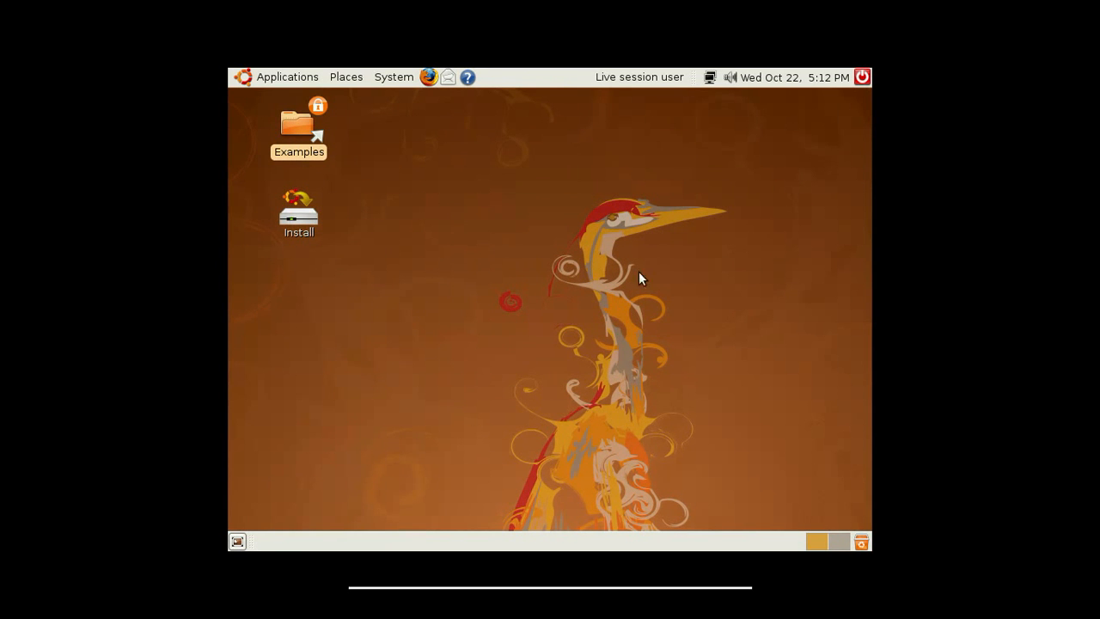